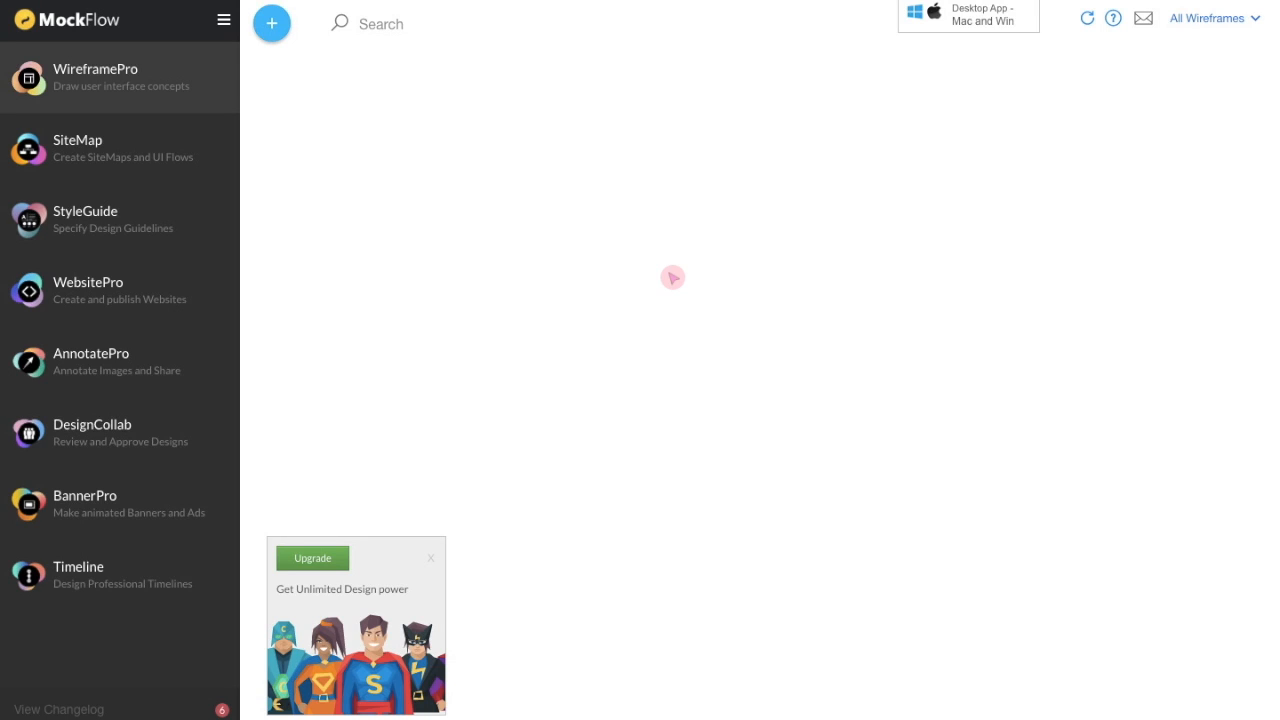
- Start a new wireframe from the dashboard to show the device template choices
{"action": "left_click", "coordinate": [272, 24]}
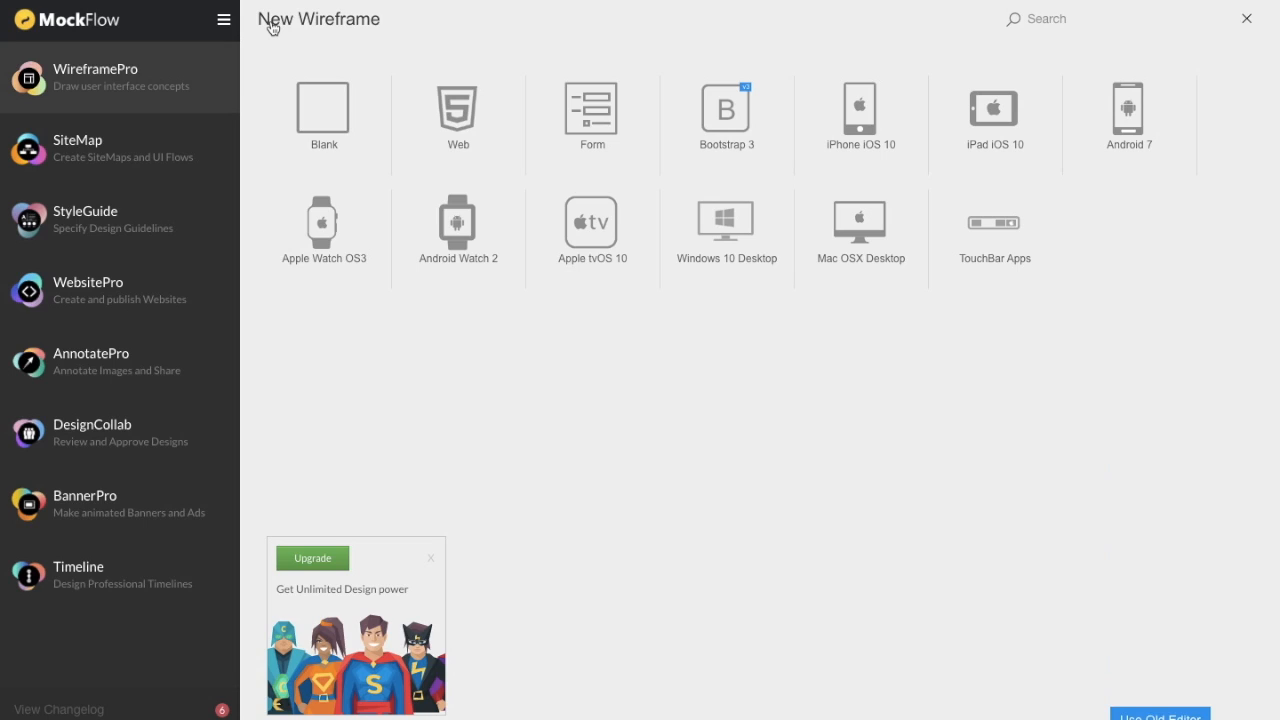
{"action": "mouse_move", "coordinate": [846, 118]}
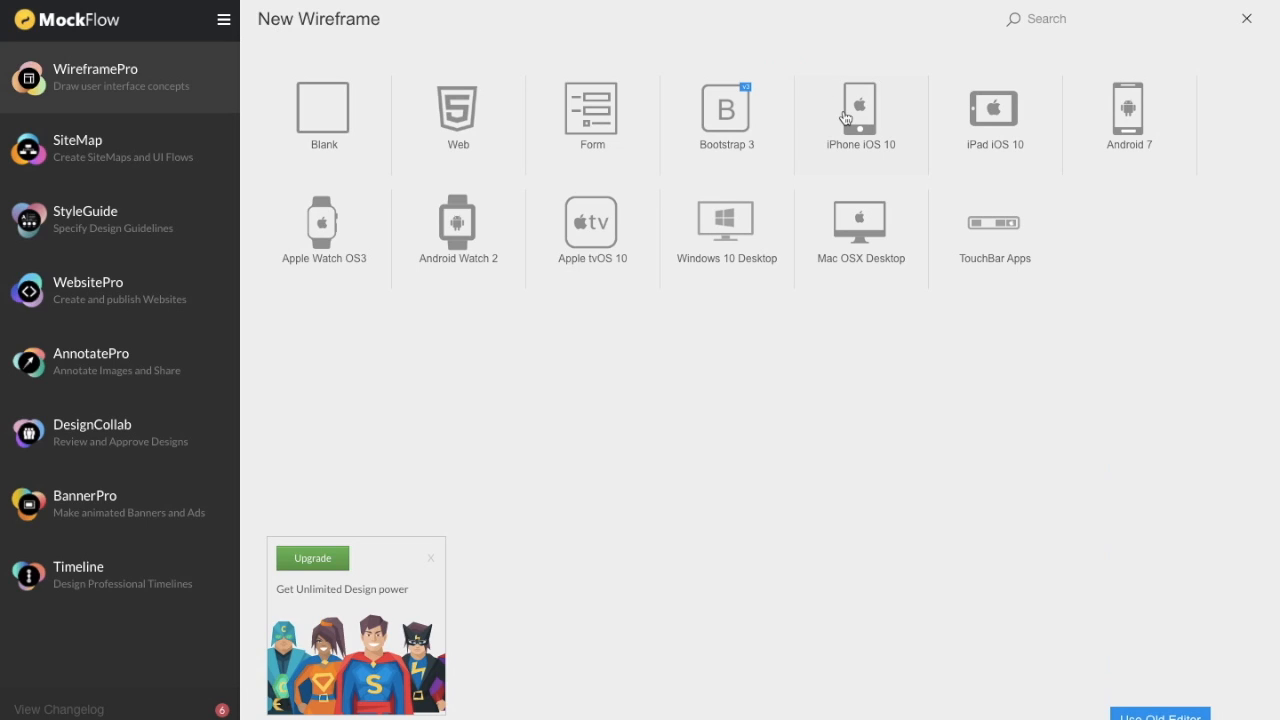
- Create an iPhone iOS 10 project named 'Log In Form'
{"action": "left_click", "coordinate": [860, 110]}
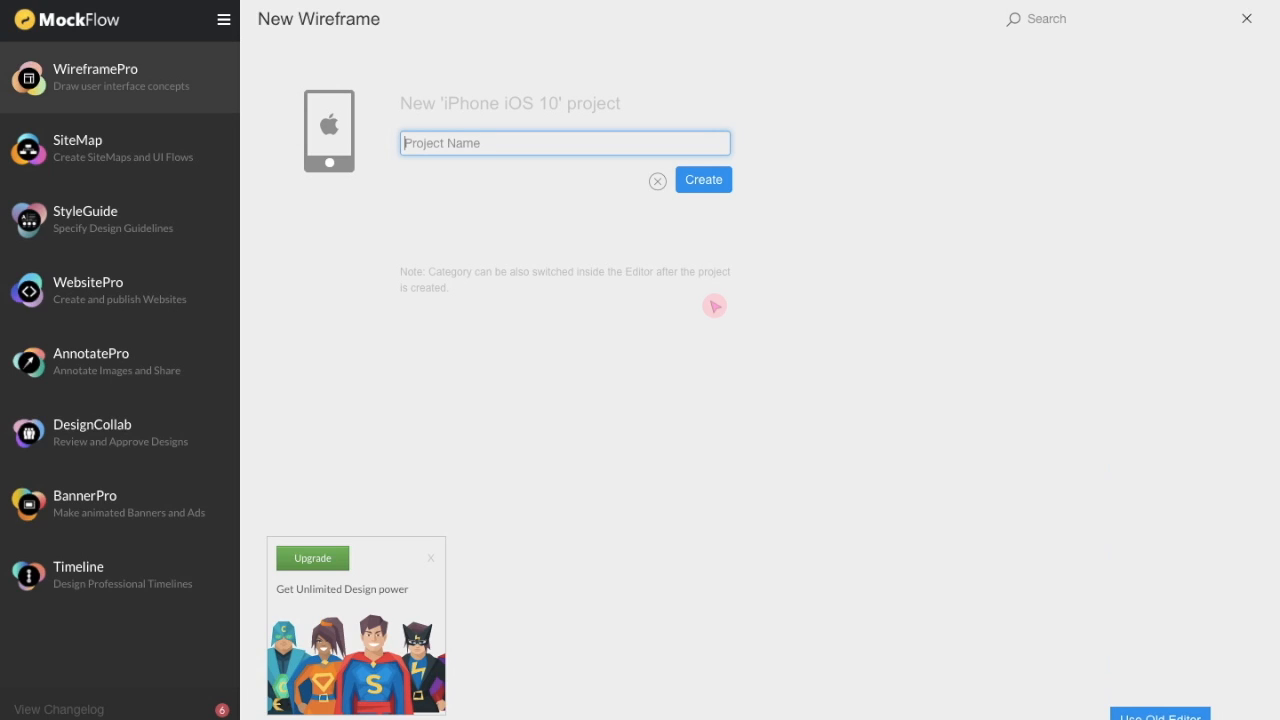
{"action": "type", "text": "Log l"}
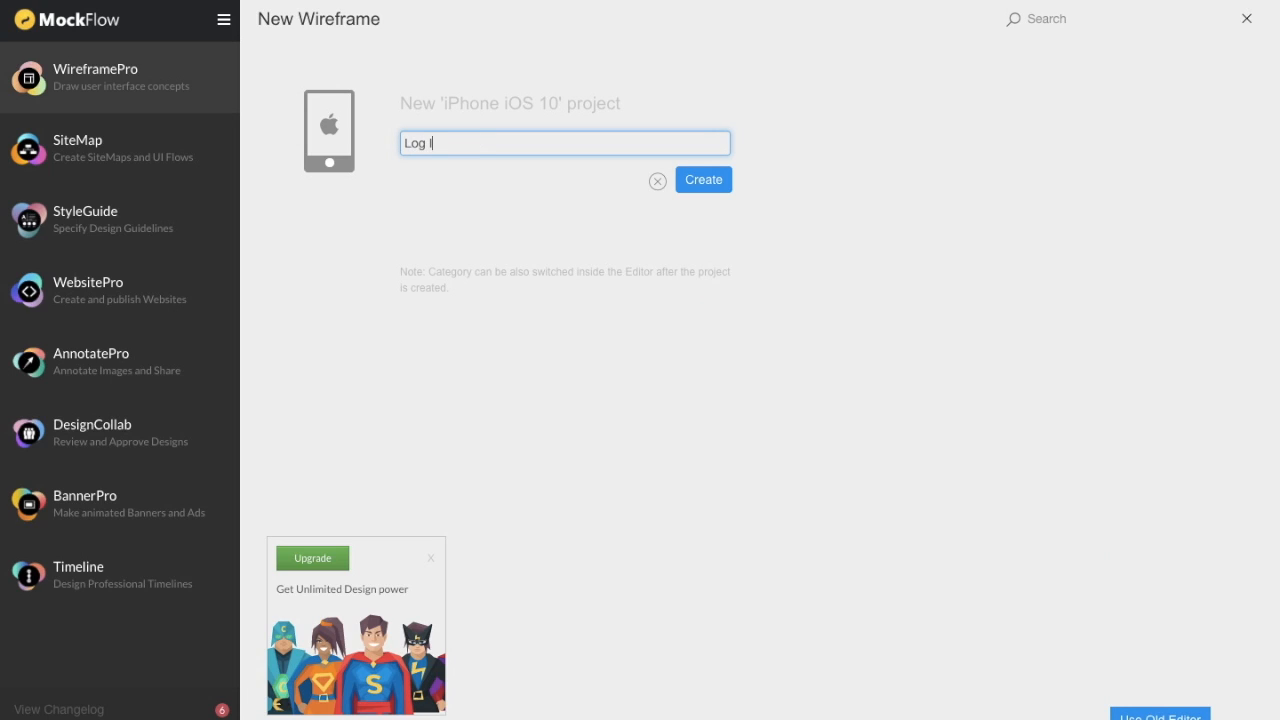
{"action": "type", "text": "In Form"}
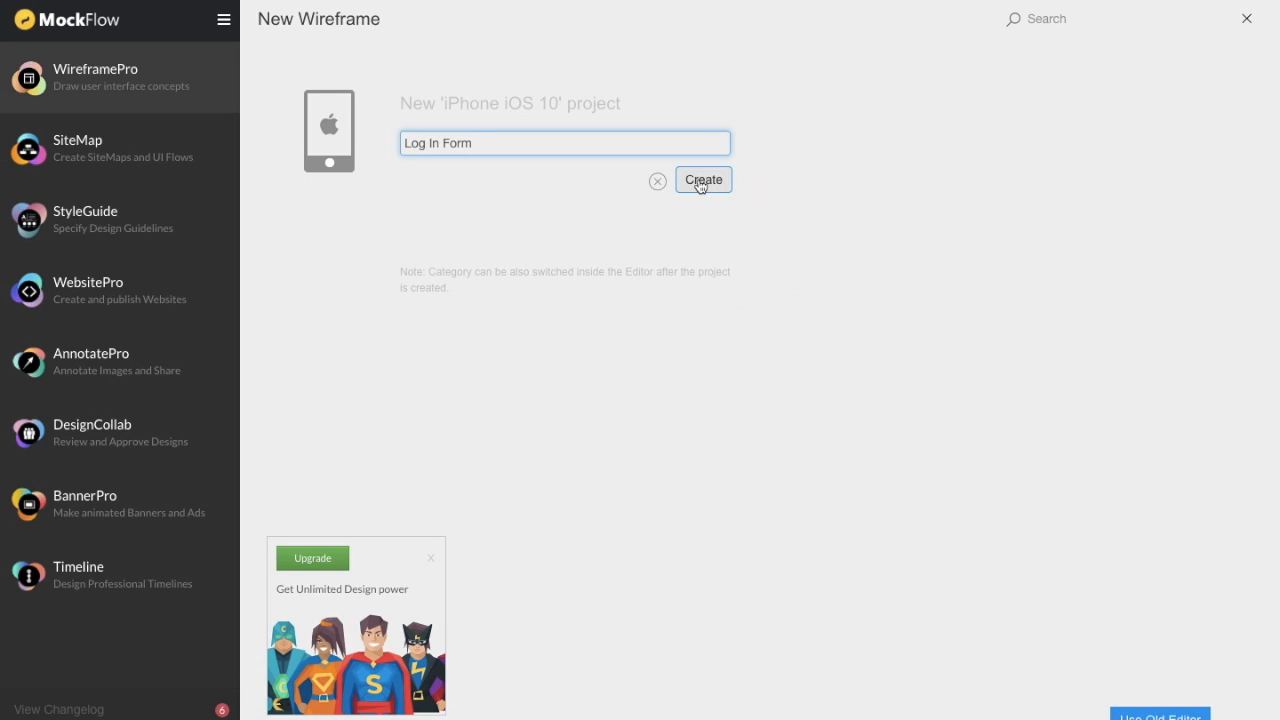
{"action": "left_click", "coordinate": [702, 180]}
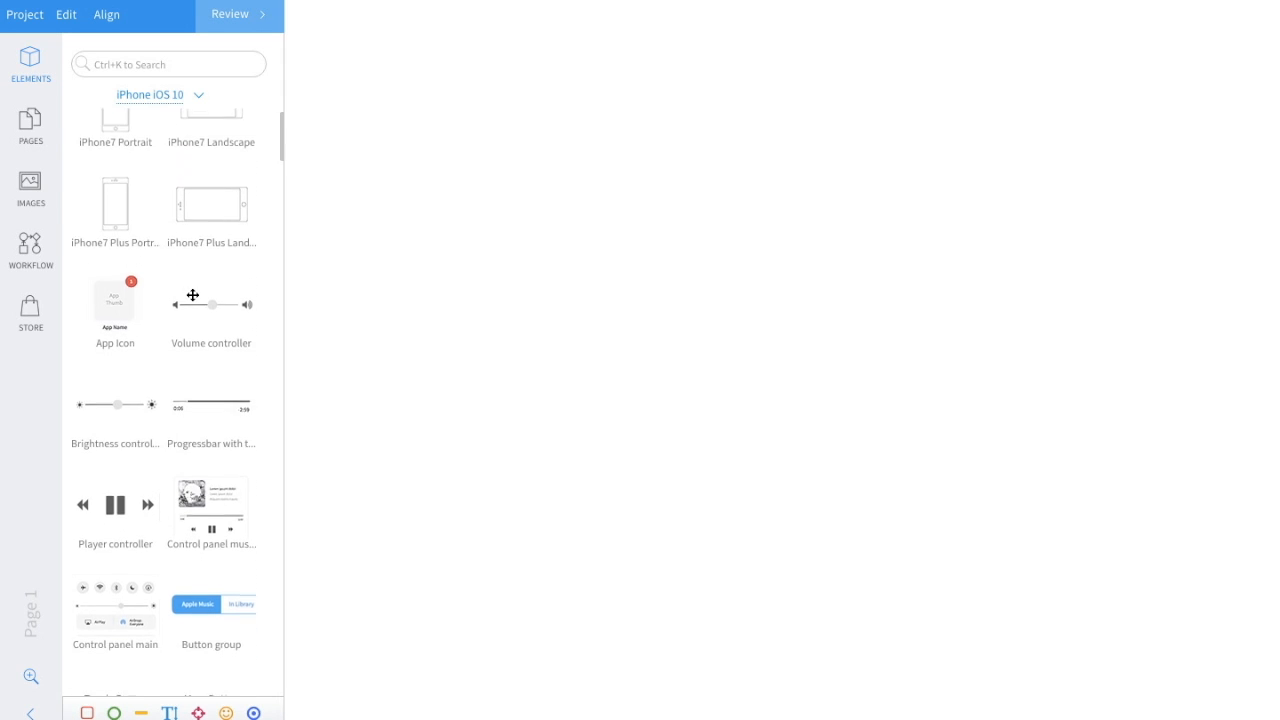
{"action": "scroll", "scroll_direction": "down", "scroll_amount": 3}
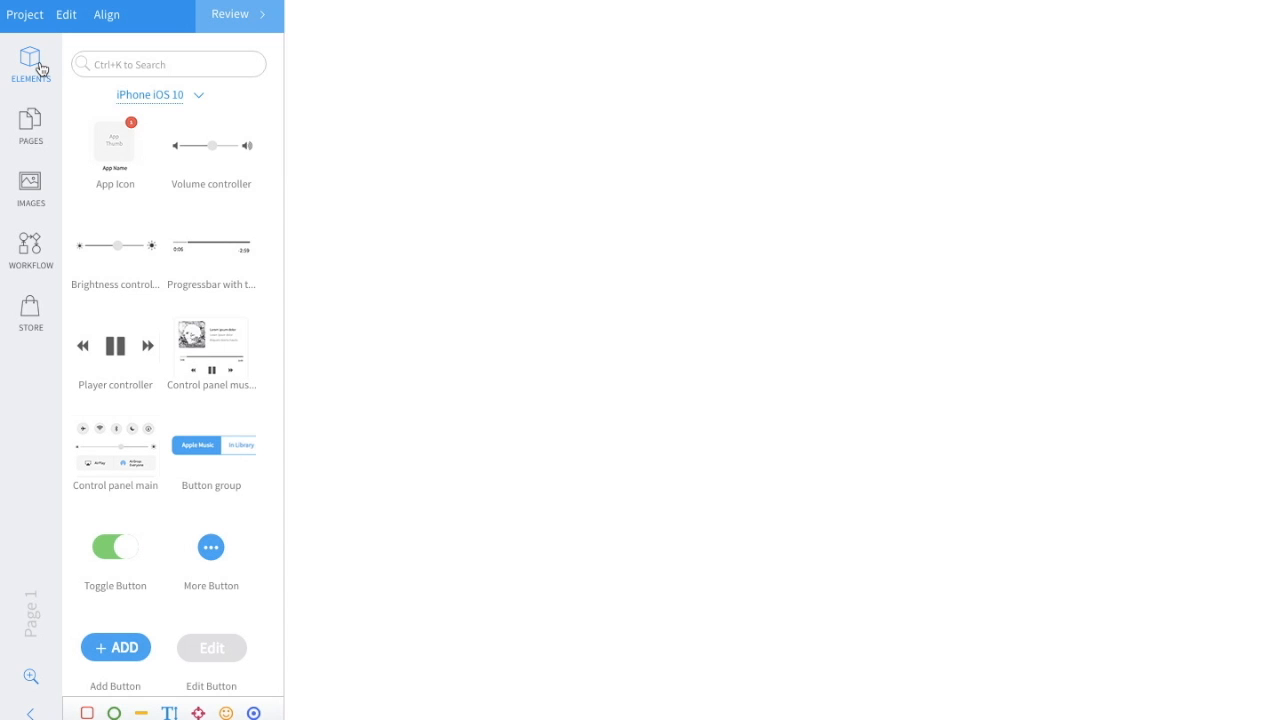
{"action": "mouse_move", "coordinate": [150, 96]}
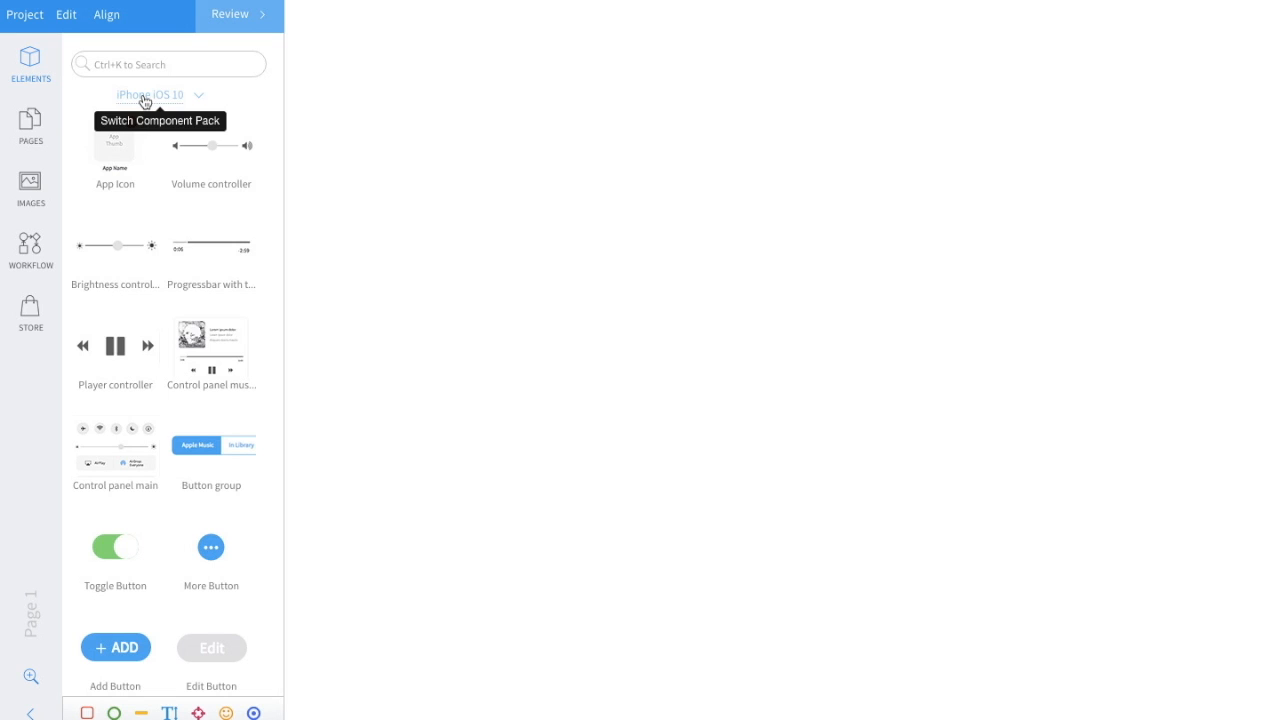
{"action": "left_click", "coordinate": [160, 96]}
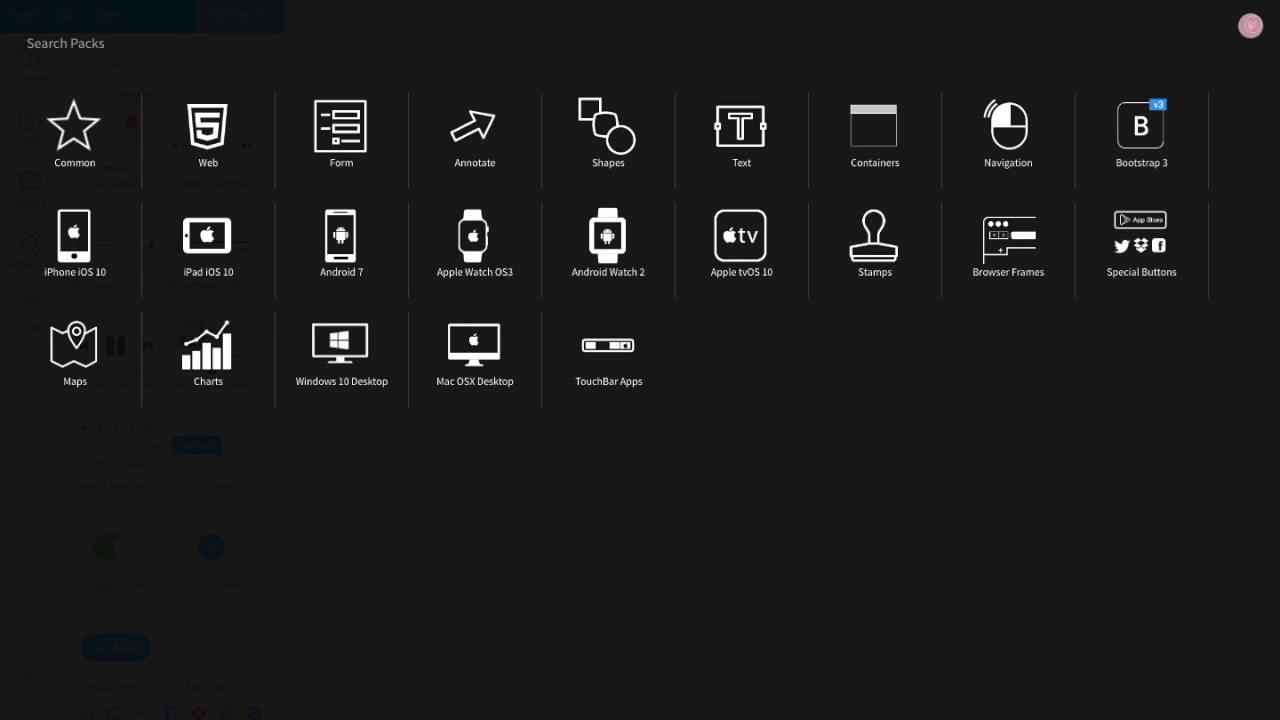
{"action": "left_click", "coordinate": [74, 236]}
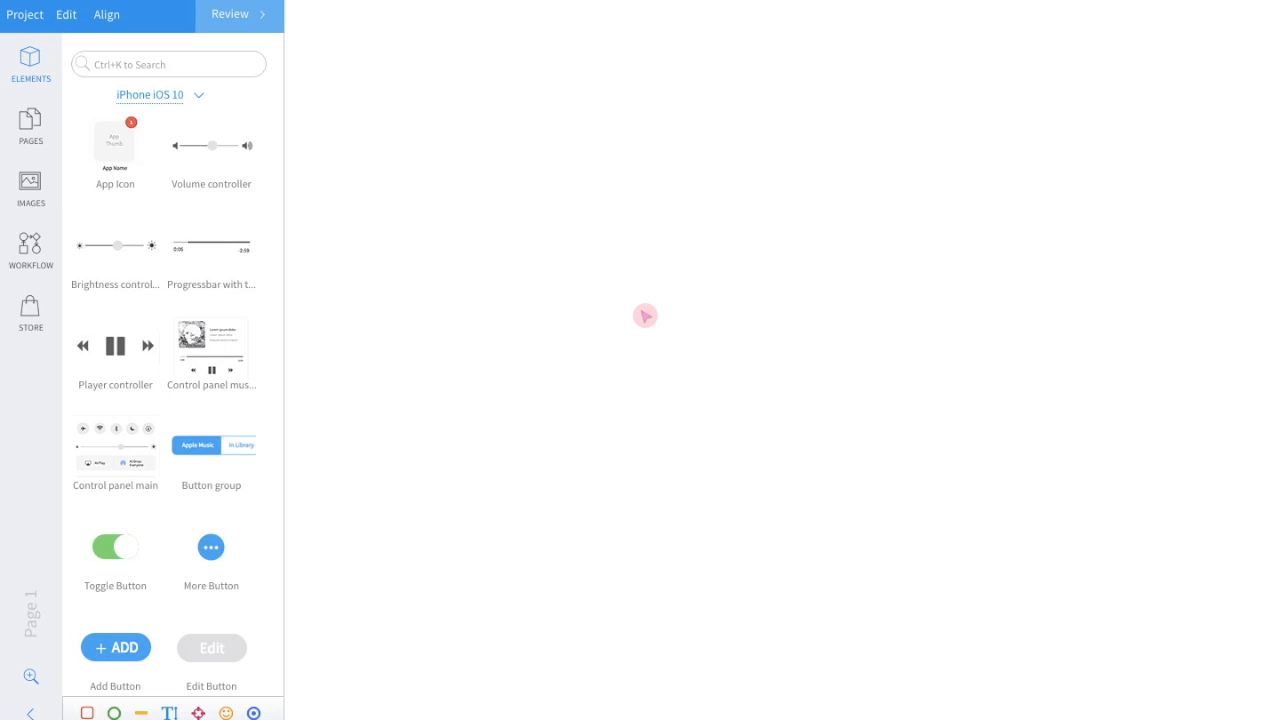
{"action": "mouse_move", "coordinate": [592, 298]}
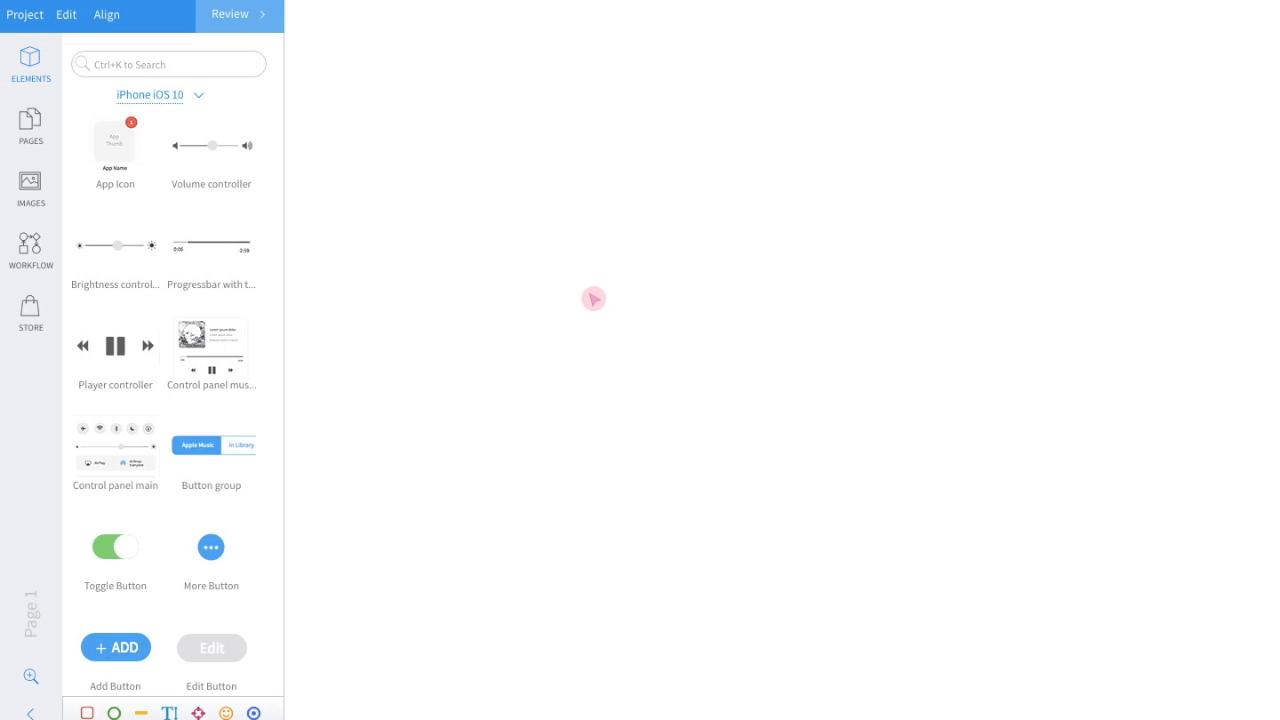
- Place an iPhone 7 portrait device frame on the canvas and deselect it
{"action": "scroll", "scroll_direction": "up", "scroll_amount": 3}
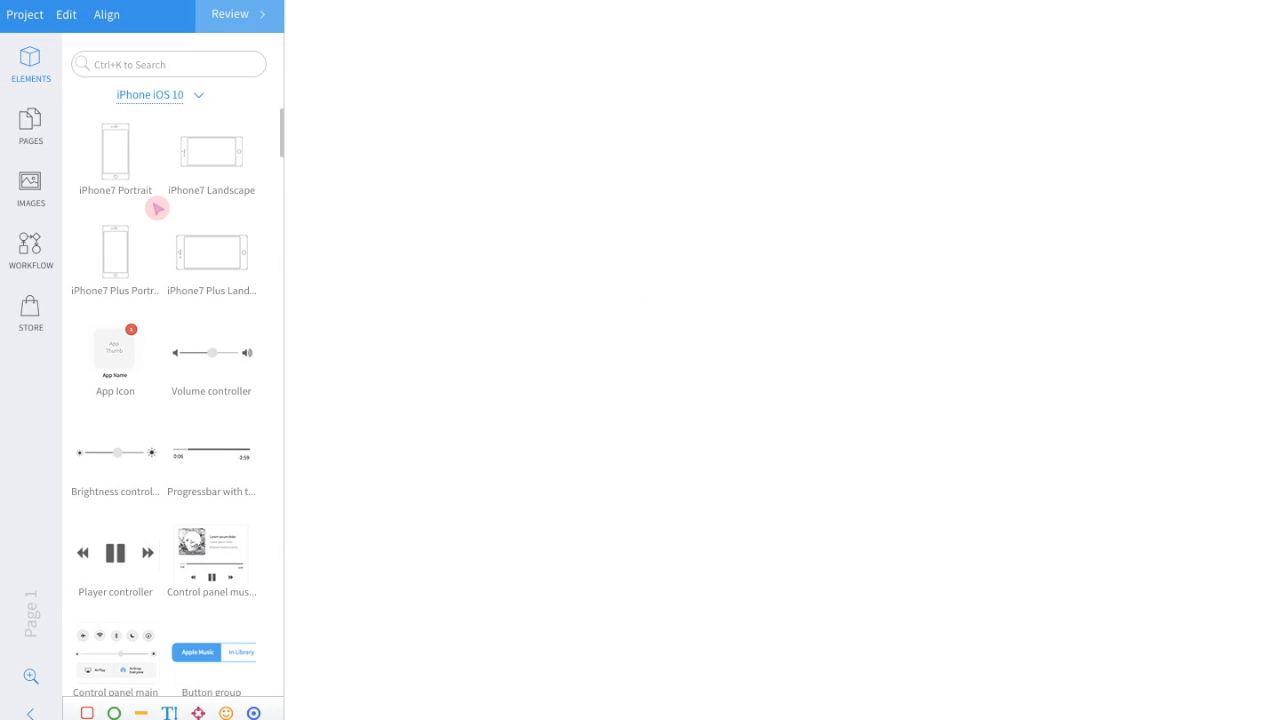
{"action": "left_click_drag", "start_coordinate": [156, 208], "coordinate": [592, 184]}
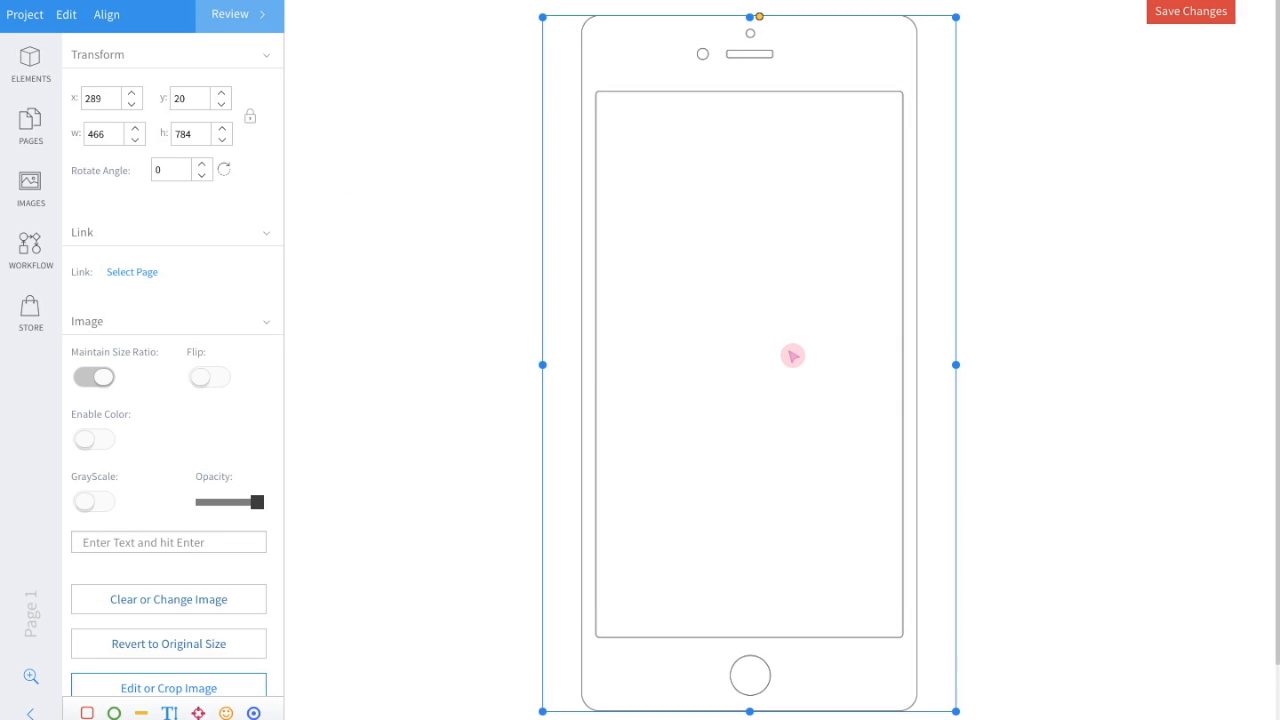
{"action": "left_click", "coordinate": [30, 60]}
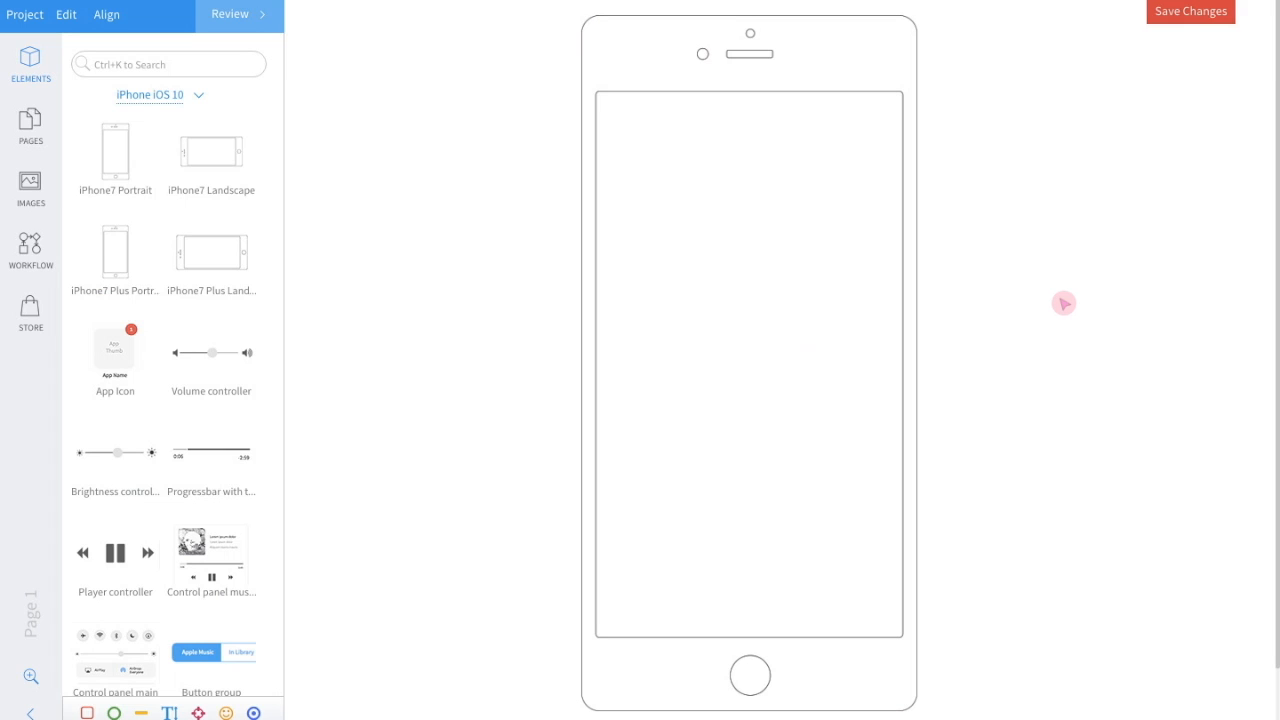
- Add an Image placeholder from the element search and position it in the phone's upper screen
{"action": "type", "text": "imag"}
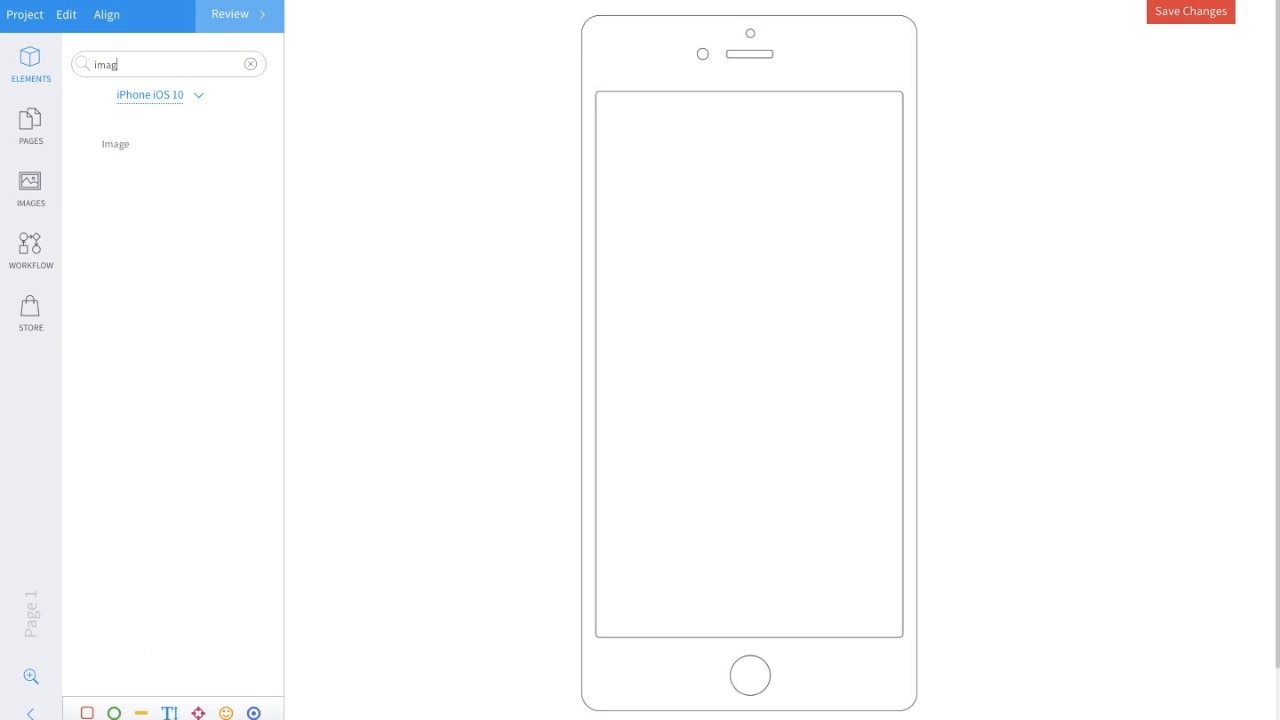
{"action": "type", "text": "e"}
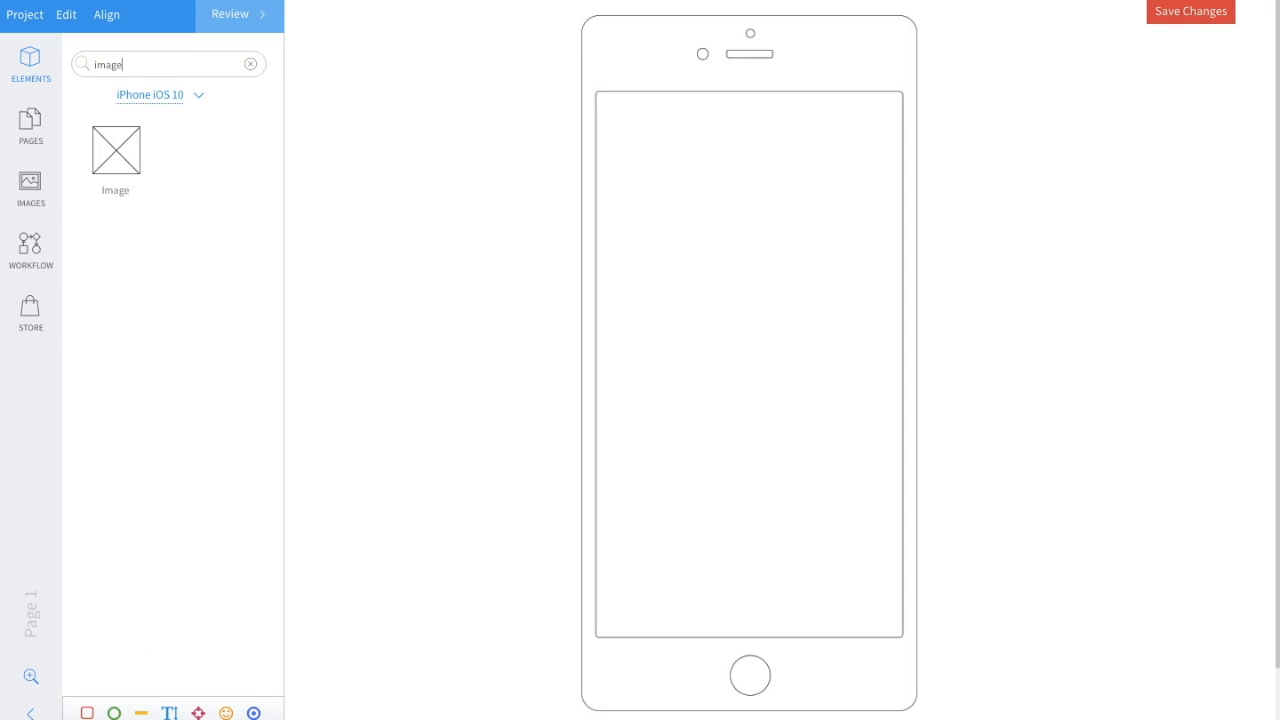
{"action": "left_click_drag", "start_coordinate": [116, 148], "coordinate": [462, 176]}
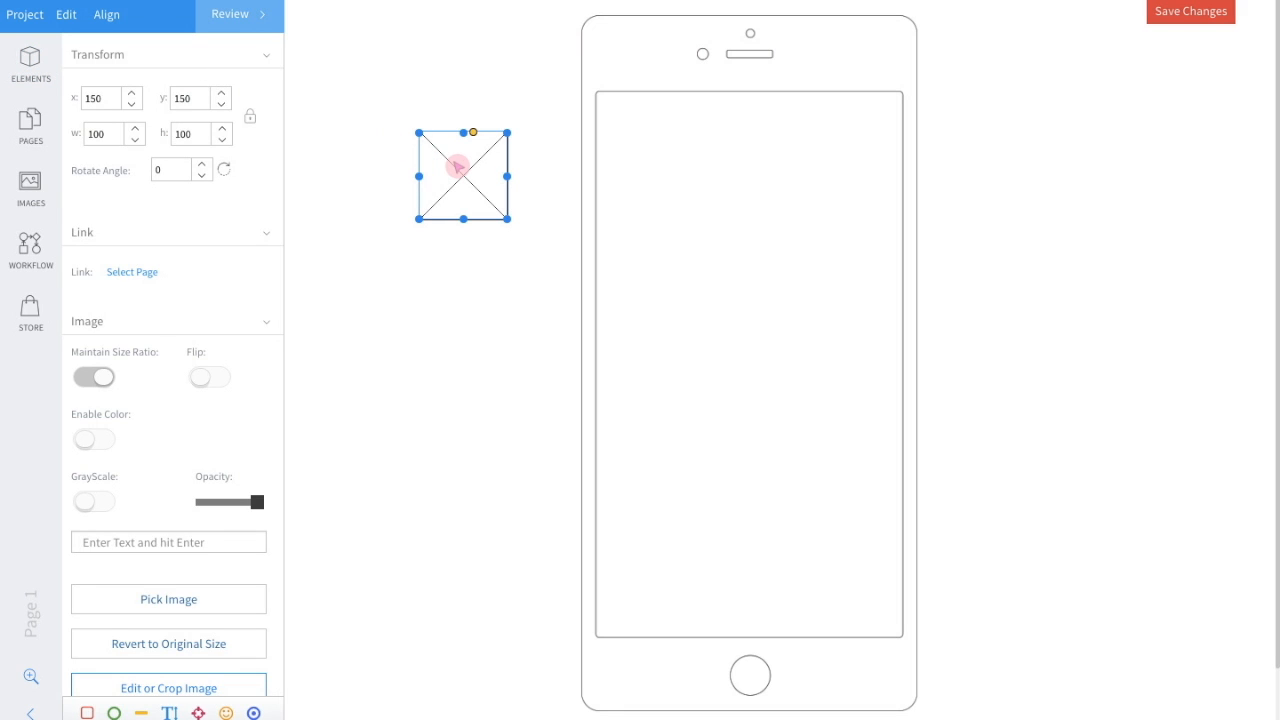
{"action": "left_click_drag", "start_coordinate": [462, 176], "coordinate": [744, 294]}
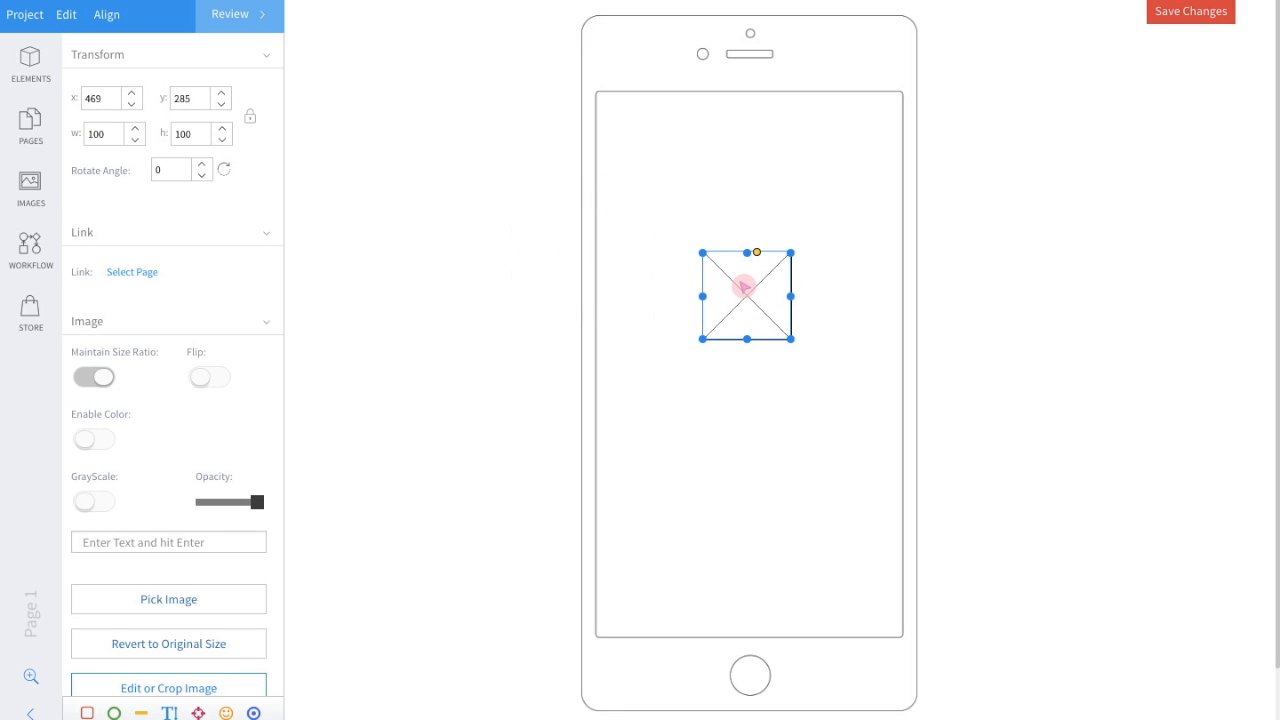
- Label the image placeholder 'Logo Space' in its properties
{"action": "scroll", "scroll_direction": "down", "scroll_amount": 3}
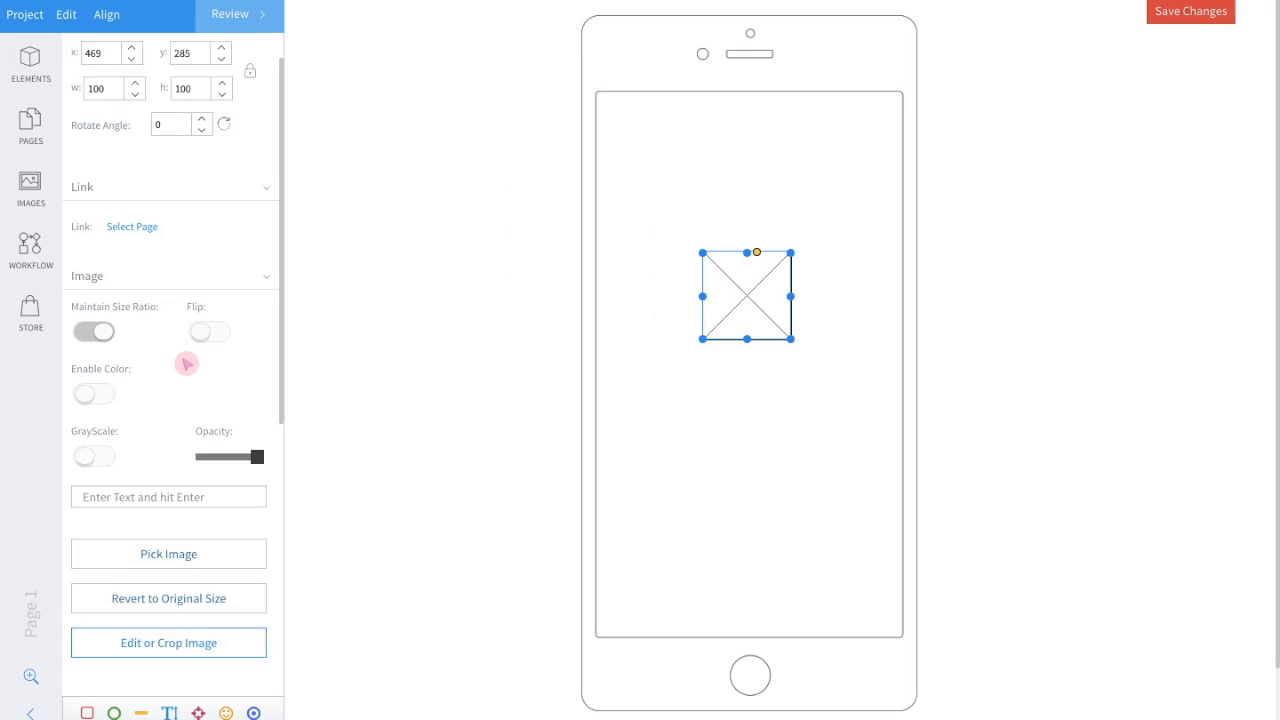
{"action": "scroll", "scroll_direction": "down", "scroll_amount": 3}
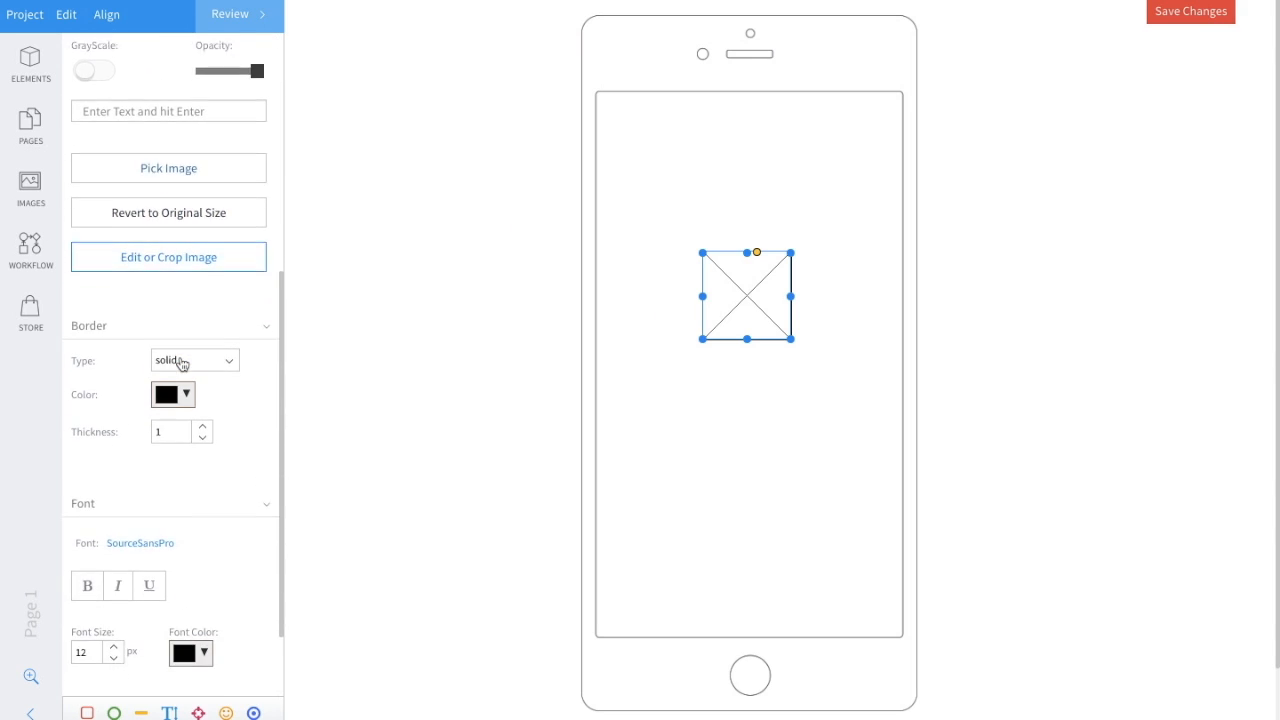
{"action": "scroll", "scroll_direction": "down", "scroll_amount": 3}
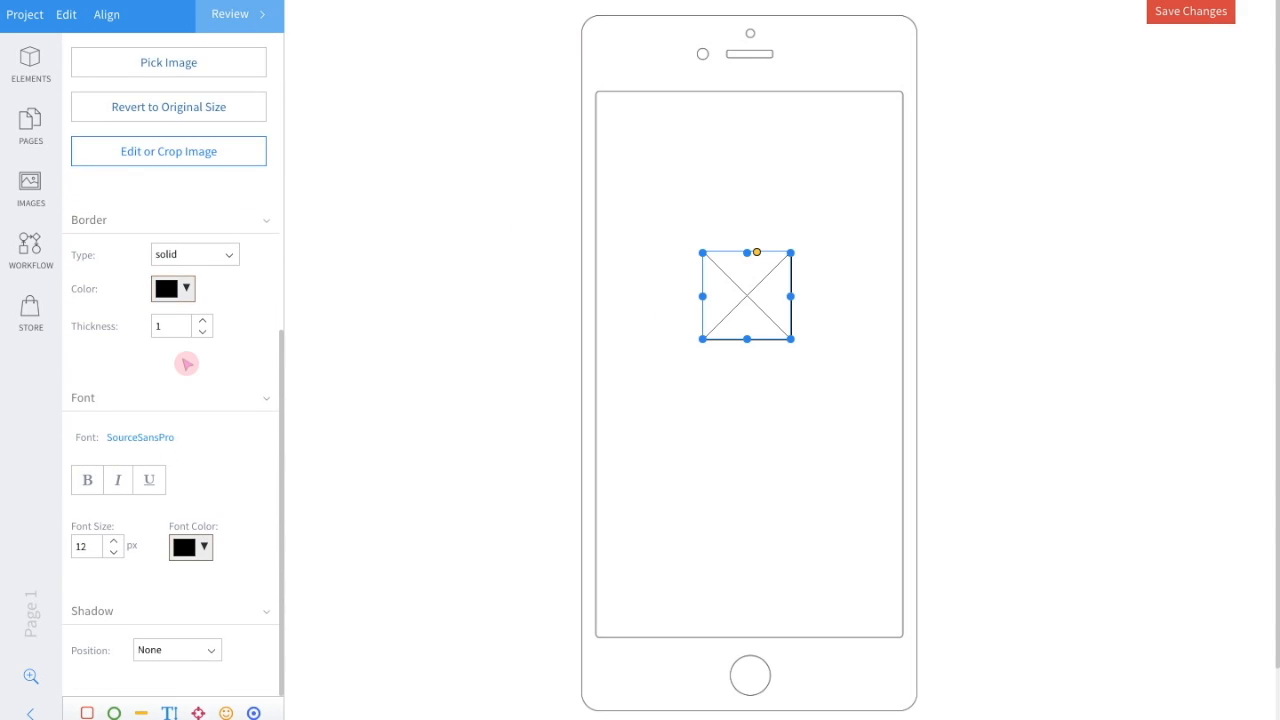
{"action": "scroll", "scroll_direction": "up", "scroll_amount": 3}
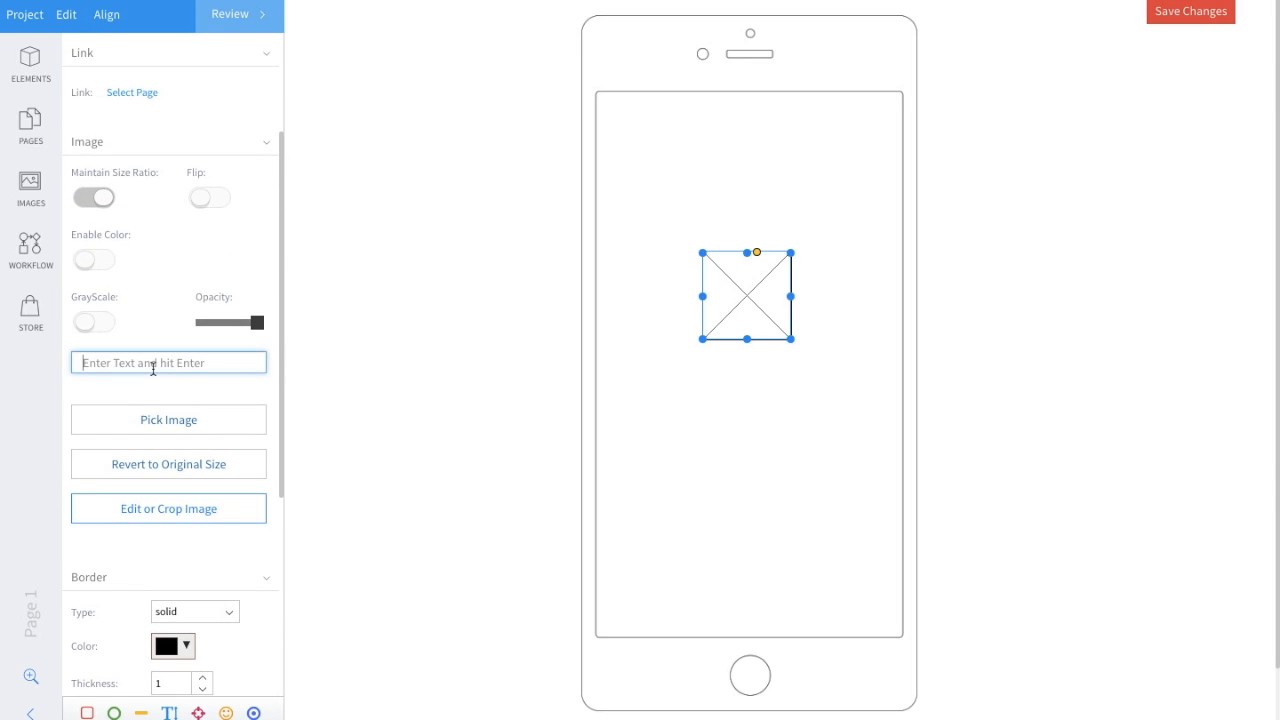
{"action": "type", "text": "Logo Space"}
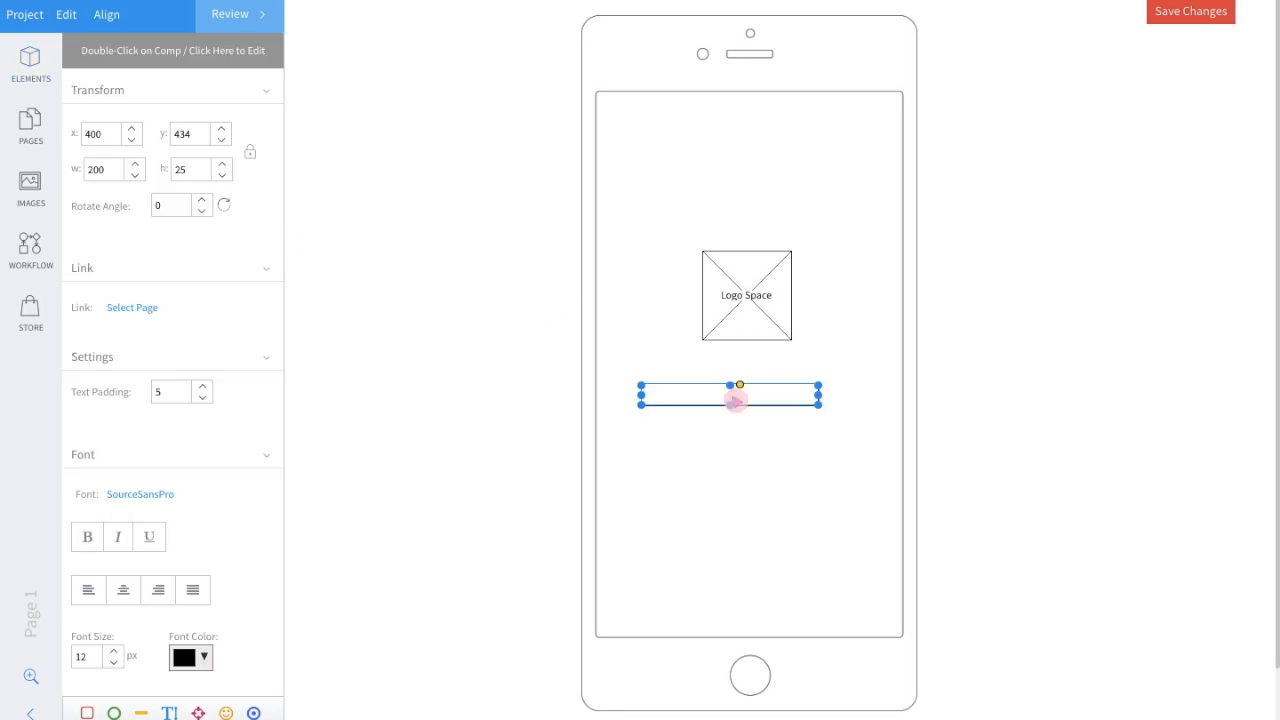
- Label the two input fields under the logo 'Username' and 'Password'
{"action": "left_click_drag", "start_coordinate": [730, 392], "coordinate": [744, 392]}
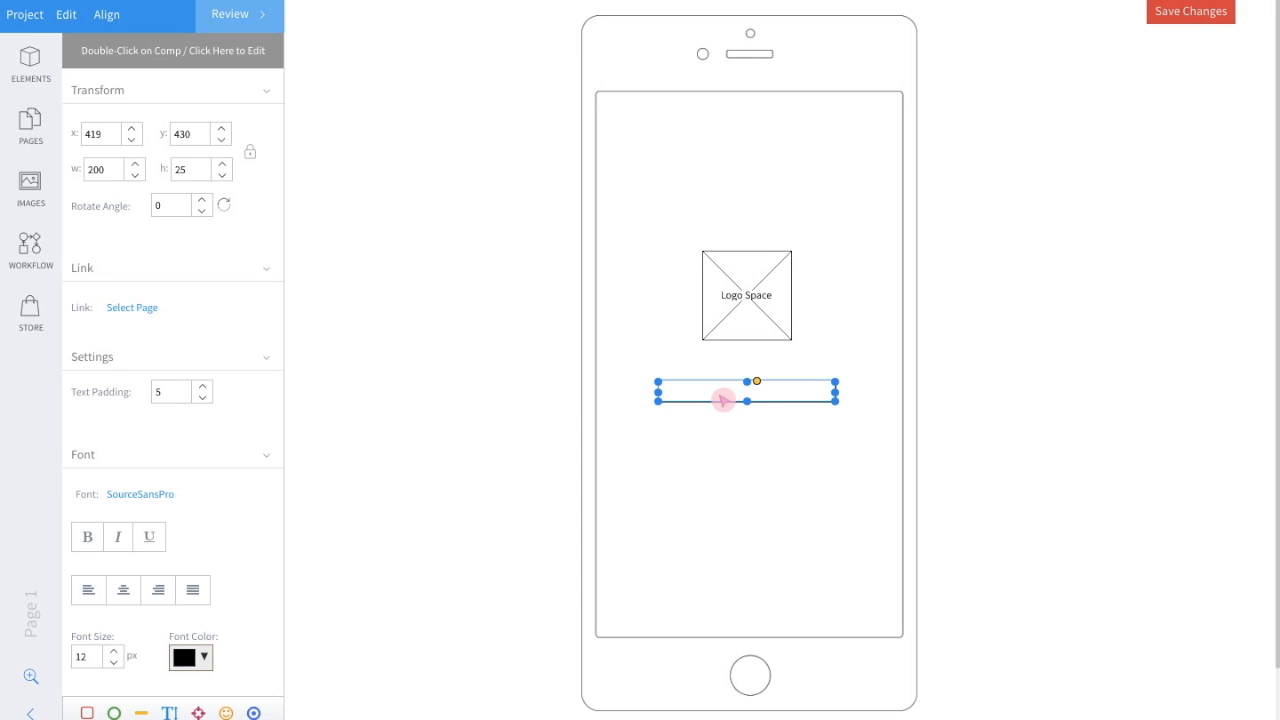
{"action": "left_click", "coordinate": [30, 62]}
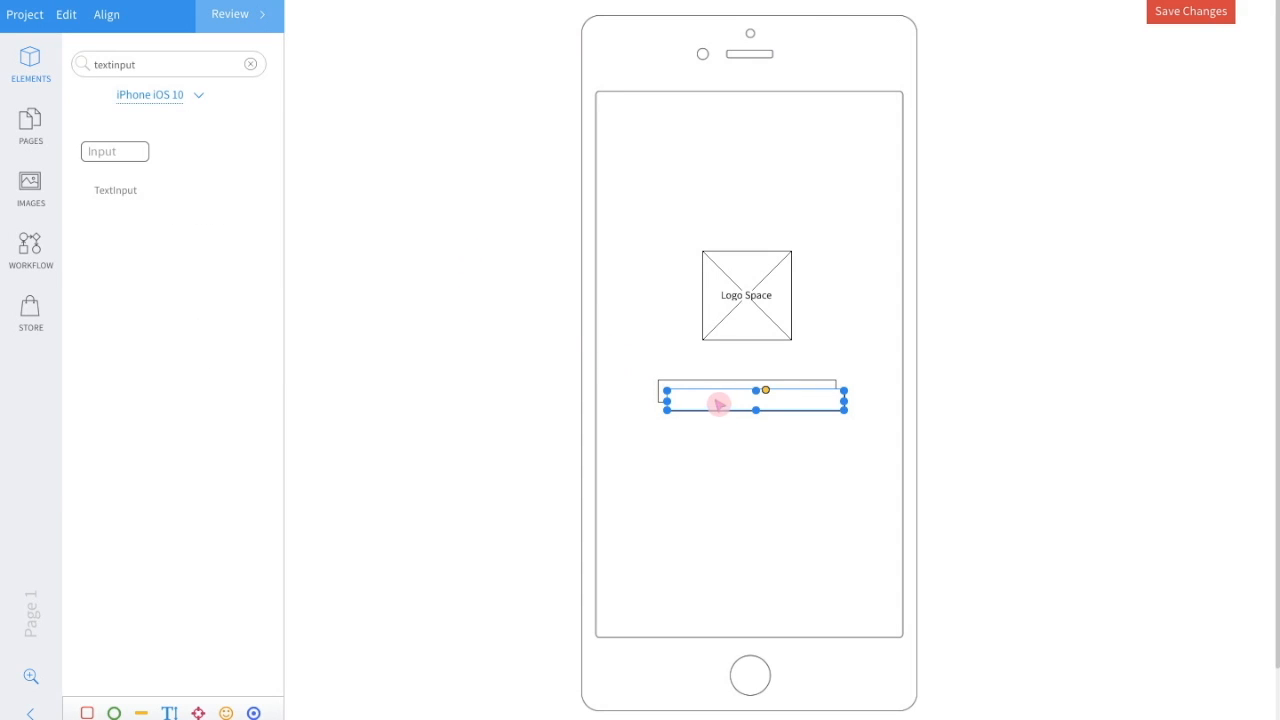
{"action": "left_click", "coordinate": [748, 200]}
{"action": "type", "text": "U"}
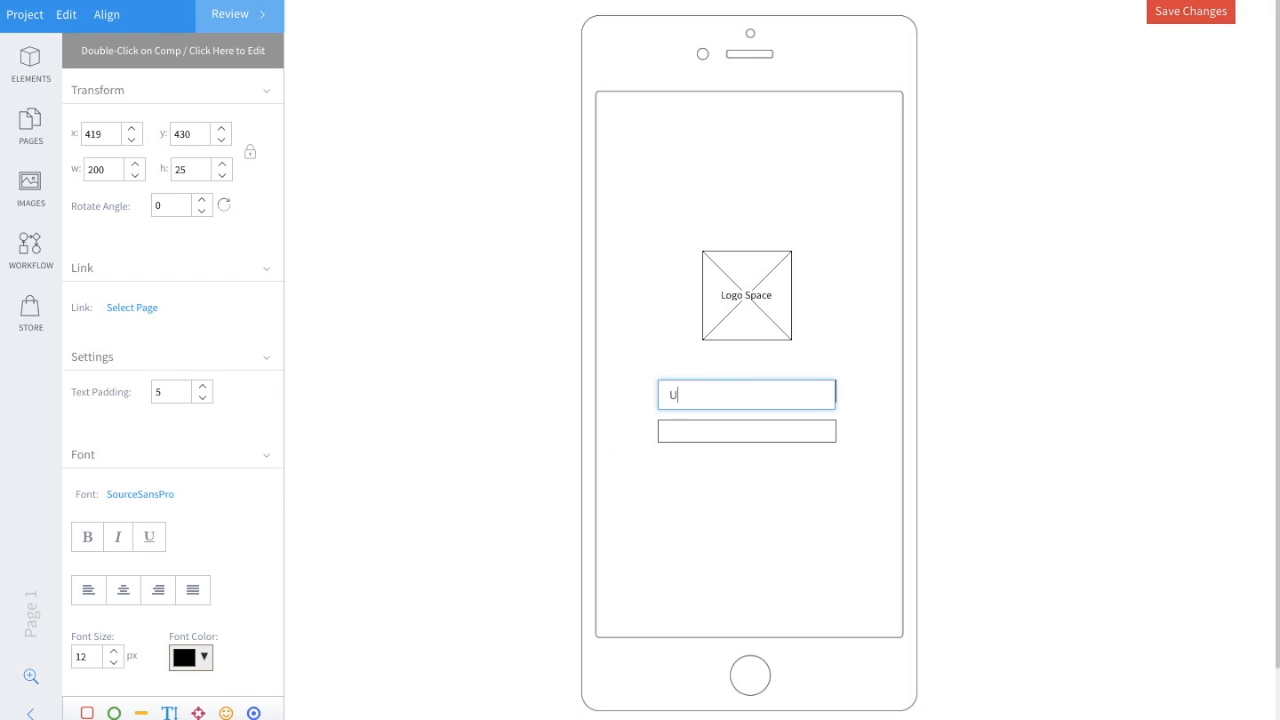
{"action": "left_click", "coordinate": [746, 430]}
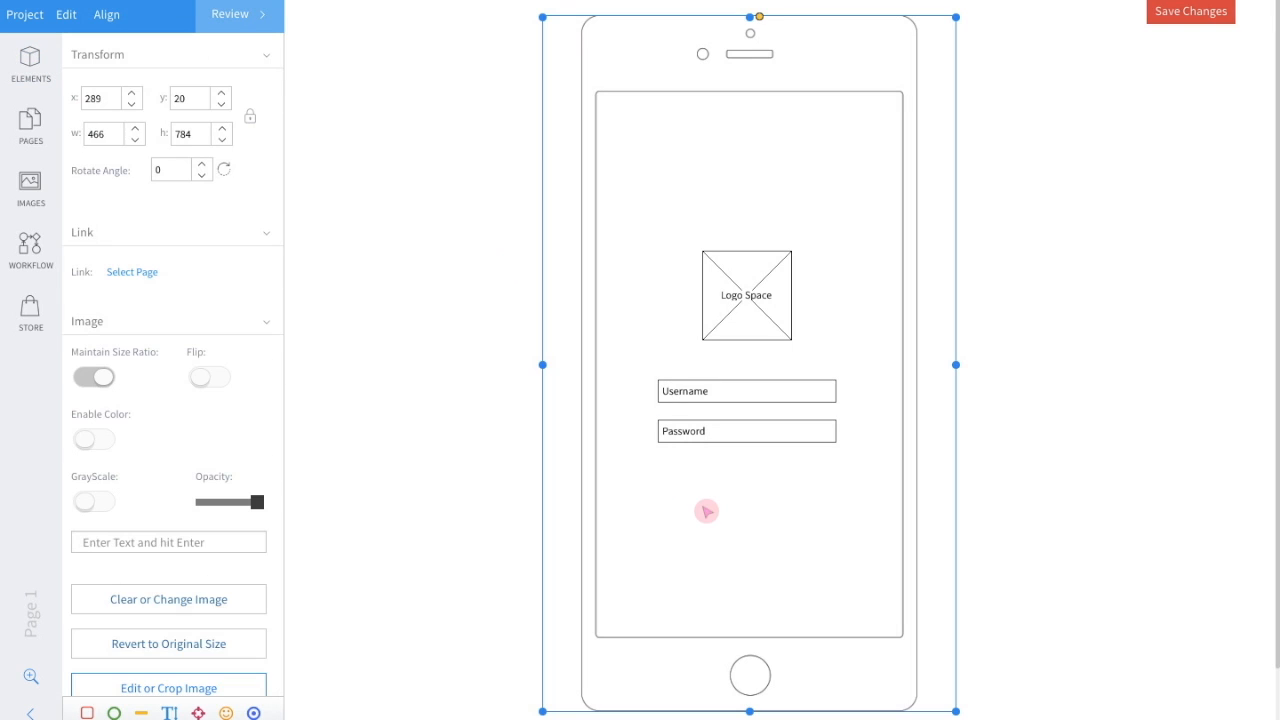
- Place a Button labelled 'Log In' below the Password field and clear the element search
{"action": "left_click", "coordinate": [30, 60]}
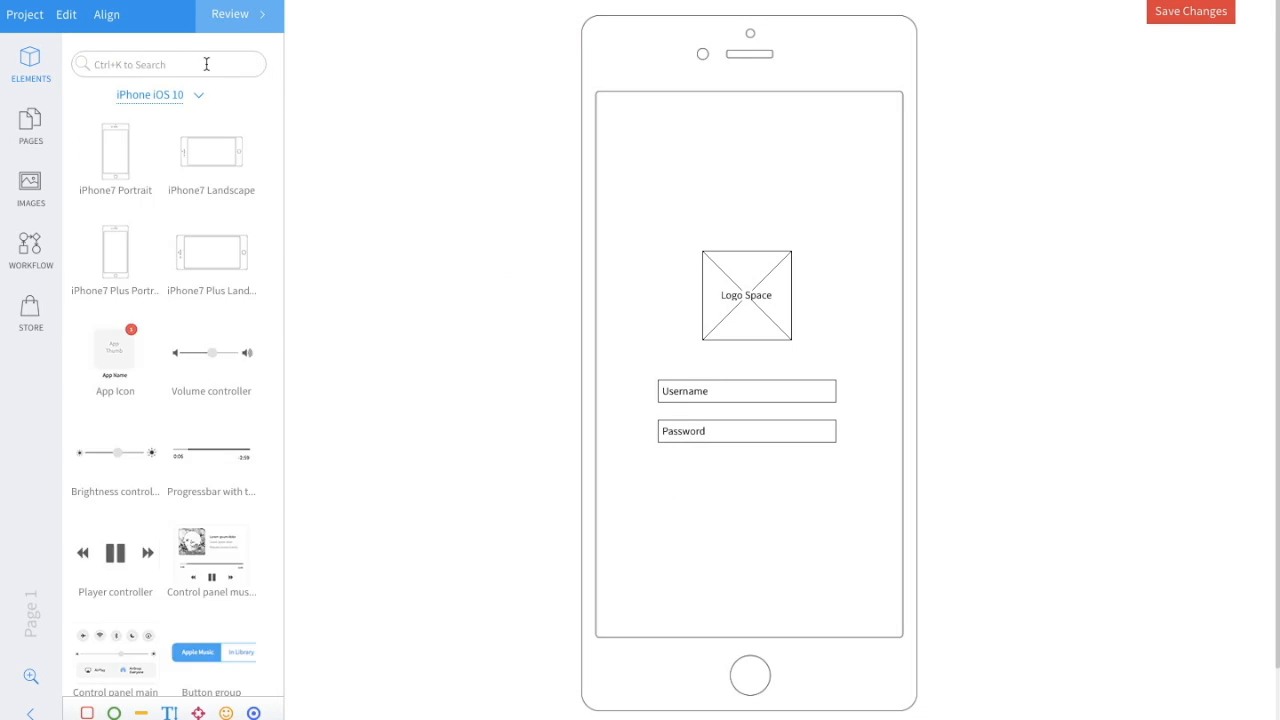
{"action": "type", "text": "button"}
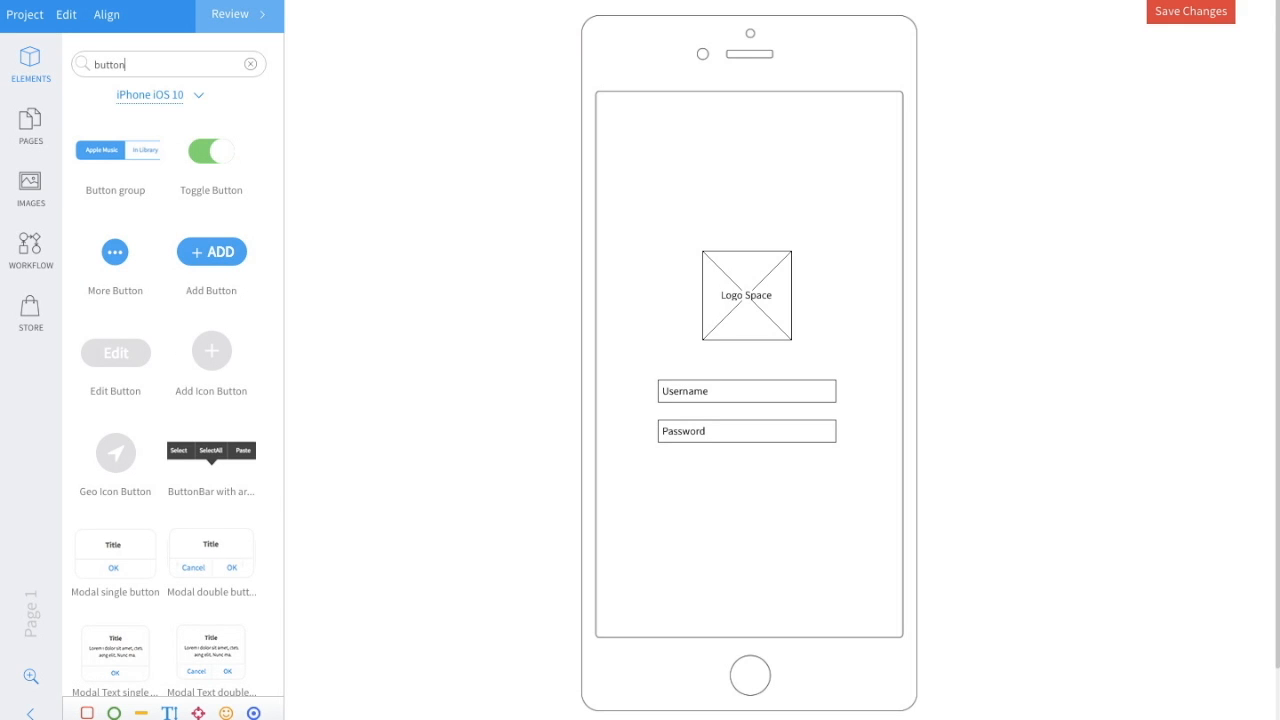
{"action": "scroll", "scroll_direction": "up", "scroll_amount": 3}
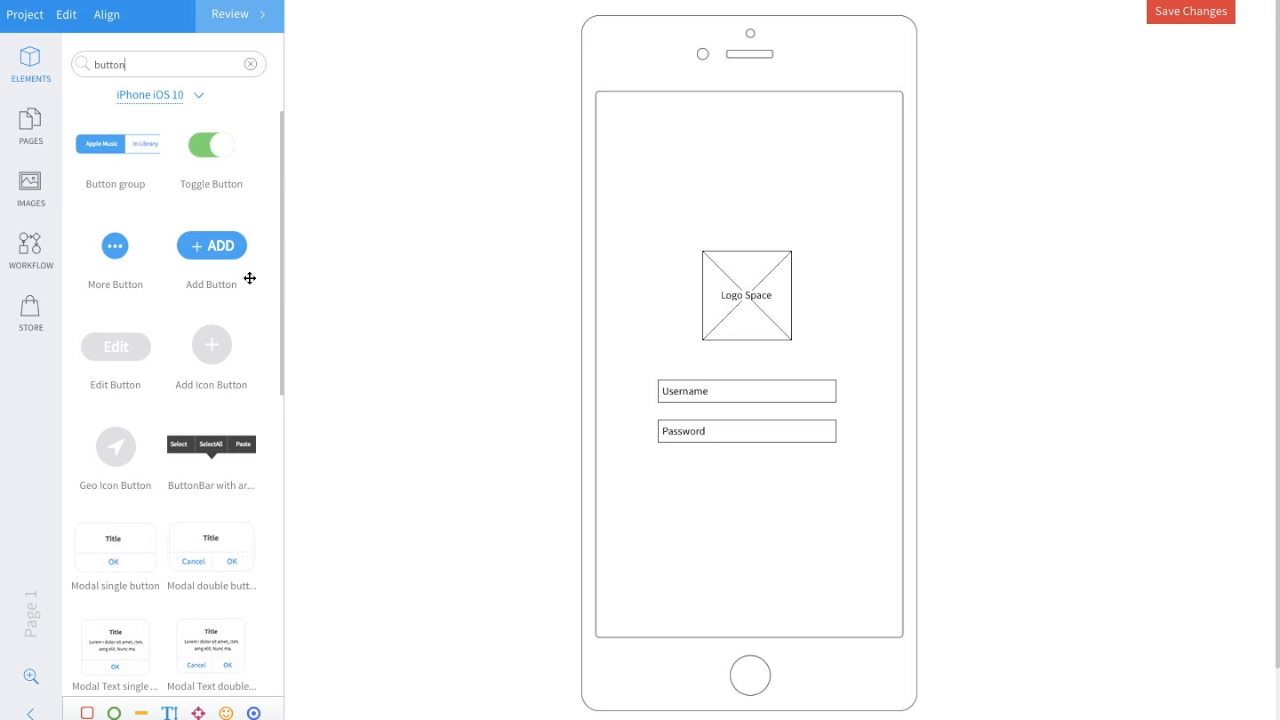
{"action": "scroll", "scroll_direction": "down", "scroll_amount": 3}
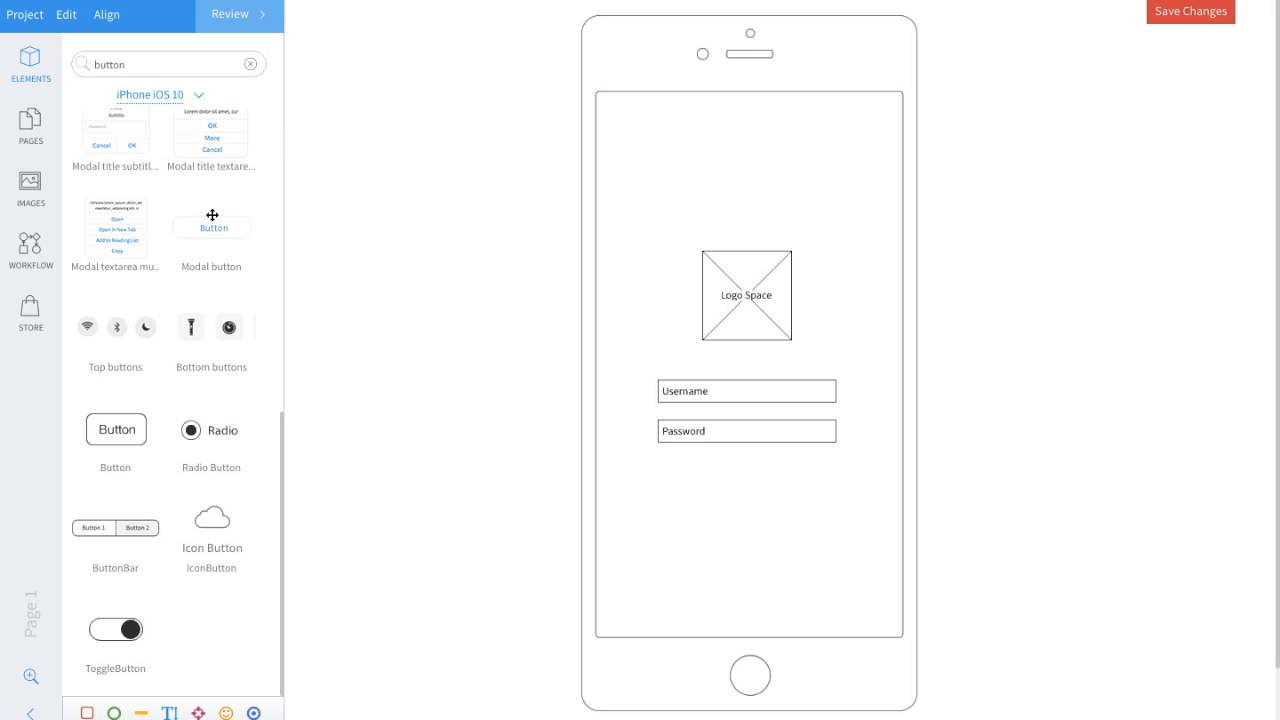
{"action": "left_click_drag", "start_coordinate": [212, 228], "coordinate": [736, 488]}
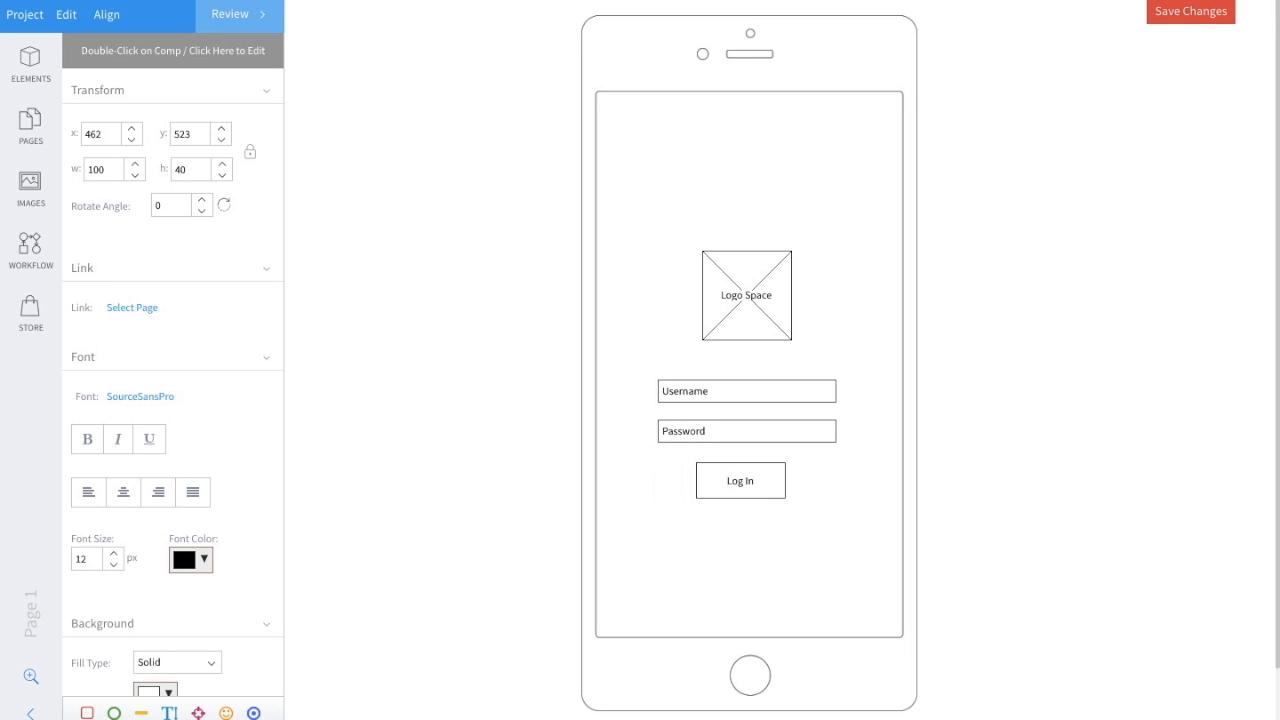
{"action": "left_click", "coordinate": [30, 60]}
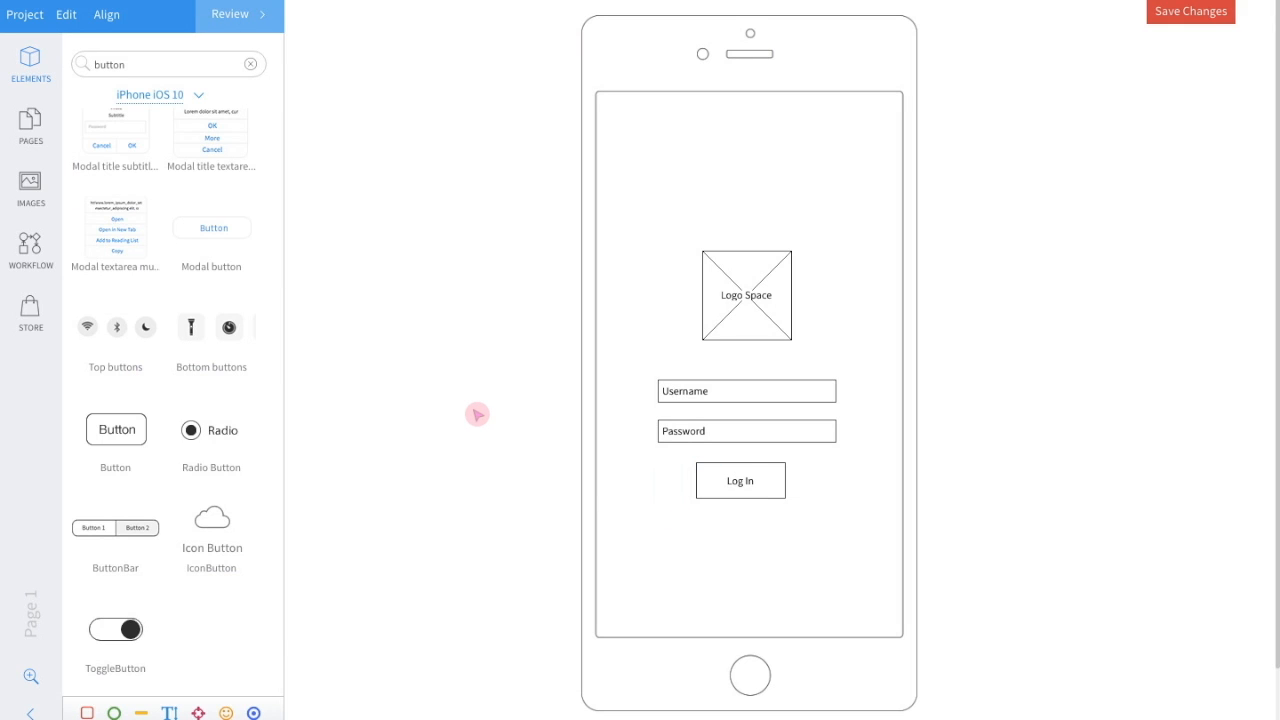
{"action": "left_click", "coordinate": [250, 64]}
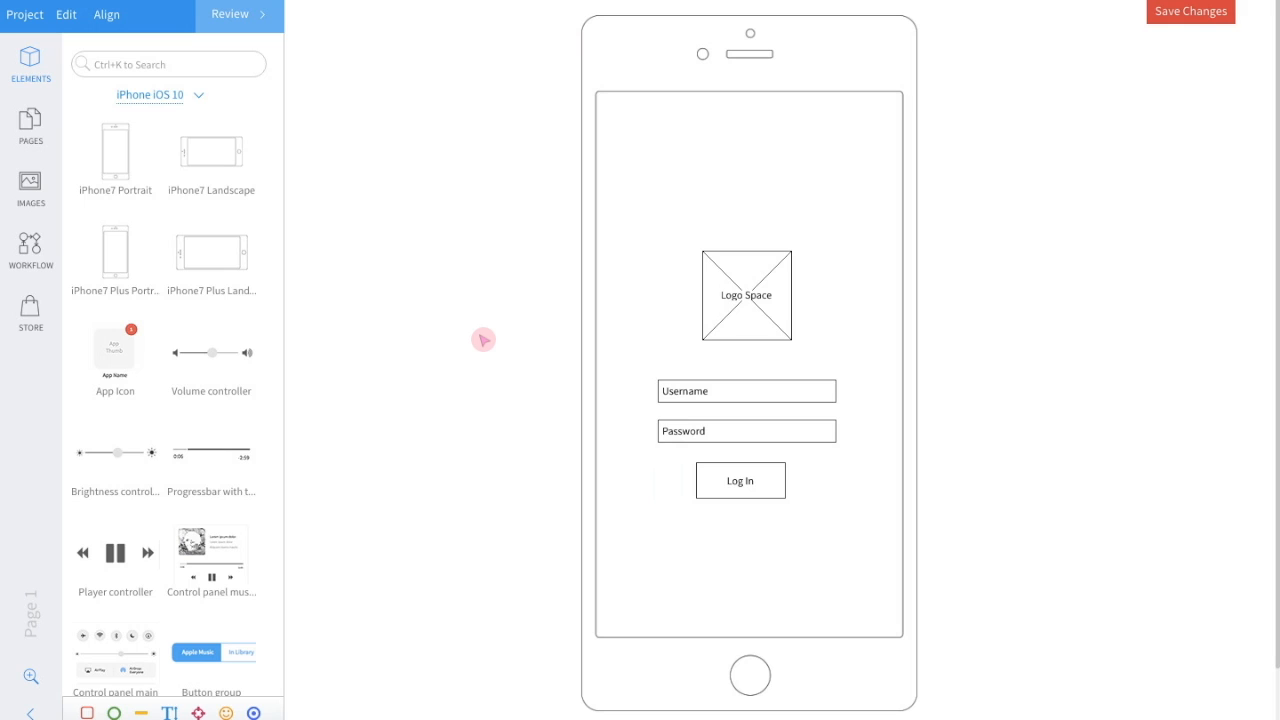
{"action": "mouse_move", "coordinate": [172, 148]}
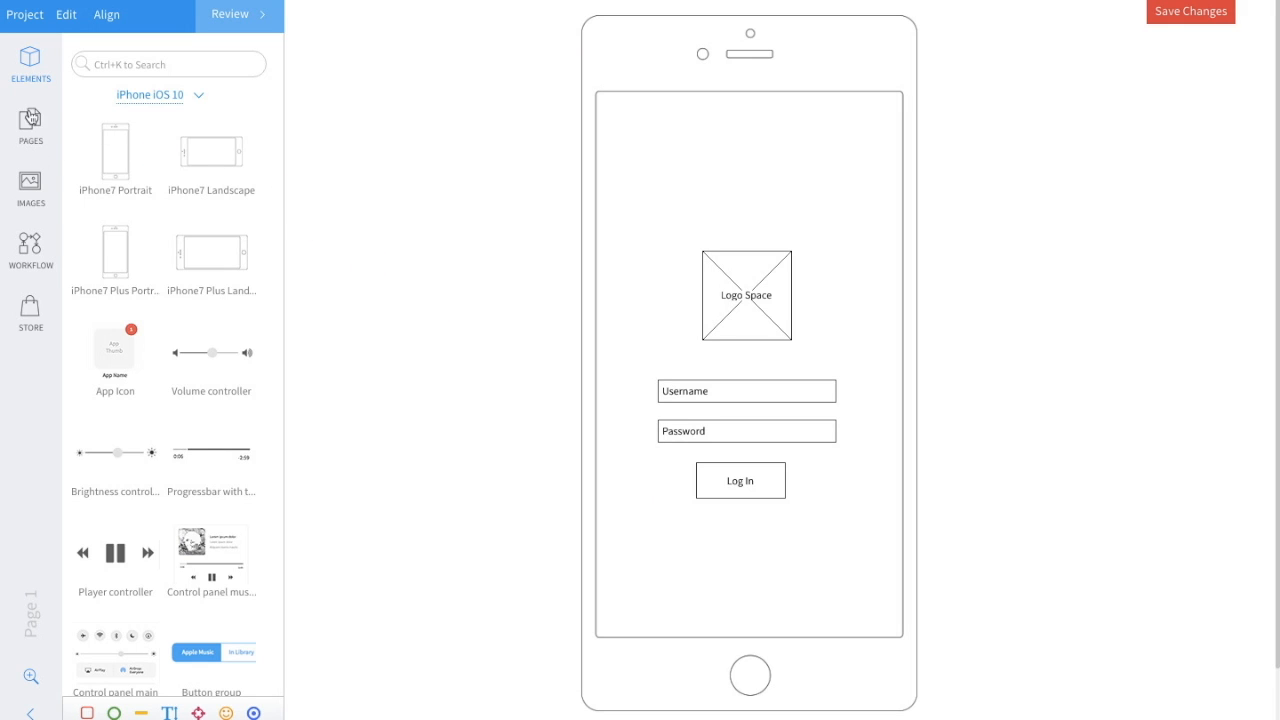
- Rename Page 1 to 'Log In Page' in the Pages panel
{"action": "left_click", "coordinate": [30, 124]}
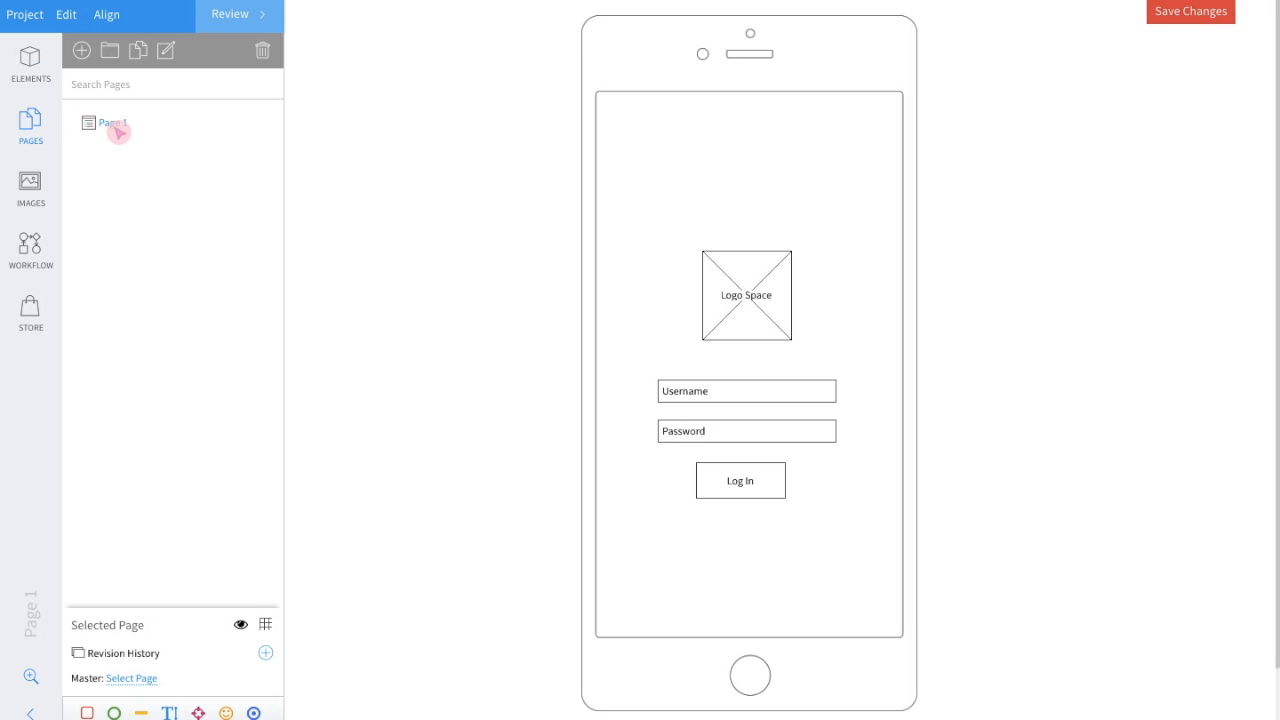
{"action": "double_click", "coordinate": [112, 122]}
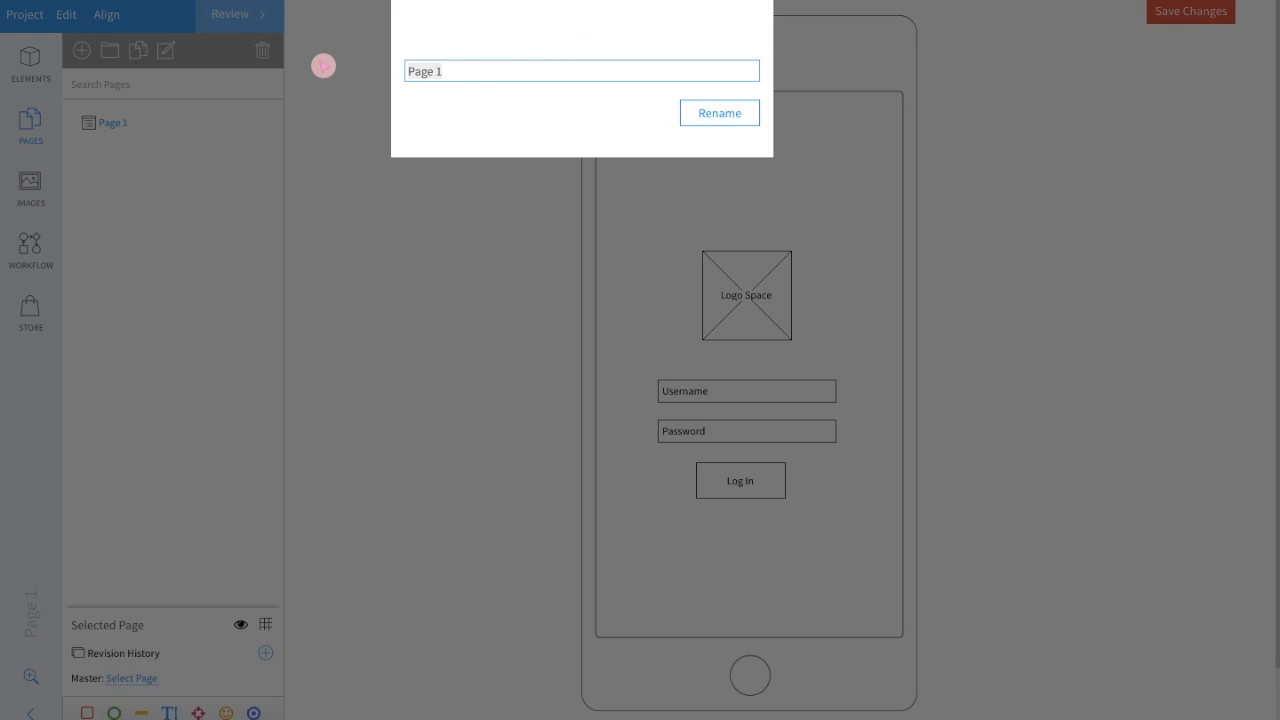
{"action": "type", "text": "Log In"}
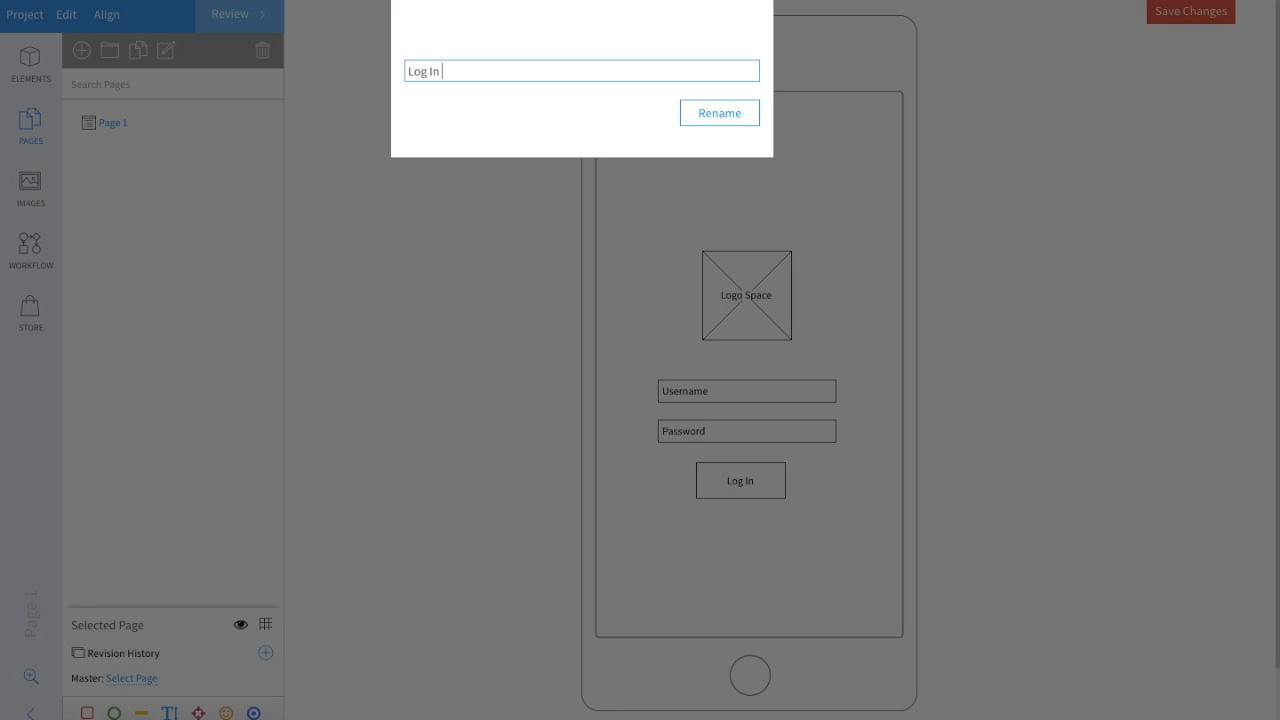
{"action": "type", "text": "Page"}
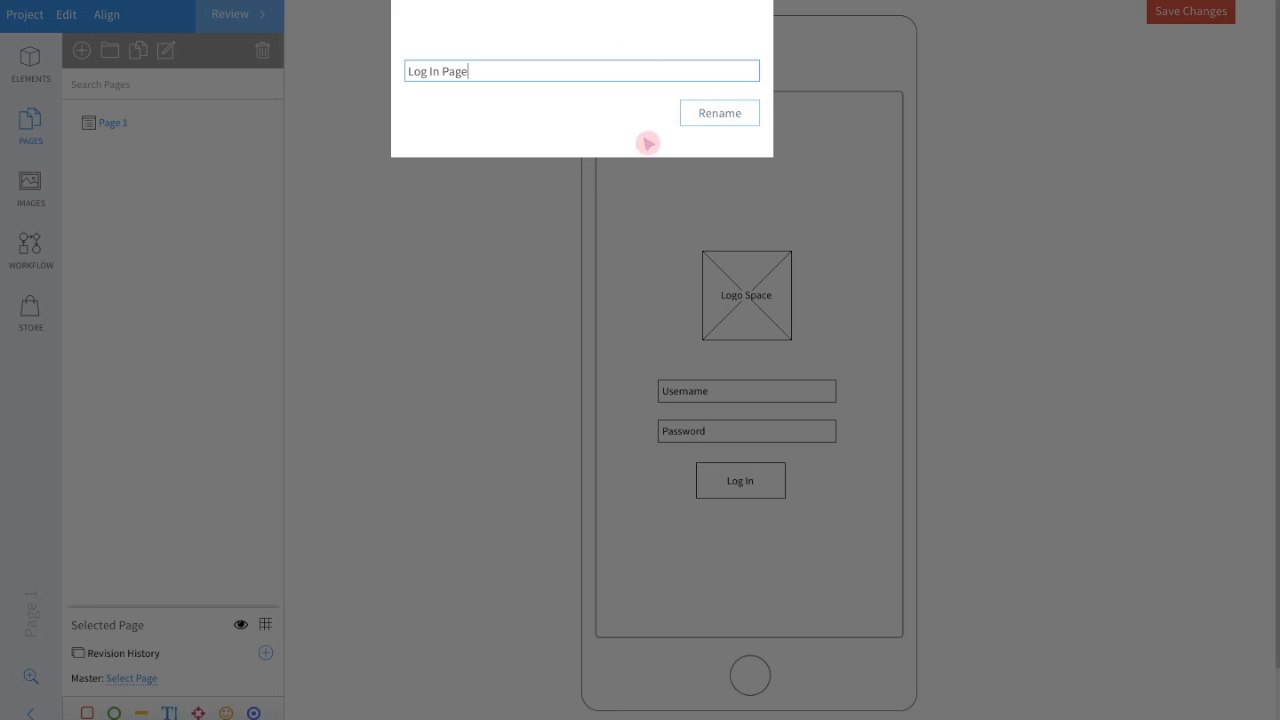
{"action": "left_click", "coordinate": [720, 112]}
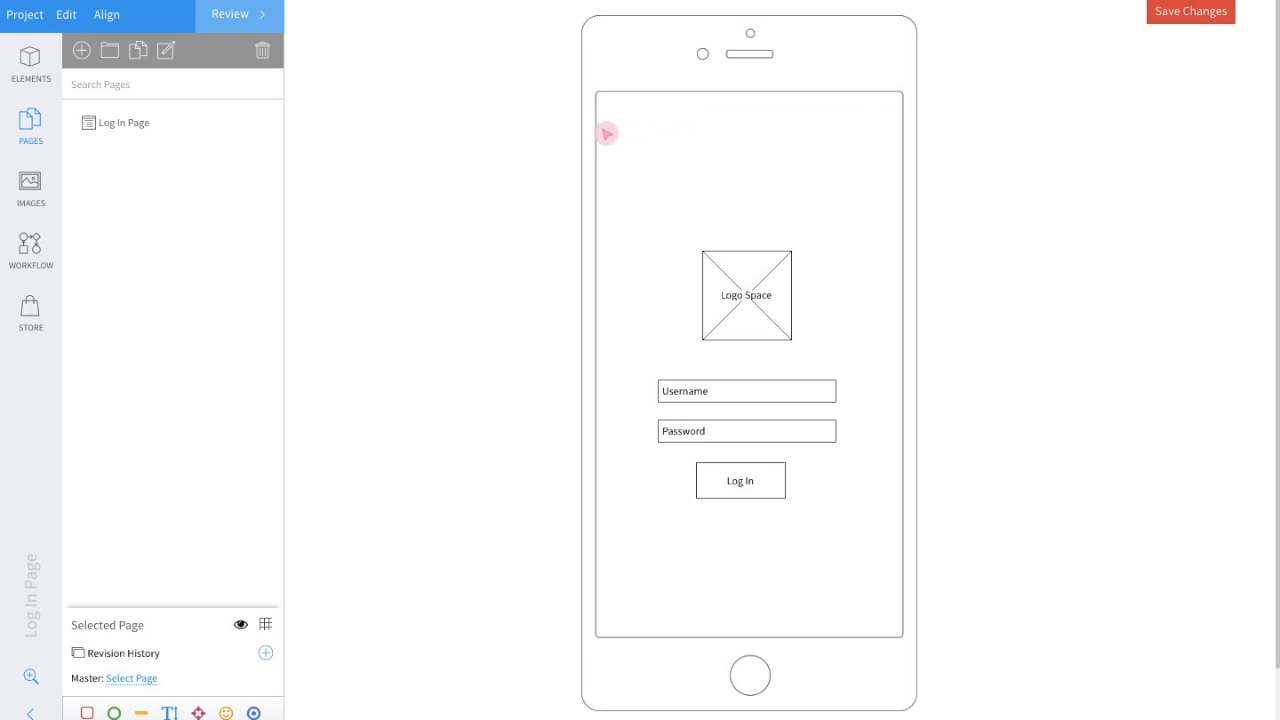
{"action": "mouse_move", "coordinate": [80, 50]}
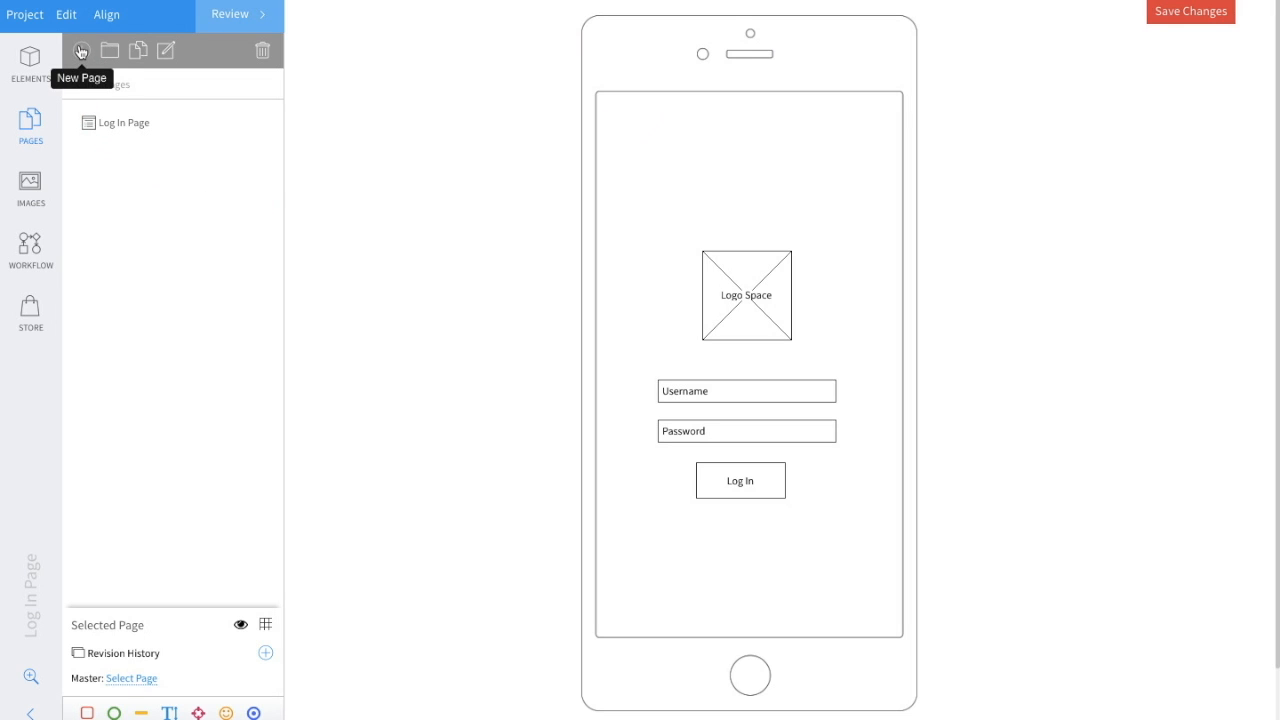
- Add a second page with an iPhone 7 portrait frame and return to the Pages list
{"action": "left_click", "coordinate": [80, 50]}
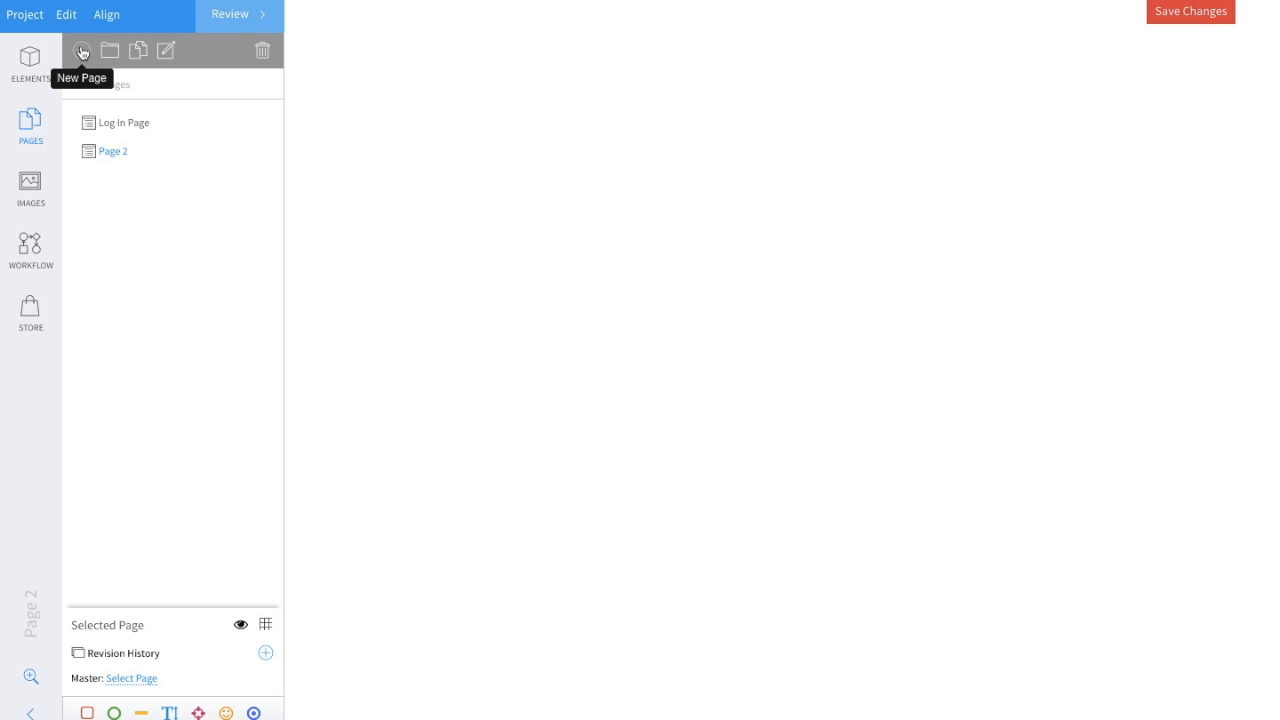
{"action": "left_click", "coordinate": [30, 60]}
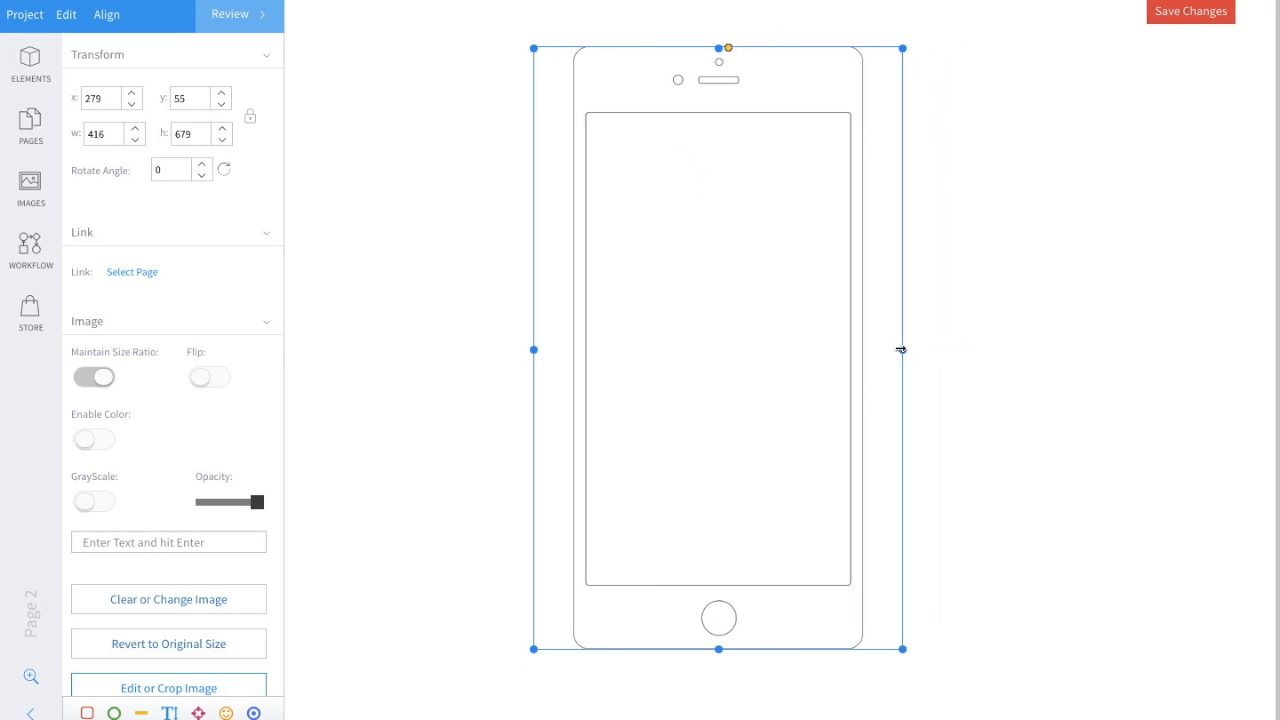
{"action": "left_click", "coordinate": [30, 120]}
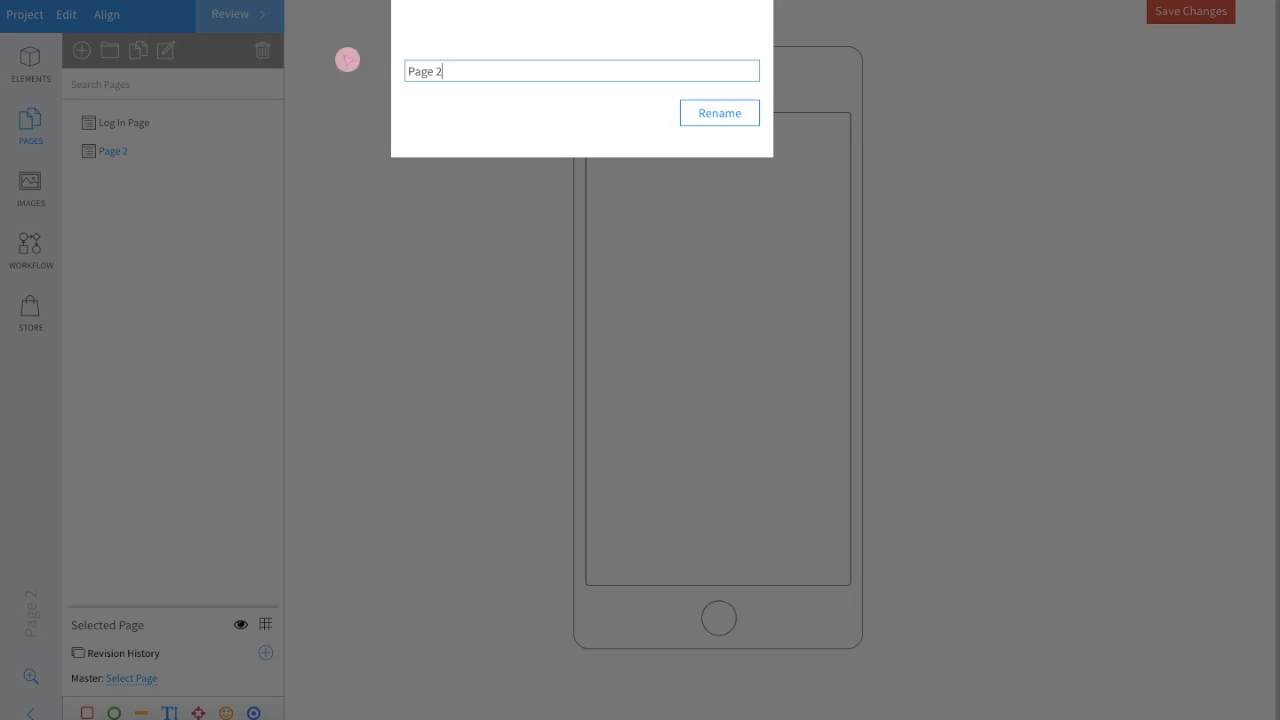
- Rename Page 2 to 'Success Page'
{"action": "type", "text": "Su"}
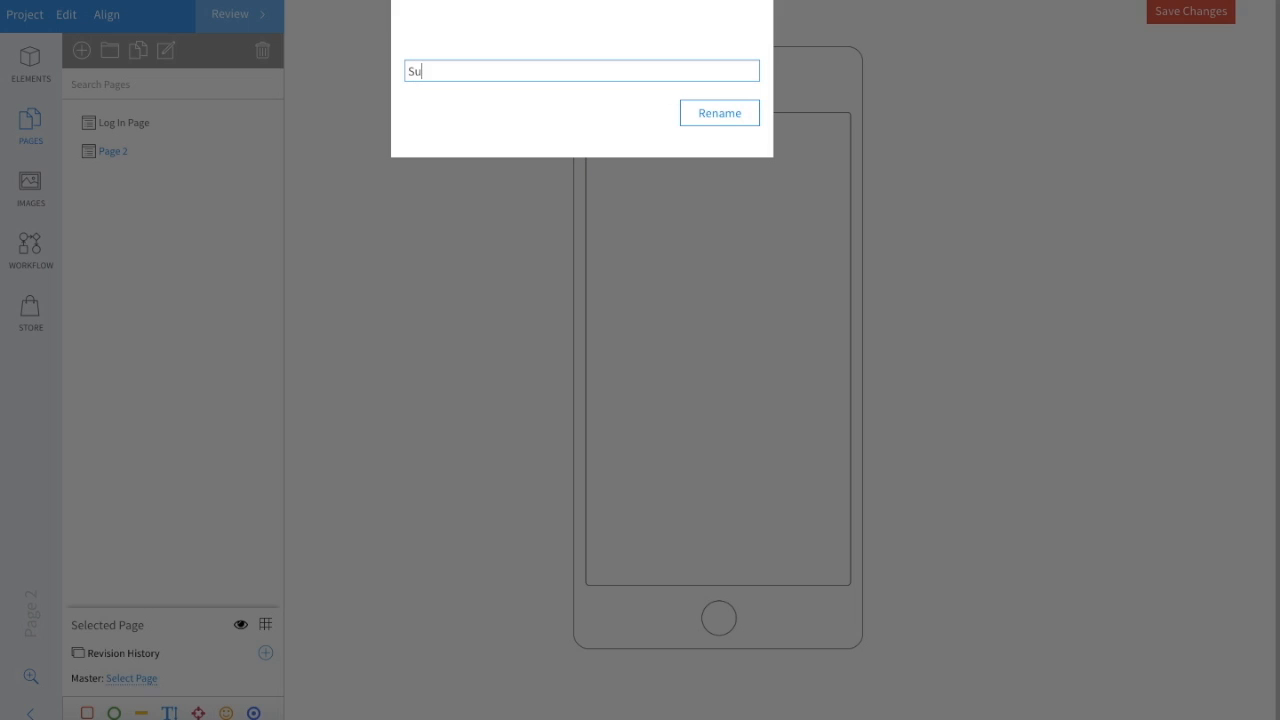
{"action": "type", "text": "ccess Page"}
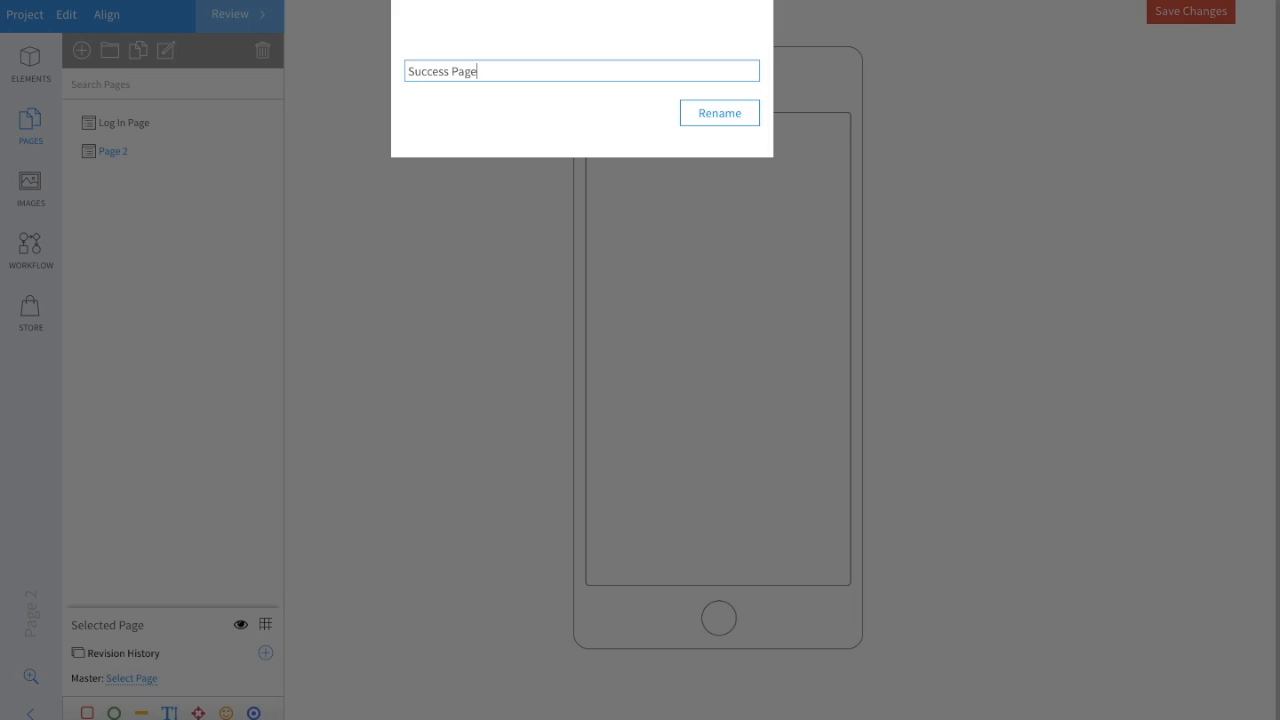
{"action": "left_click", "coordinate": [720, 112]}
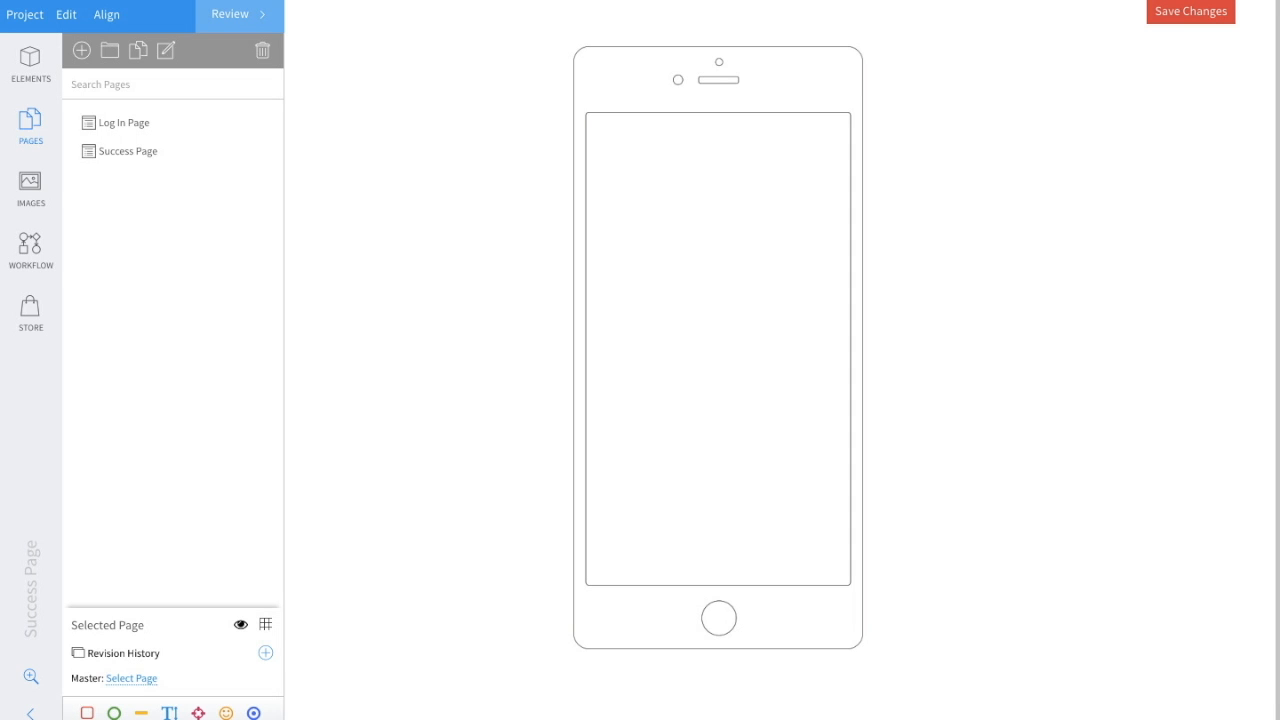
{"action": "mouse_move", "coordinate": [348, 144]}
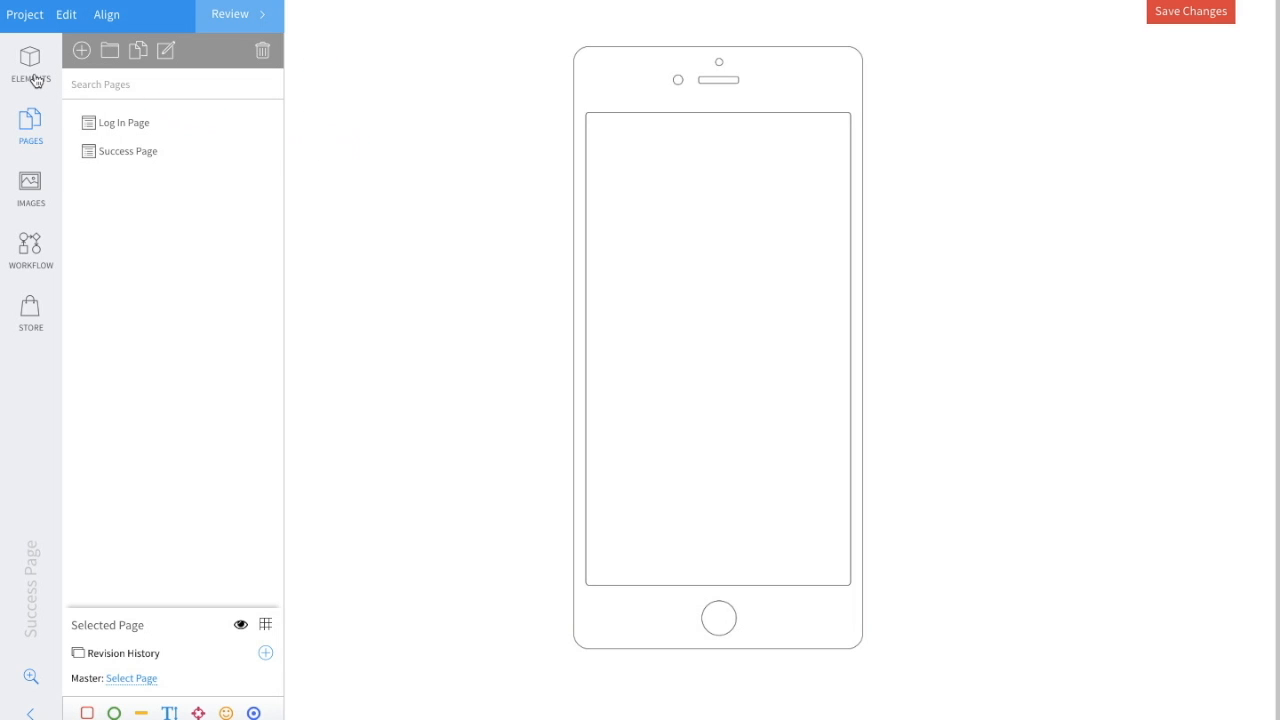
- Add a text input reading 'Success! Logged In!' to the Success Page screen
{"action": "left_click", "coordinate": [32, 60]}
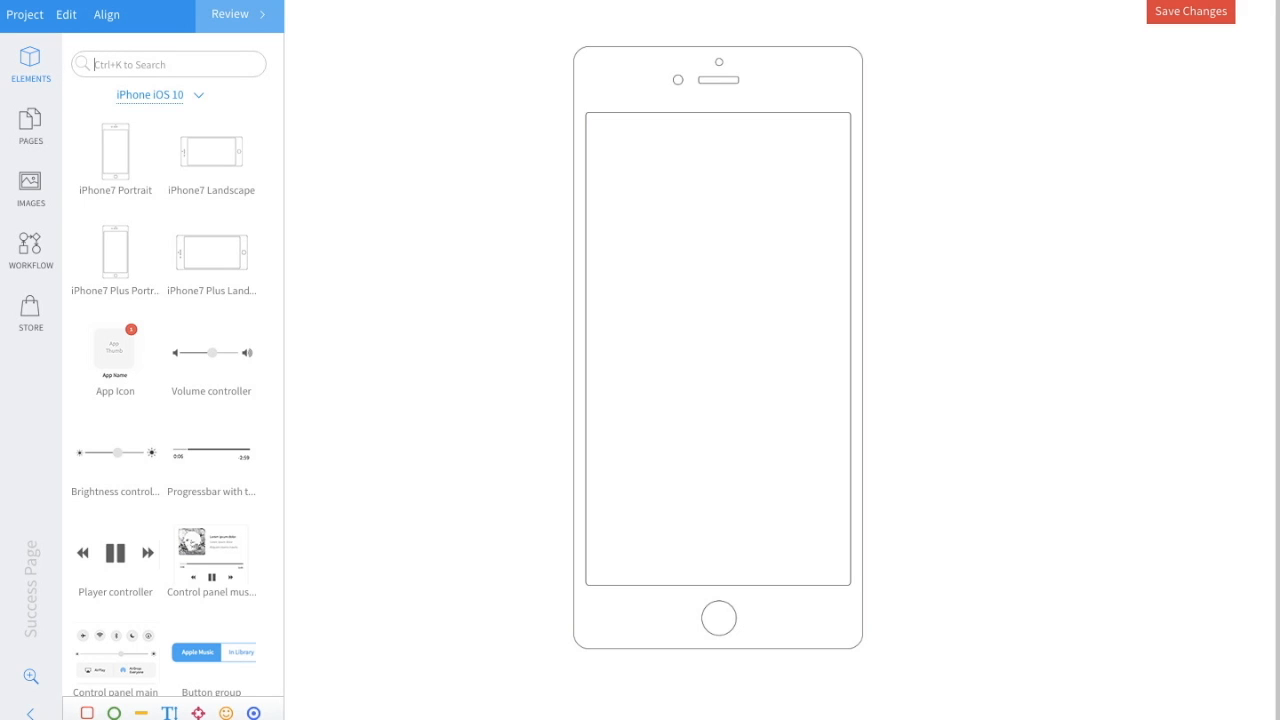
{"action": "type", "text": "textinp"}
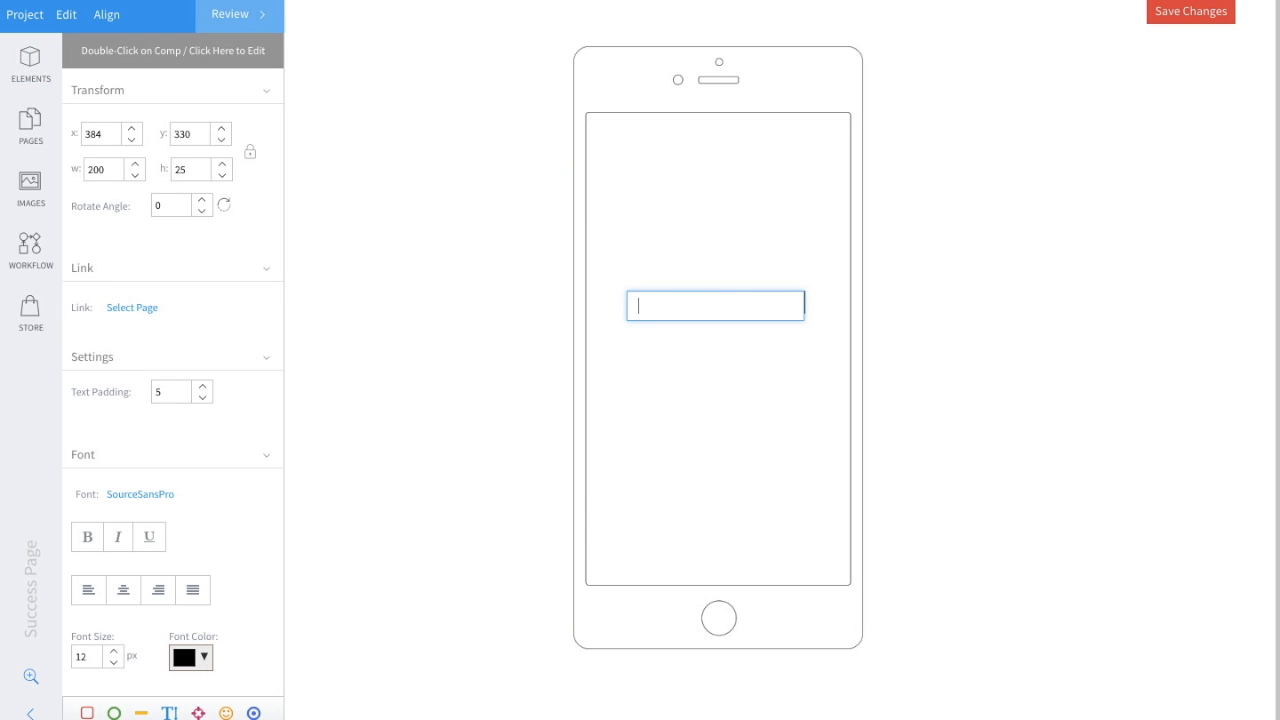
{"action": "type", "text": "Success! Logged In!"}
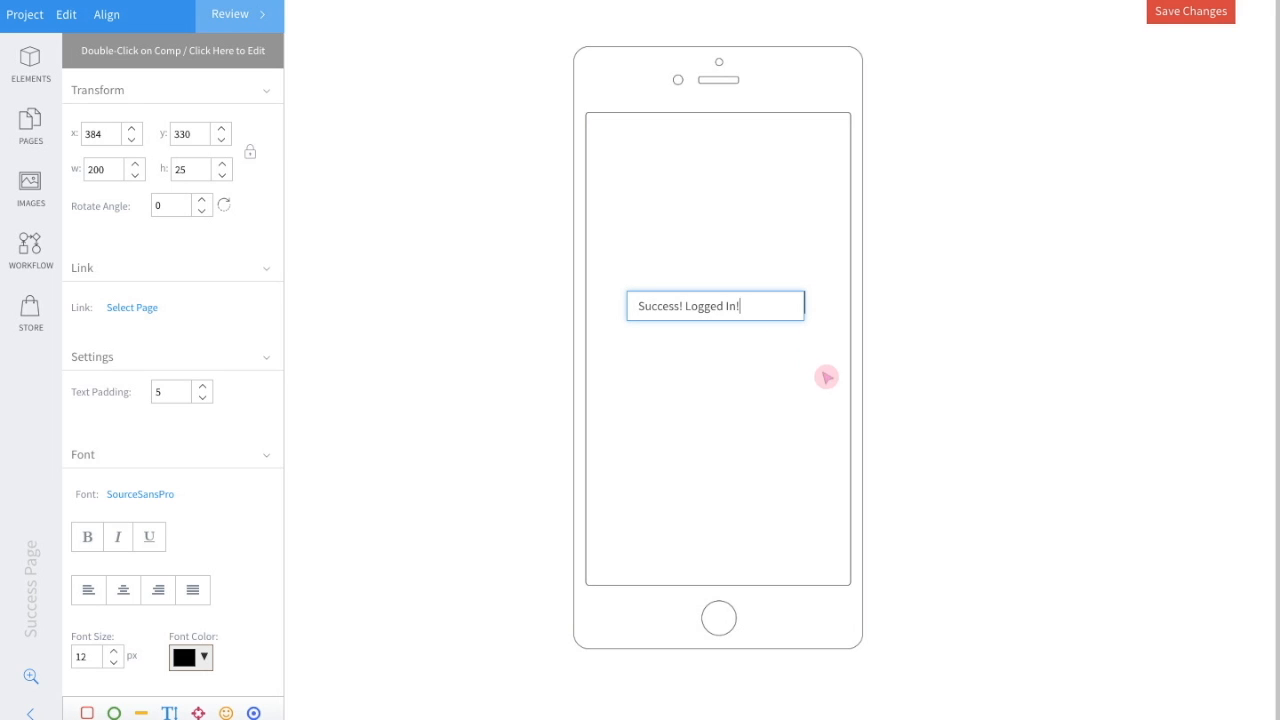
{"action": "left_click", "coordinate": [30, 60]}
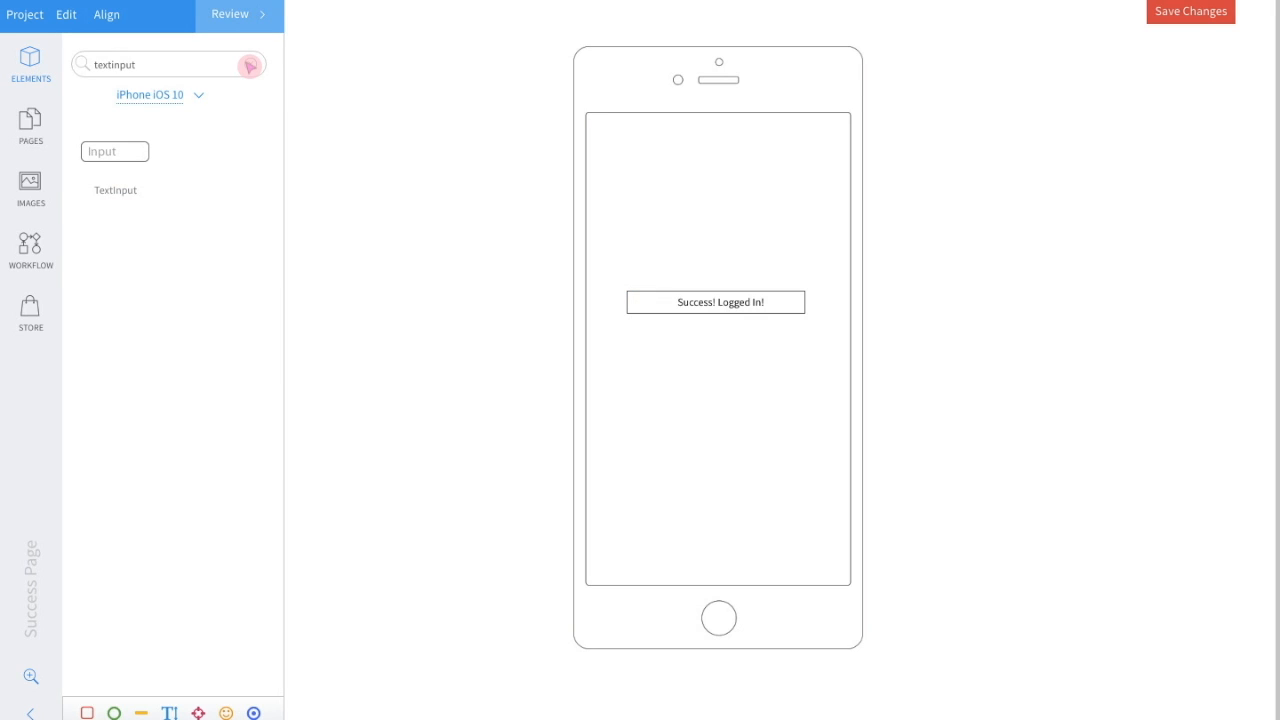
- Place a button from the 'button' element search under the text and label it 'Log Out'
{"action": "left_click", "coordinate": [252, 64]}
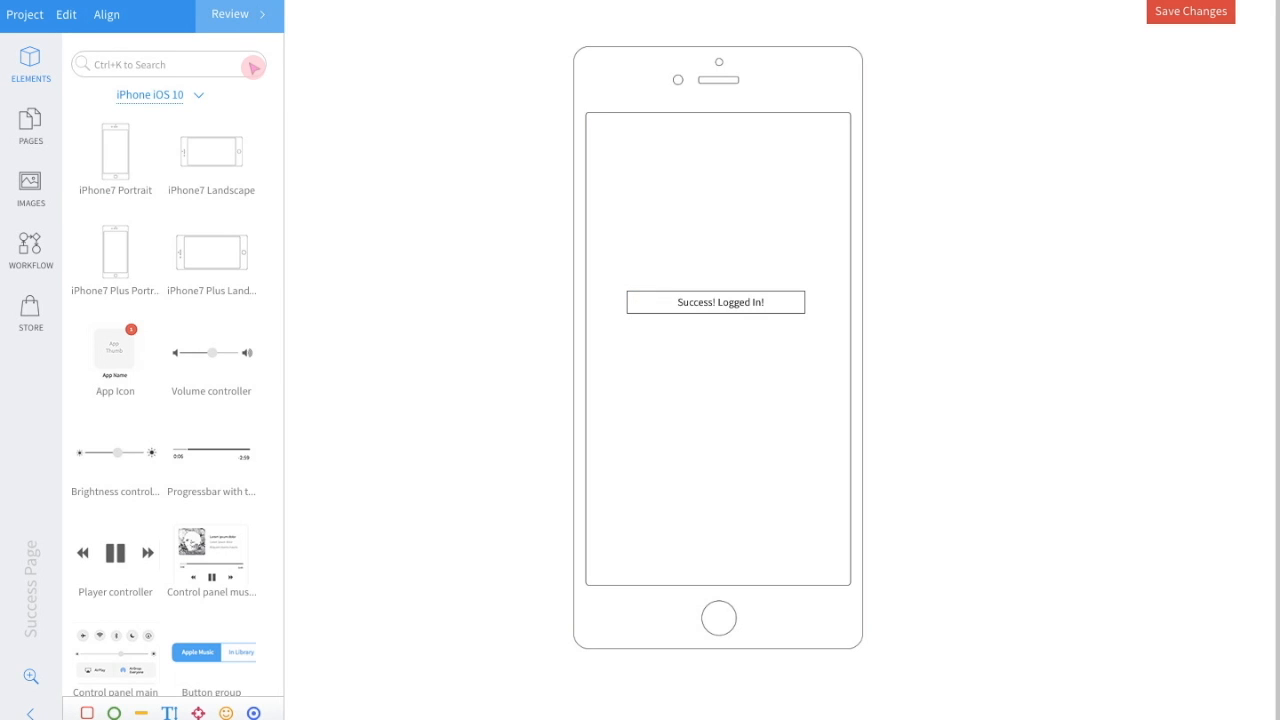
{"action": "type", "text": "button"}
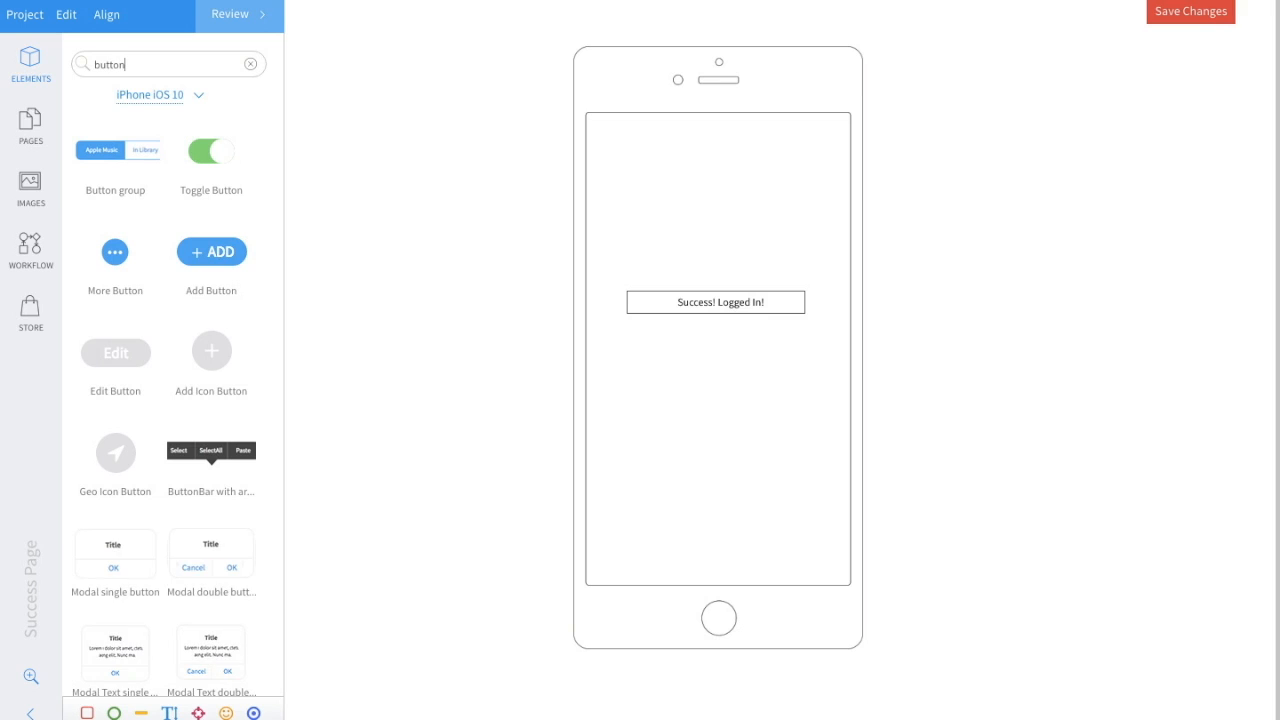
{"action": "scroll", "scroll_direction": "down", "scroll_amount": 3}
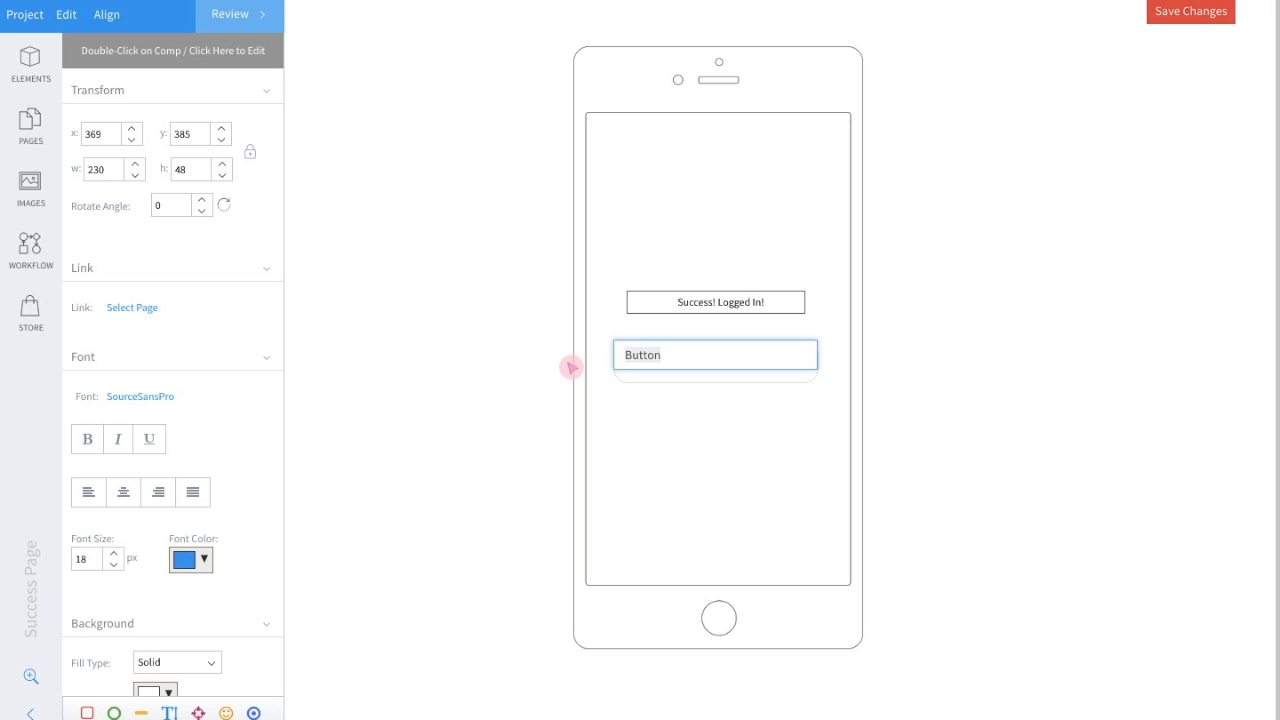
{"action": "type", "text": "Log Out"}
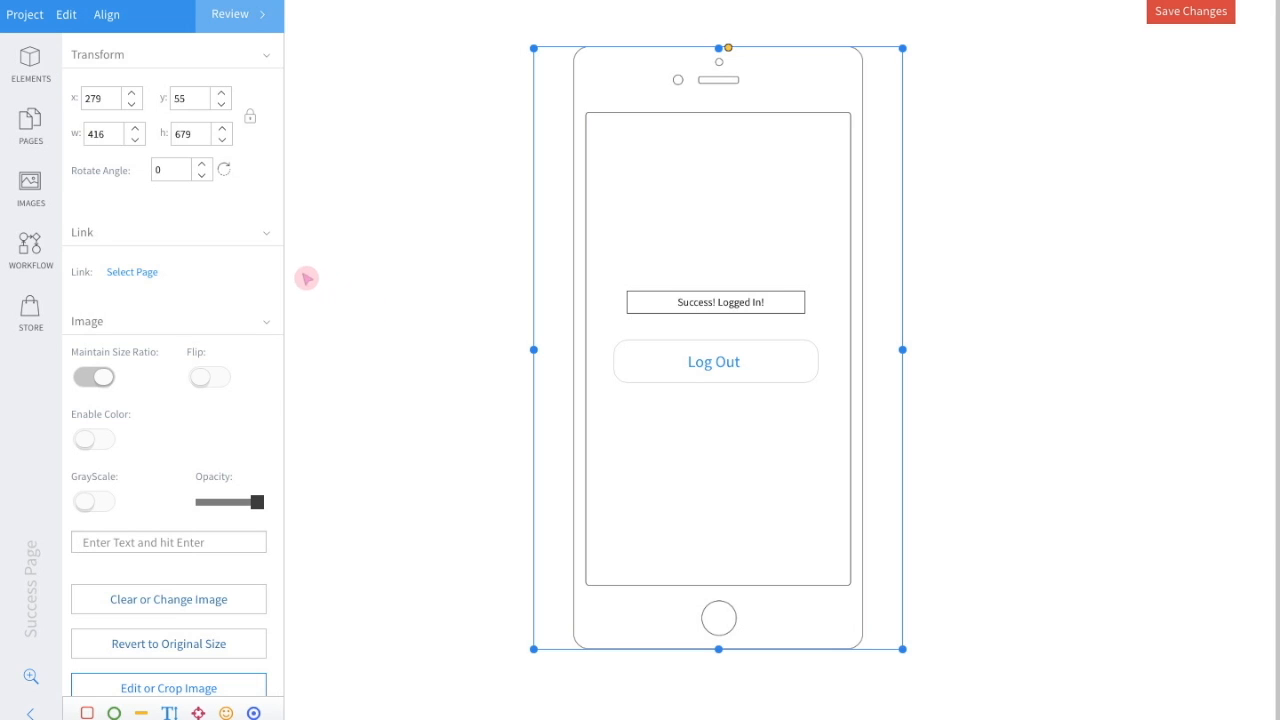
{"action": "left_click", "coordinate": [30, 124]}
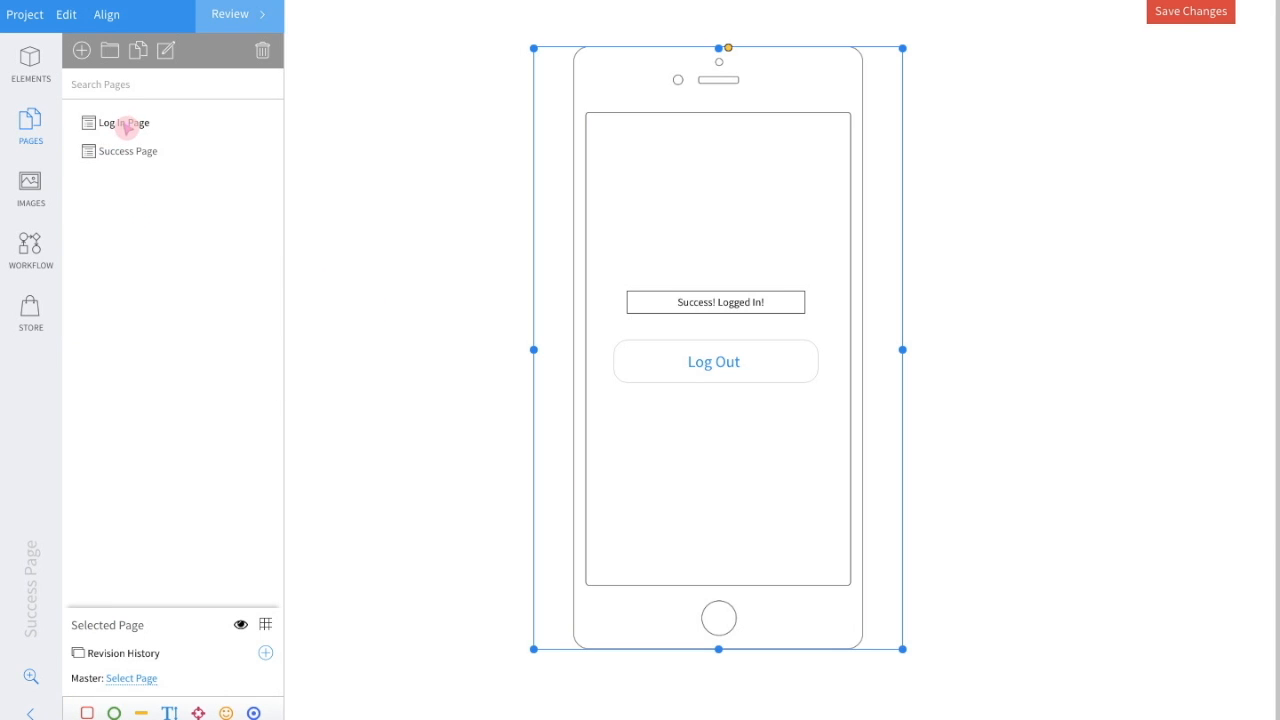
- Link the Log In button on the Log In Page to the Success Page
{"action": "left_click", "coordinate": [124, 122]}
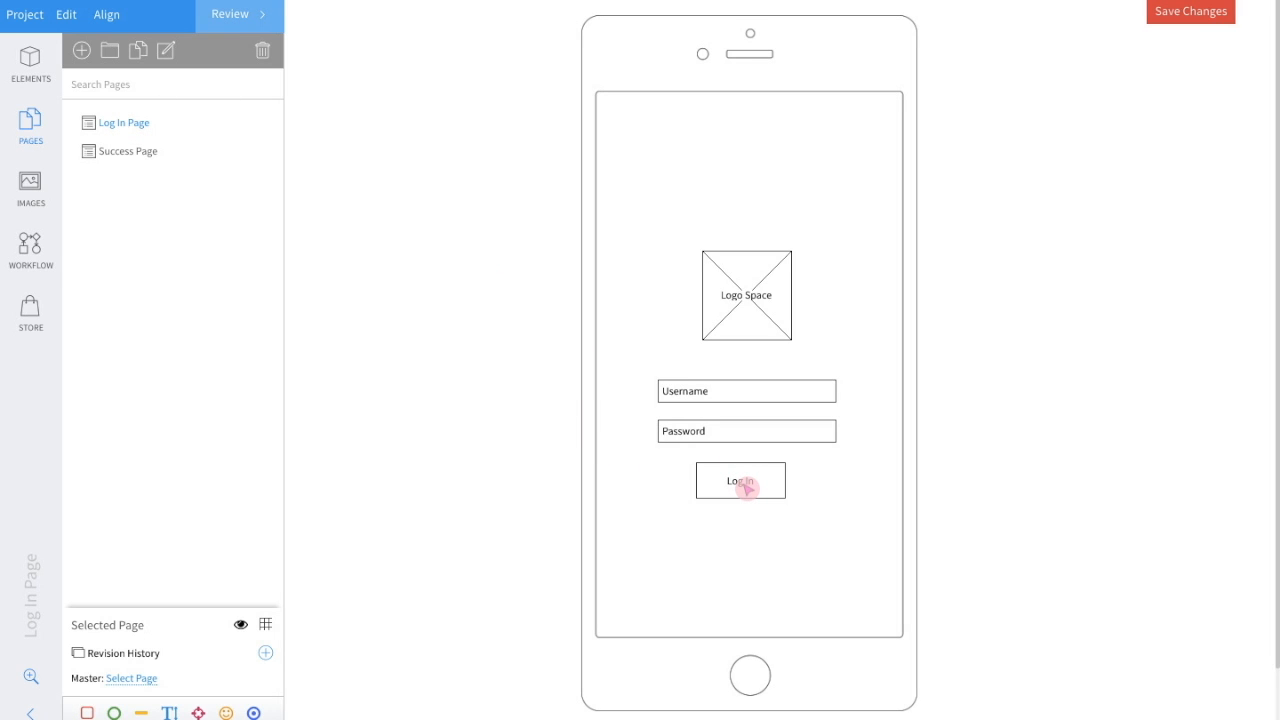
{"action": "left_click", "coordinate": [740, 480]}
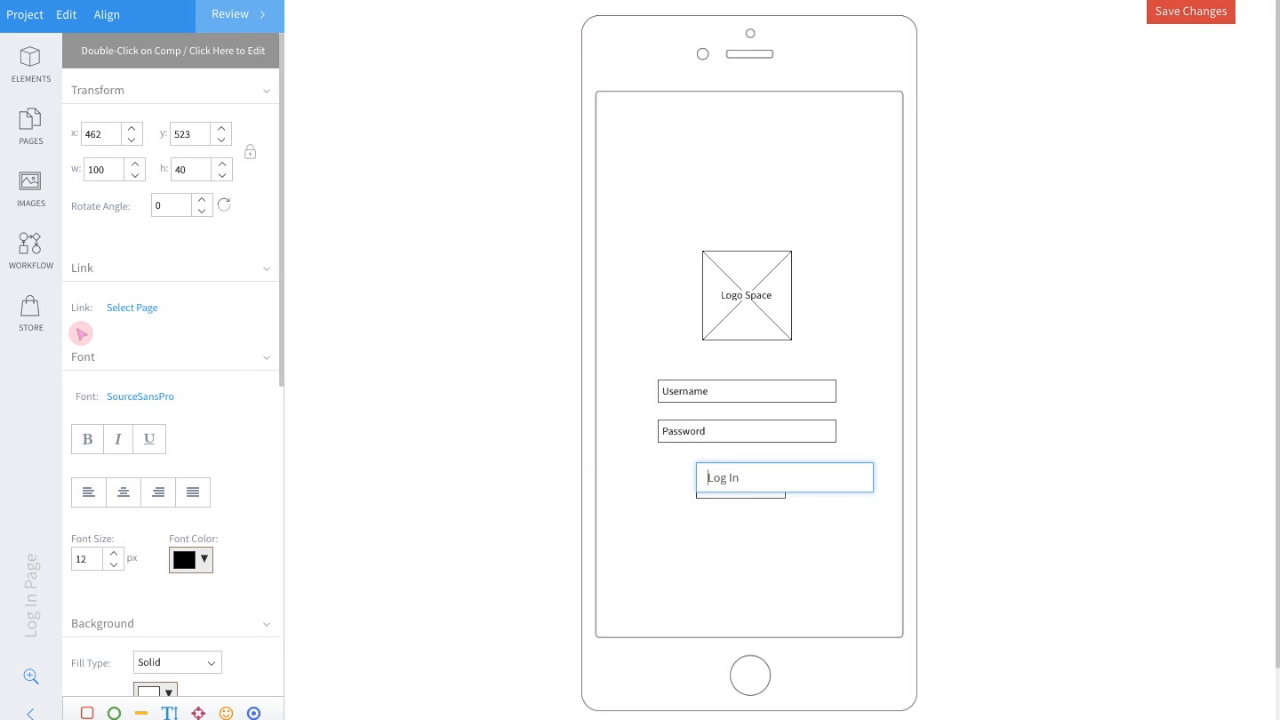
{"action": "mouse_move", "coordinate": [138, 326]}
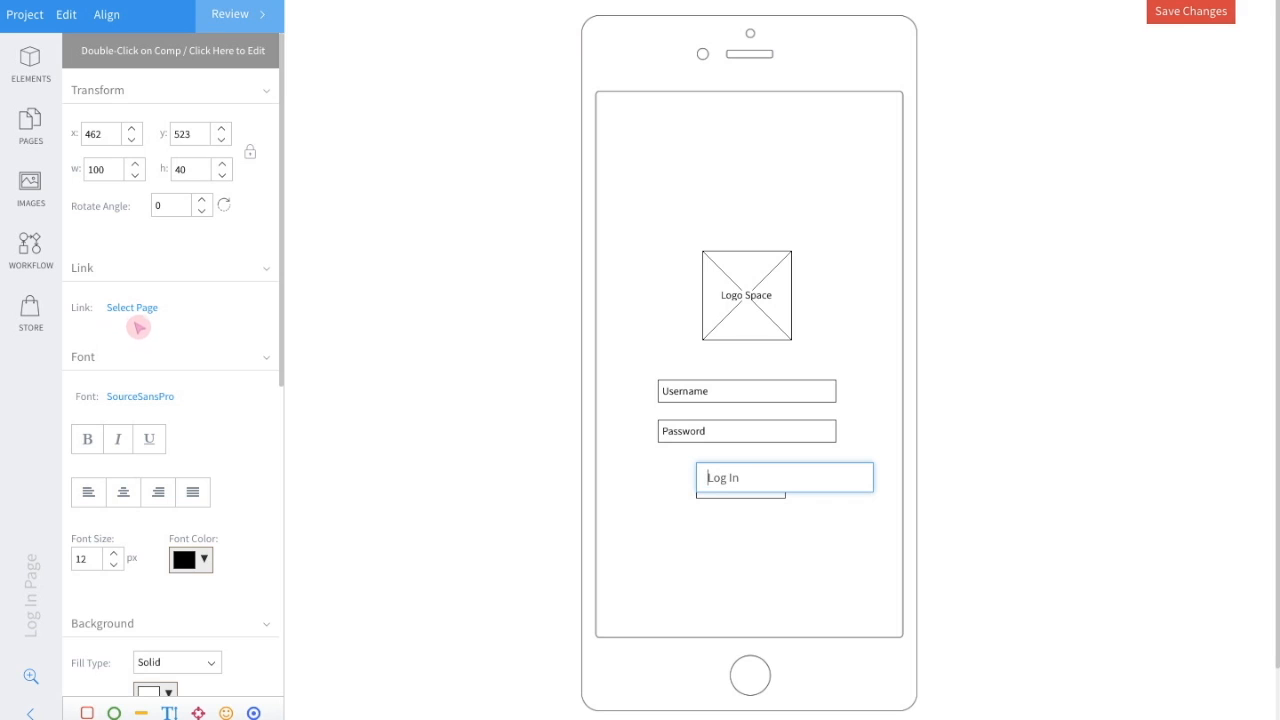
{"action": "left_click", "coordinate": [132, 308]}
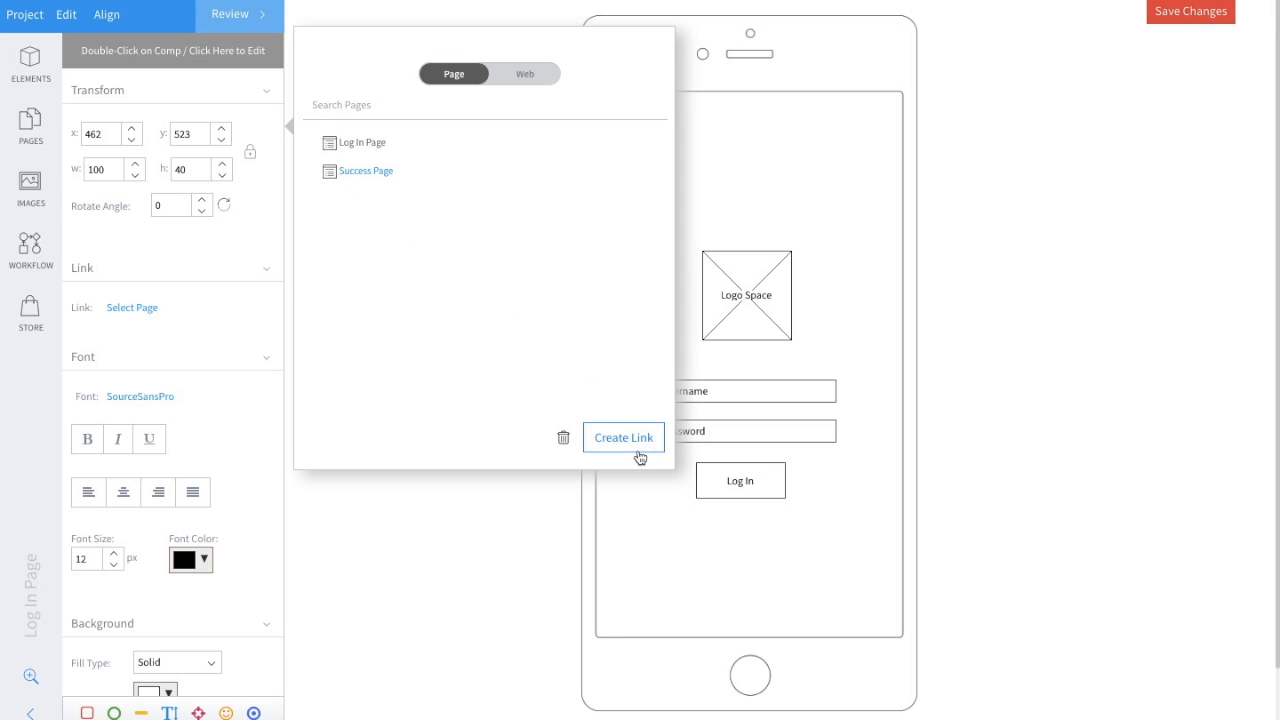
{"action": "left_click", "coordinate": [622, 436]}
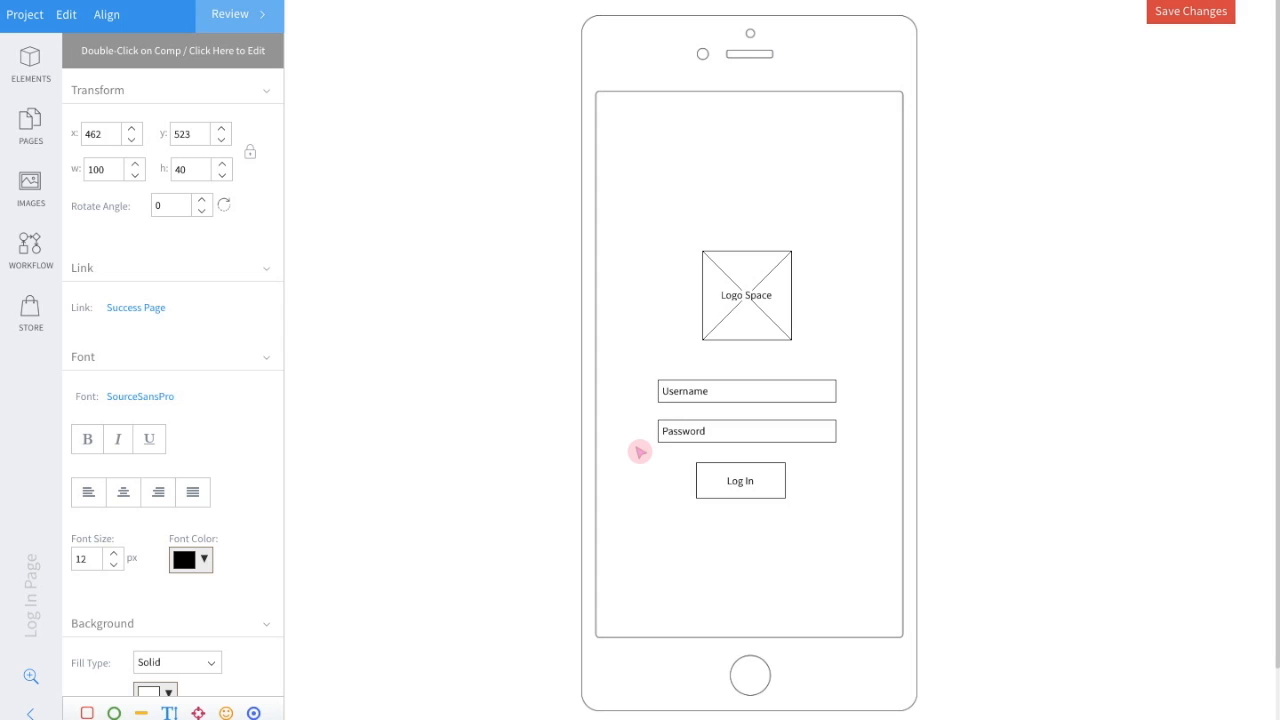
{"action": "mouse_move", "coordinate": [640, 452]}
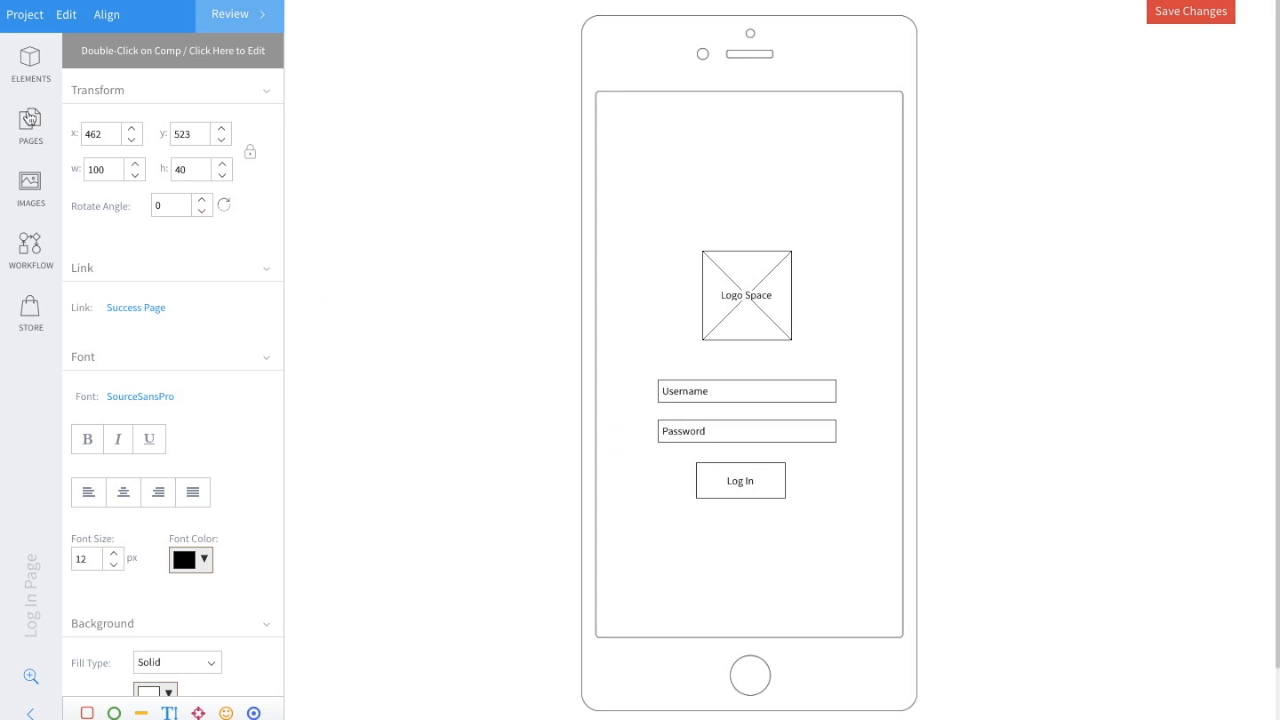
- Link the Log Out button on the Success Page back to the Log In Page
{"action": "left_click", "coordinate": [32, 124]}
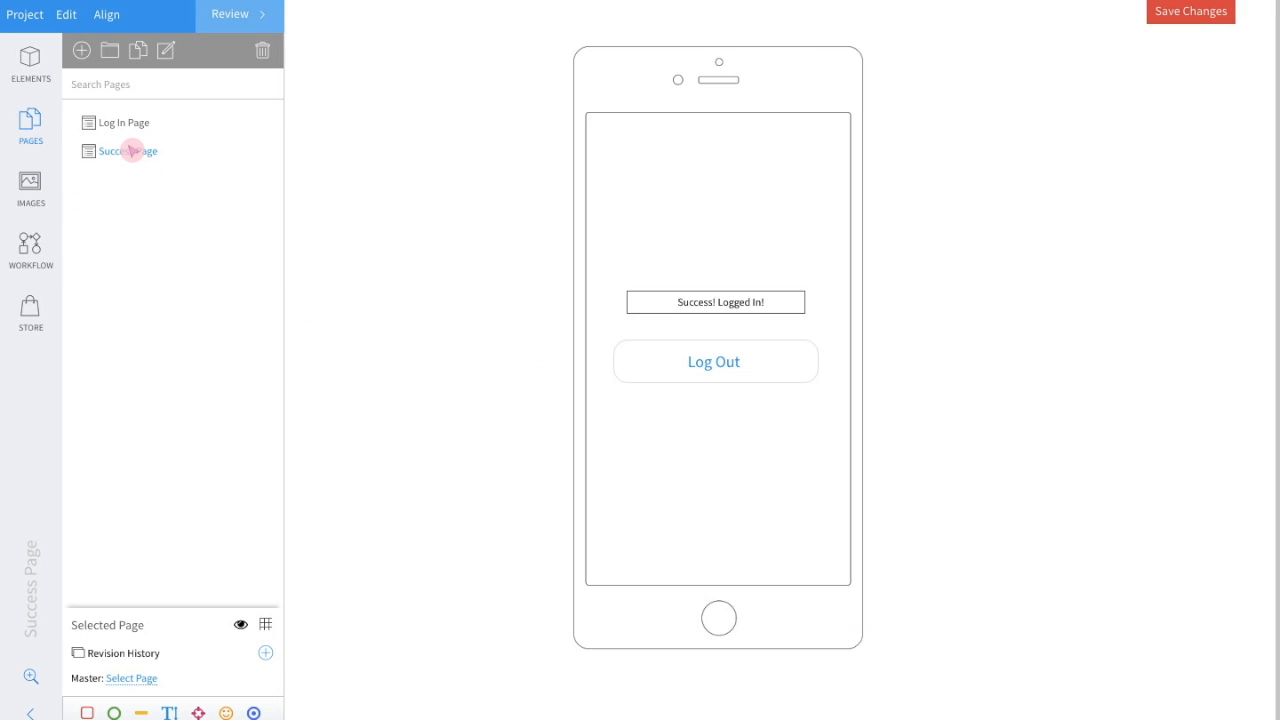
{"action": "mouse_move", "coordinate": [664, 364]}
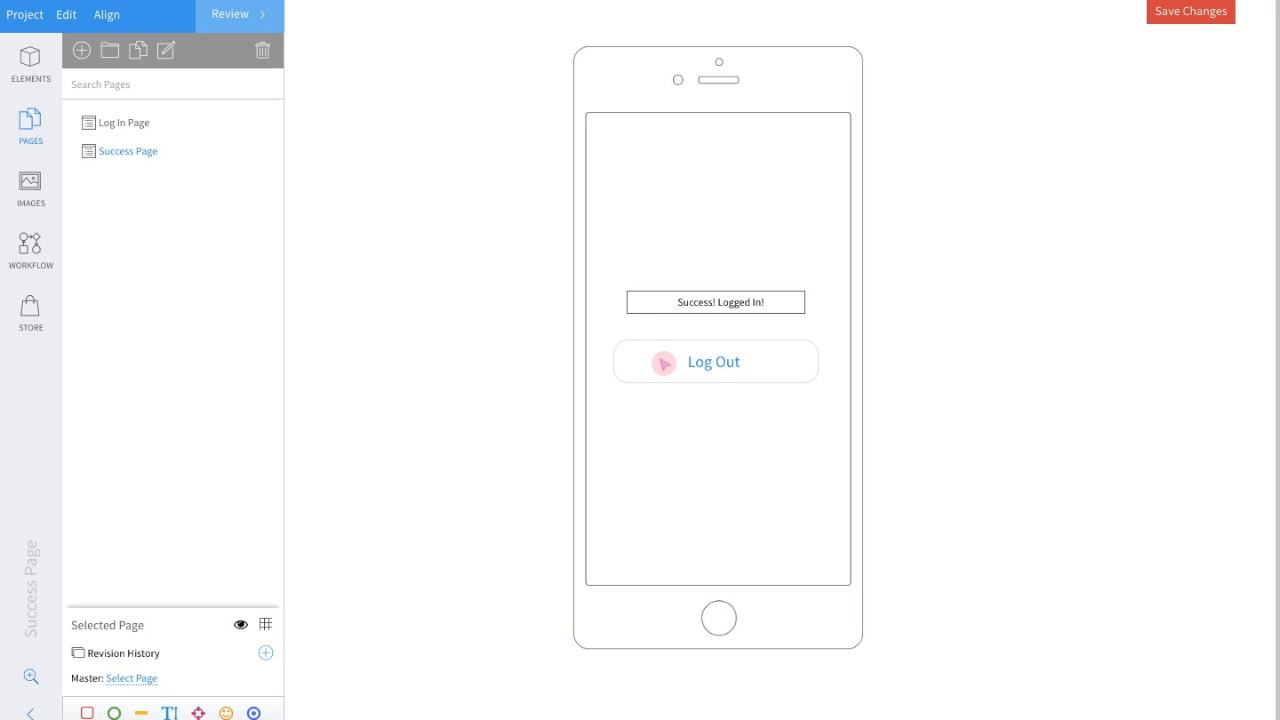
{"action": "left_click", "coordinate": [714, 360]}
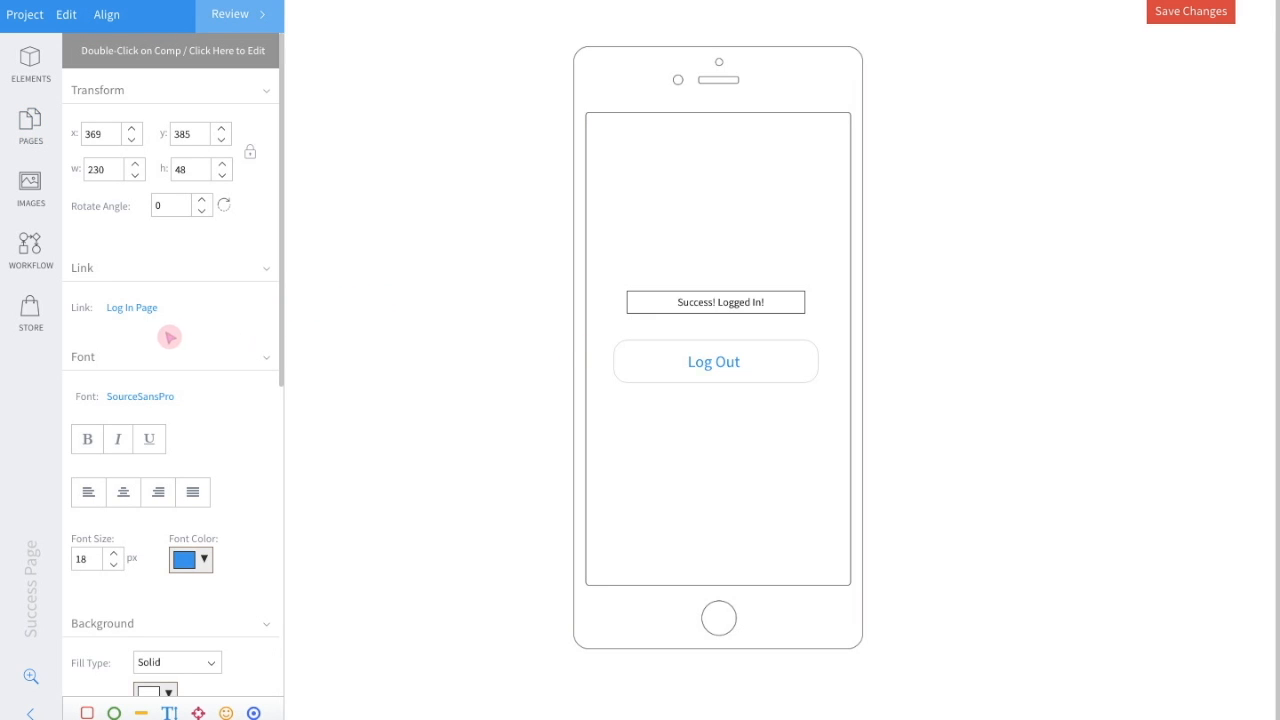
{"action": "left_click", "coordinate": [132, 308]}
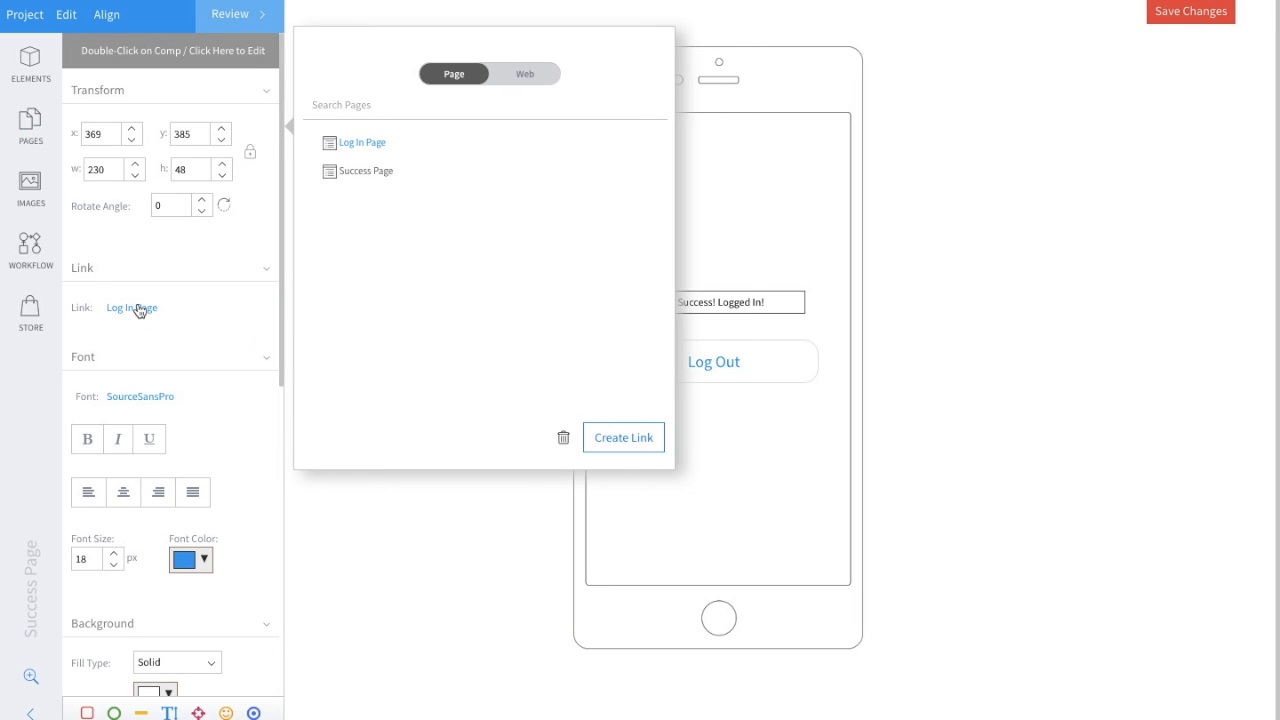
{"action": "mouse_move", "coordinate": [332, 318]}
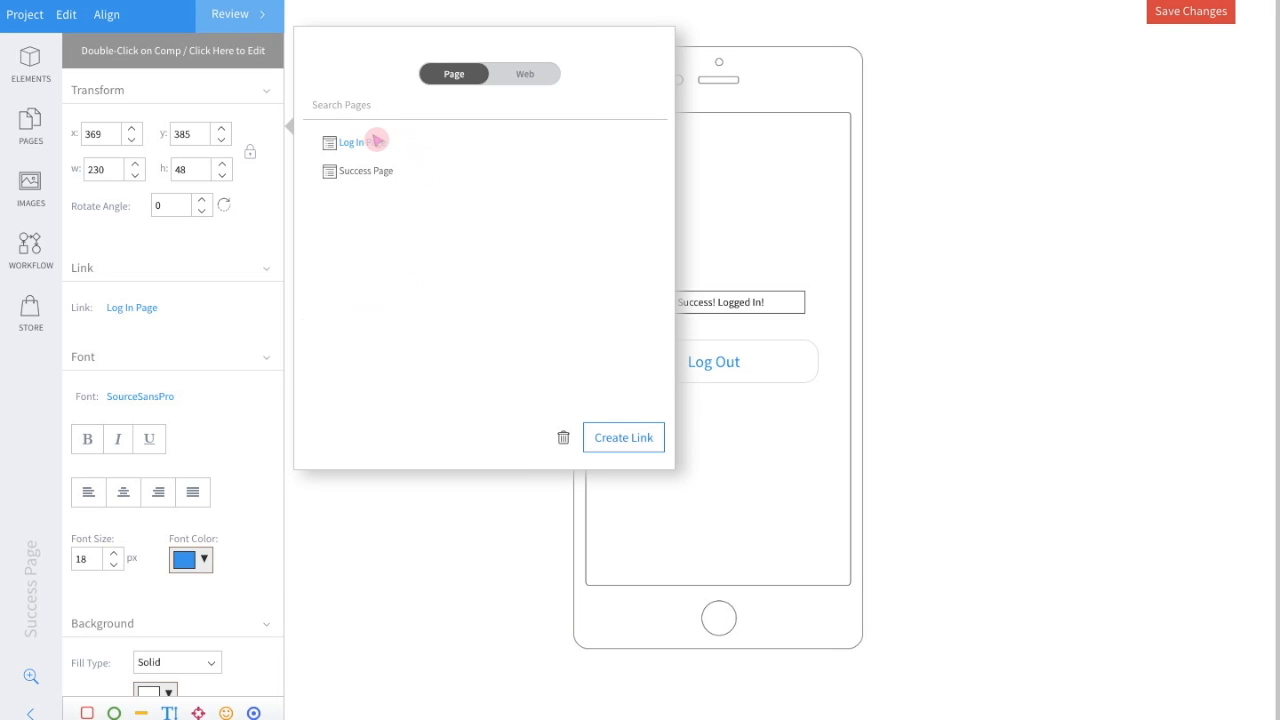
{"action": "mouse_move", "coordinate": [384, 148]}
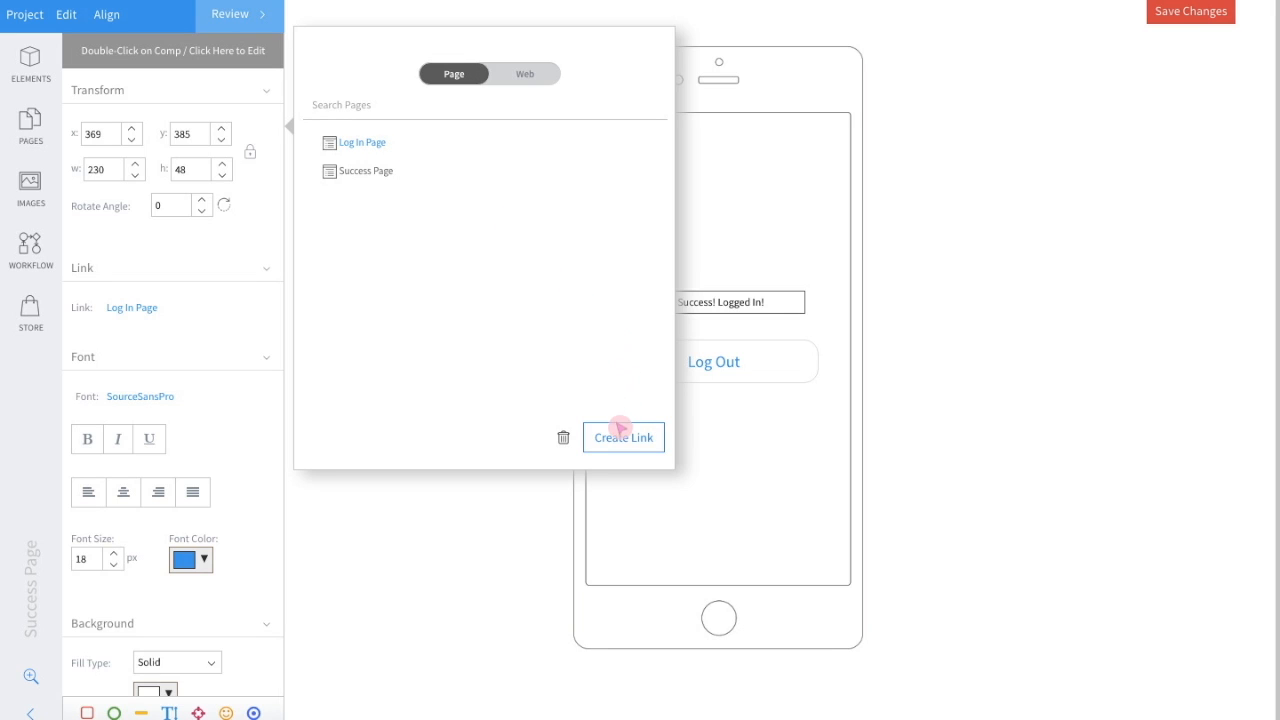
{"action": "left_click", "coordinate": [622, 436]}
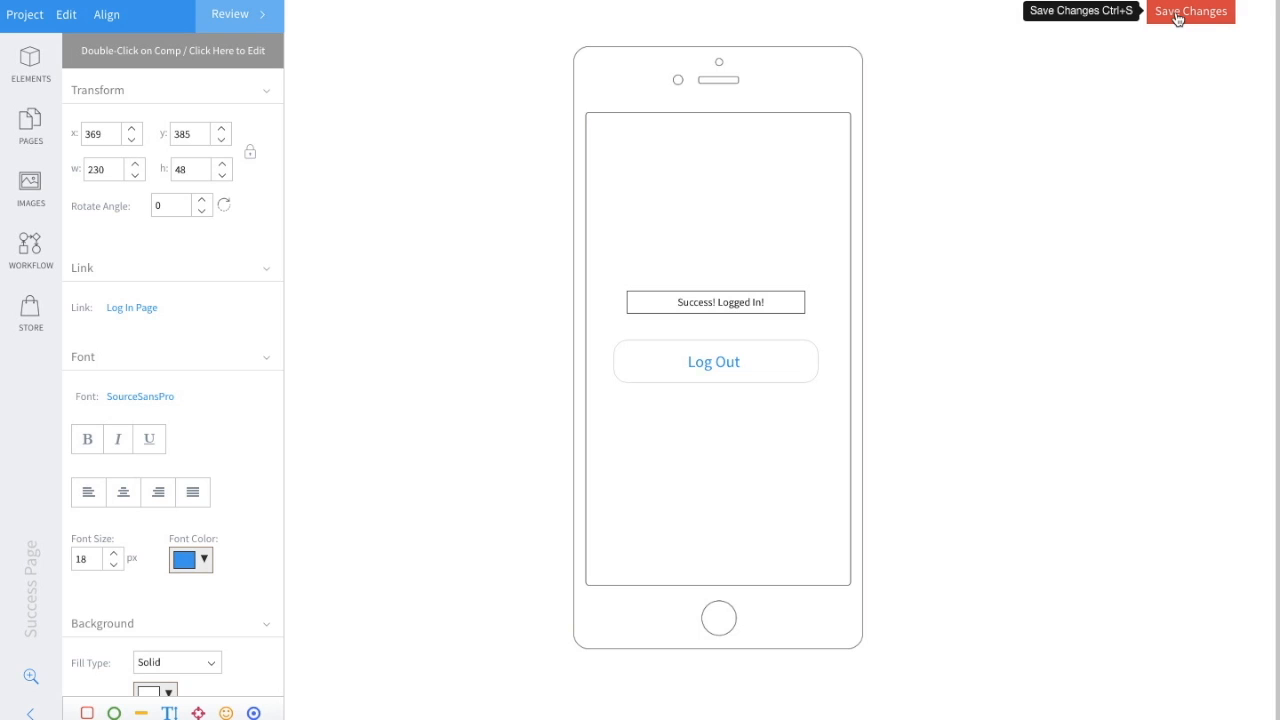
- Save the project changes with the Save Changes button
{"action": "left_click", "coordinate": [1192, 12]}
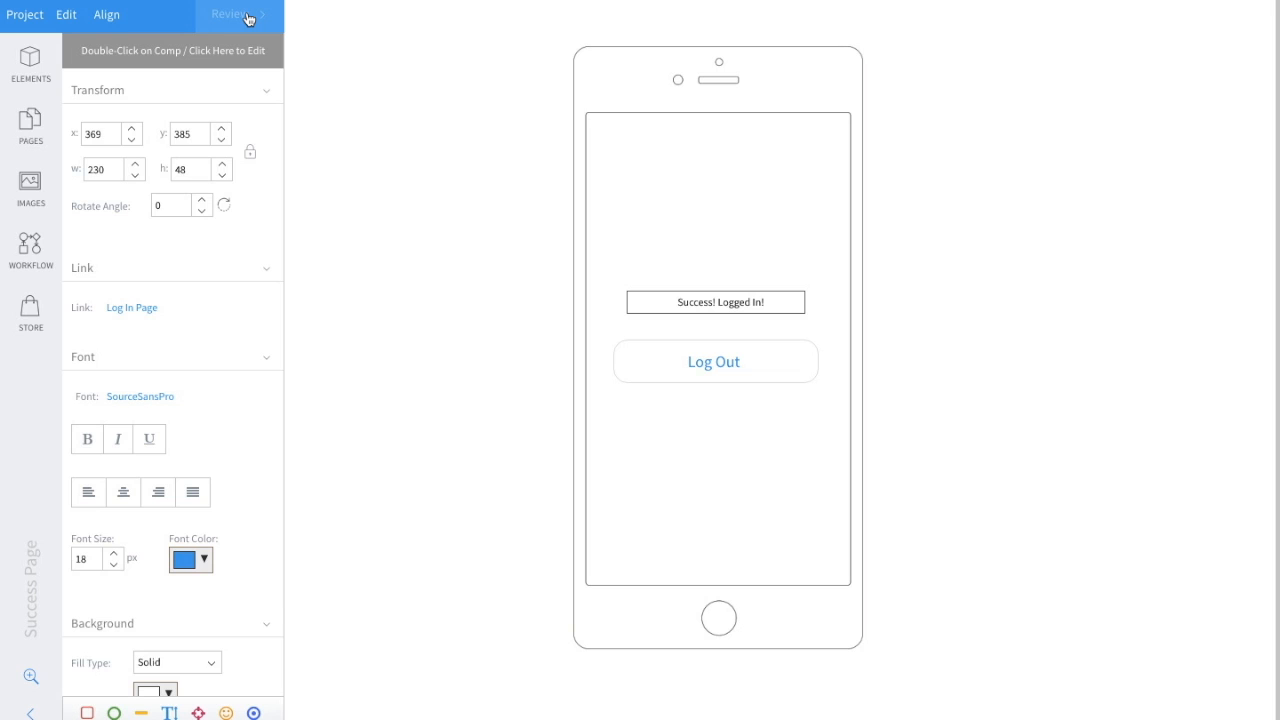
- Enter Review mode and follow the Log In button to reach the Success Page
{"action": "left_click", "coordinate": [236, 14]}
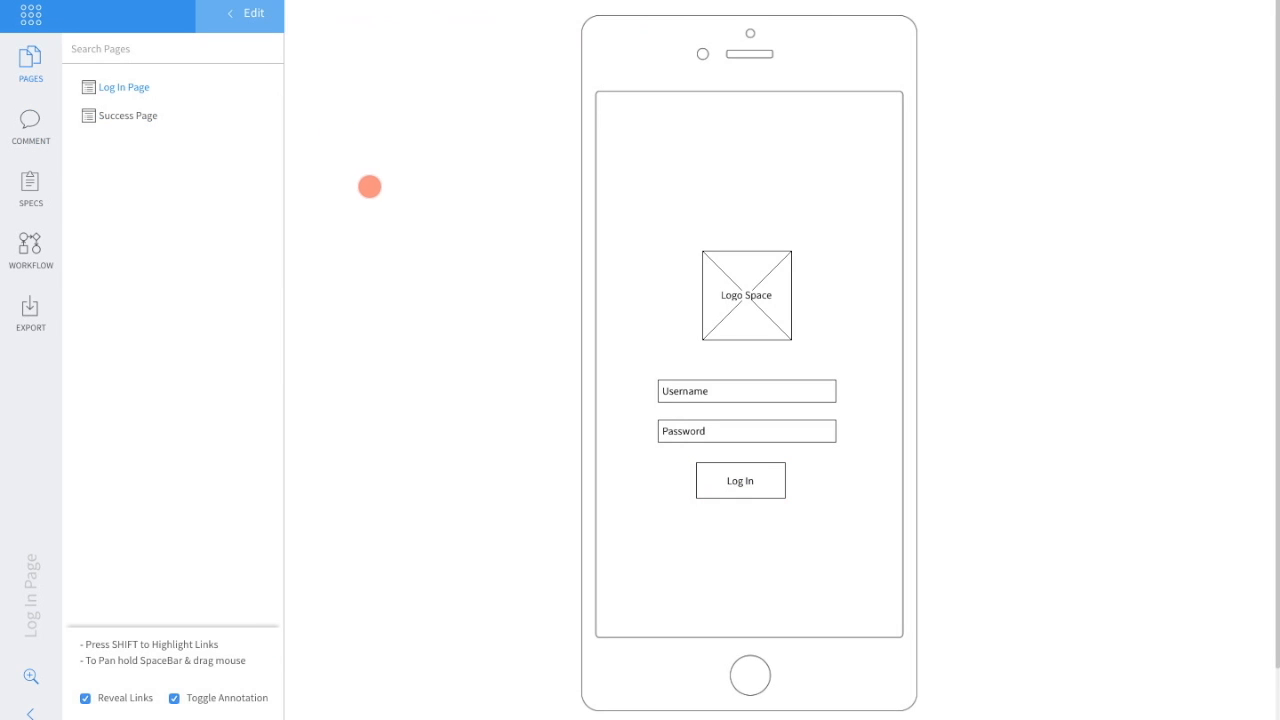
{"action": "mouse_move", "coordinate": [372, 190]}
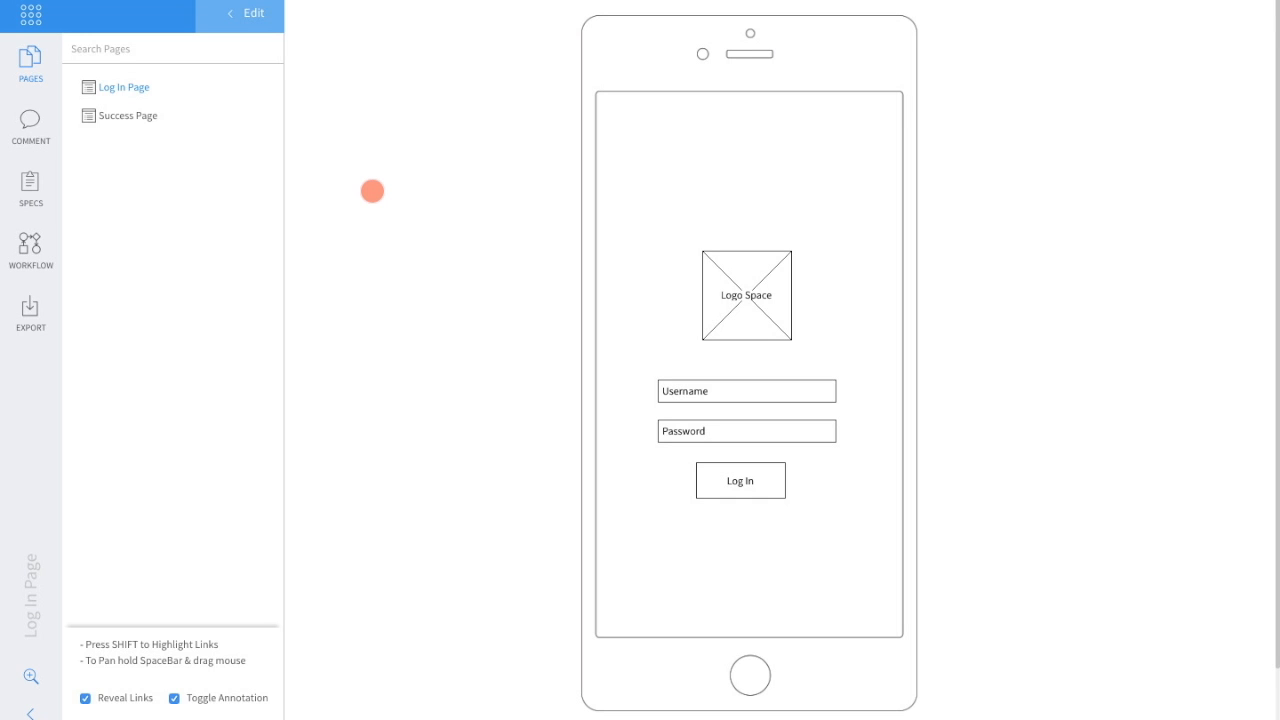
{"action": "left_click", "coordinate": [740, 480]}
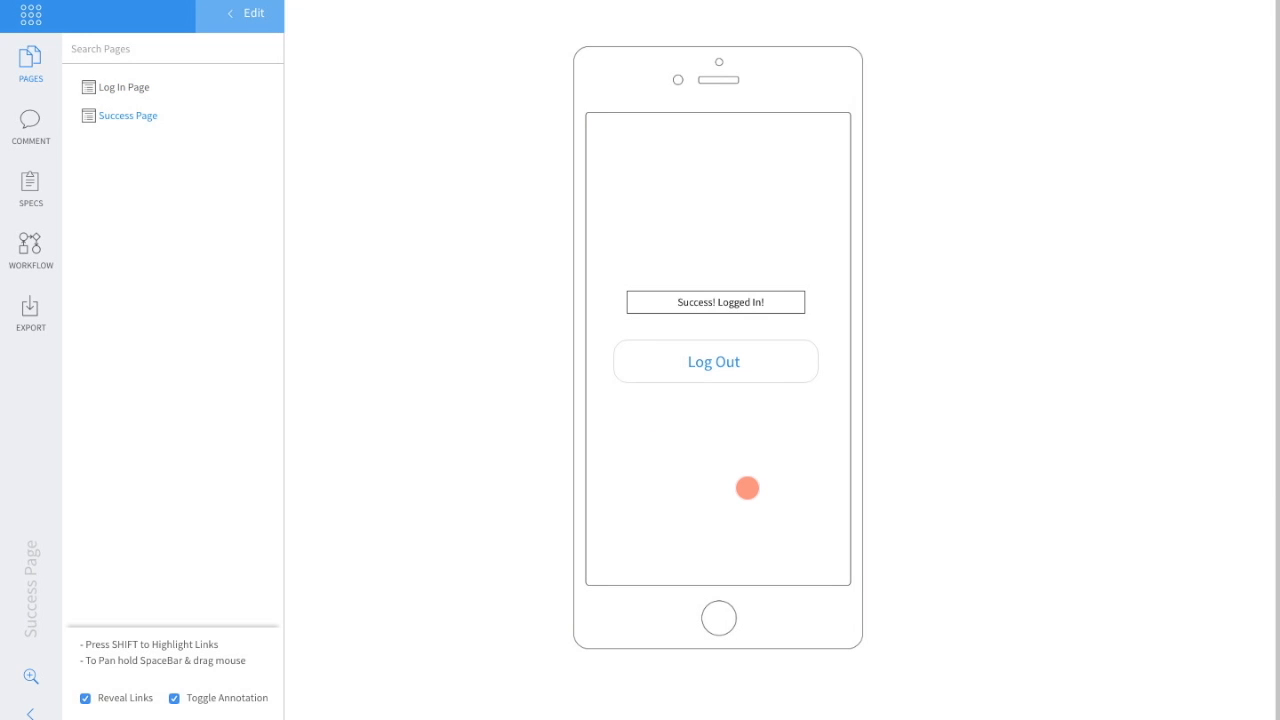
{"action": "mouse_move", "coordinate": [728, 404]}
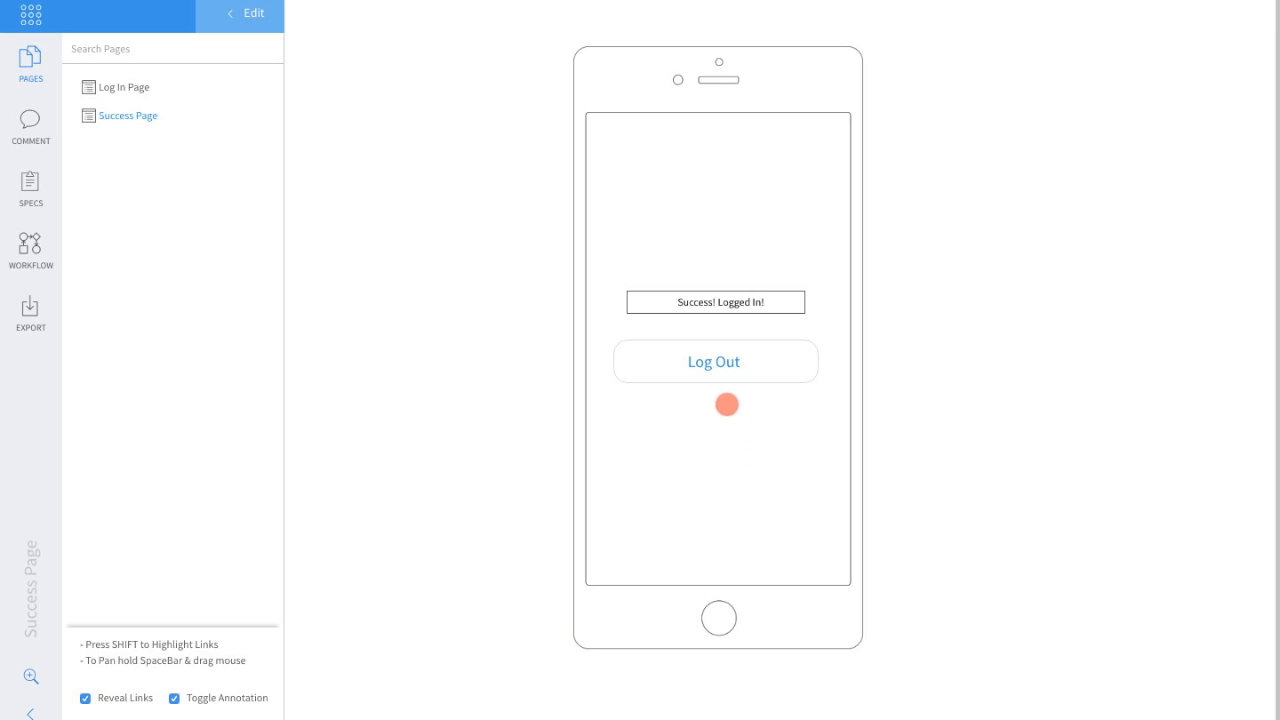